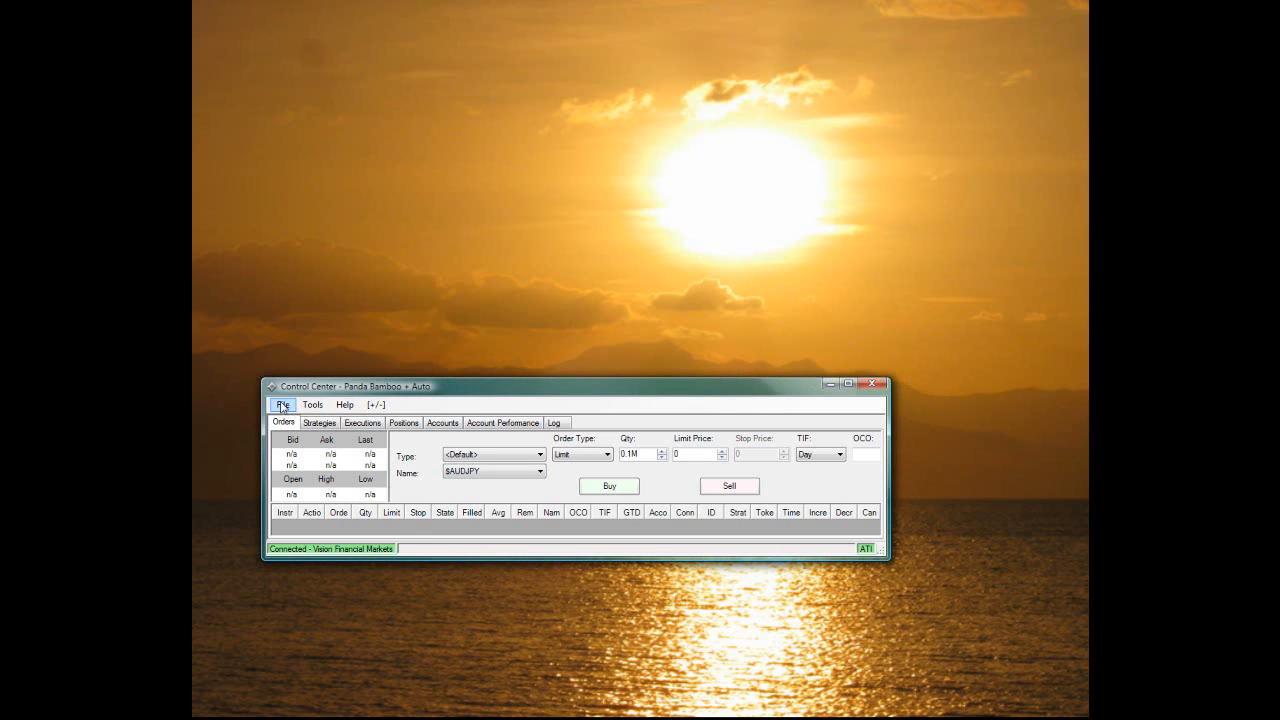
- Start a NinjaScript import, confirm the trusted-source warning and choose PandaBambooAutomated.zip on the Desktop
{"action": "left_click", "coordinate": [284, 404]}
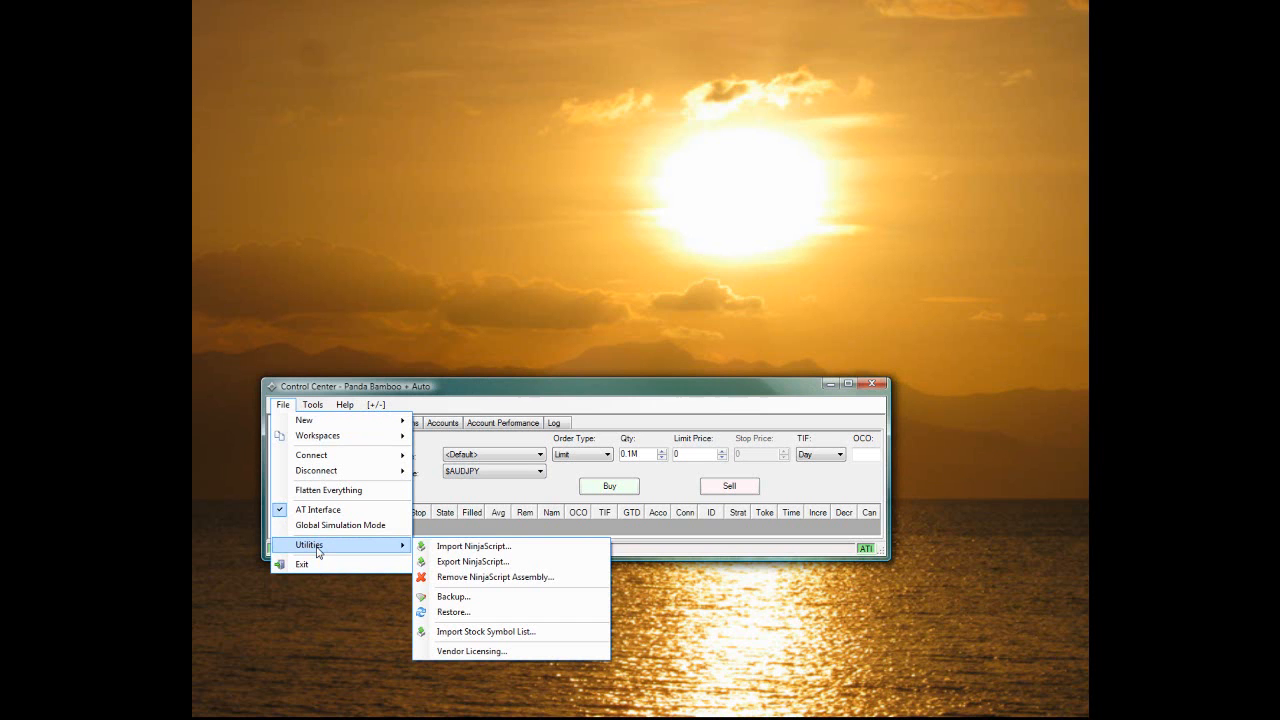
{"action": "left_click", "coordinate": [474, 546]}
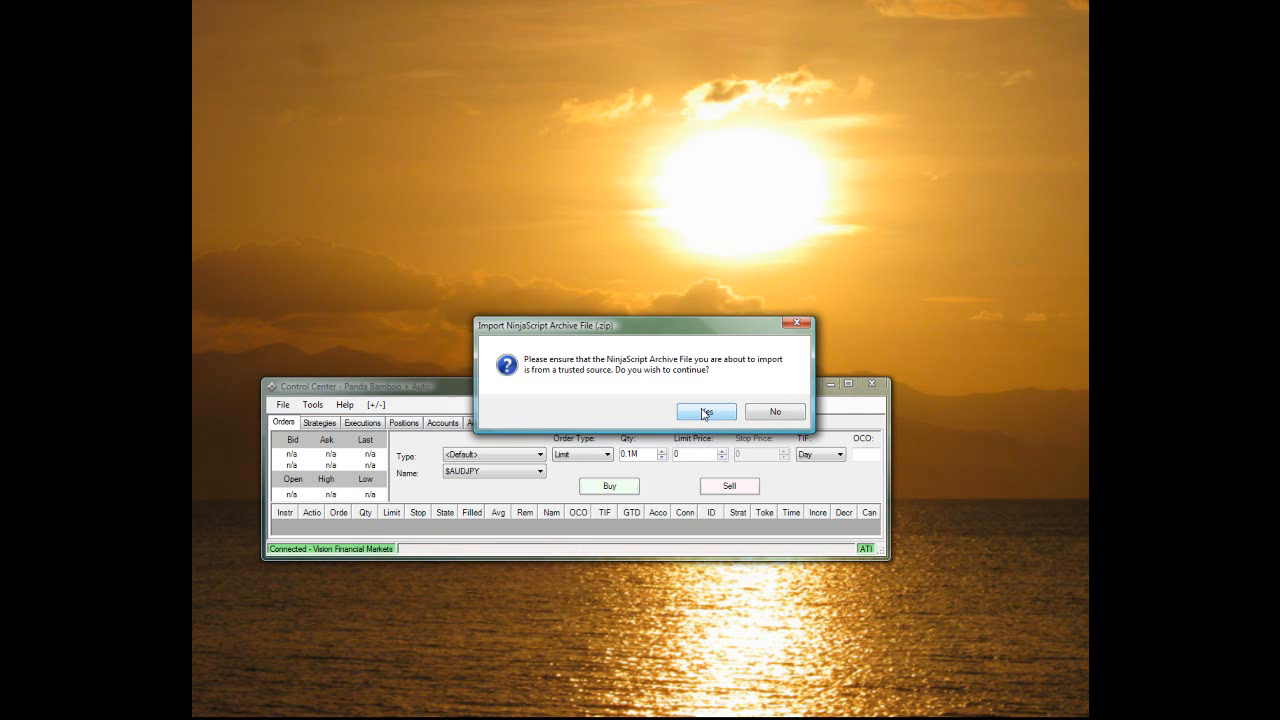
{"action": "left_click", "coordinate": [706, 412]}
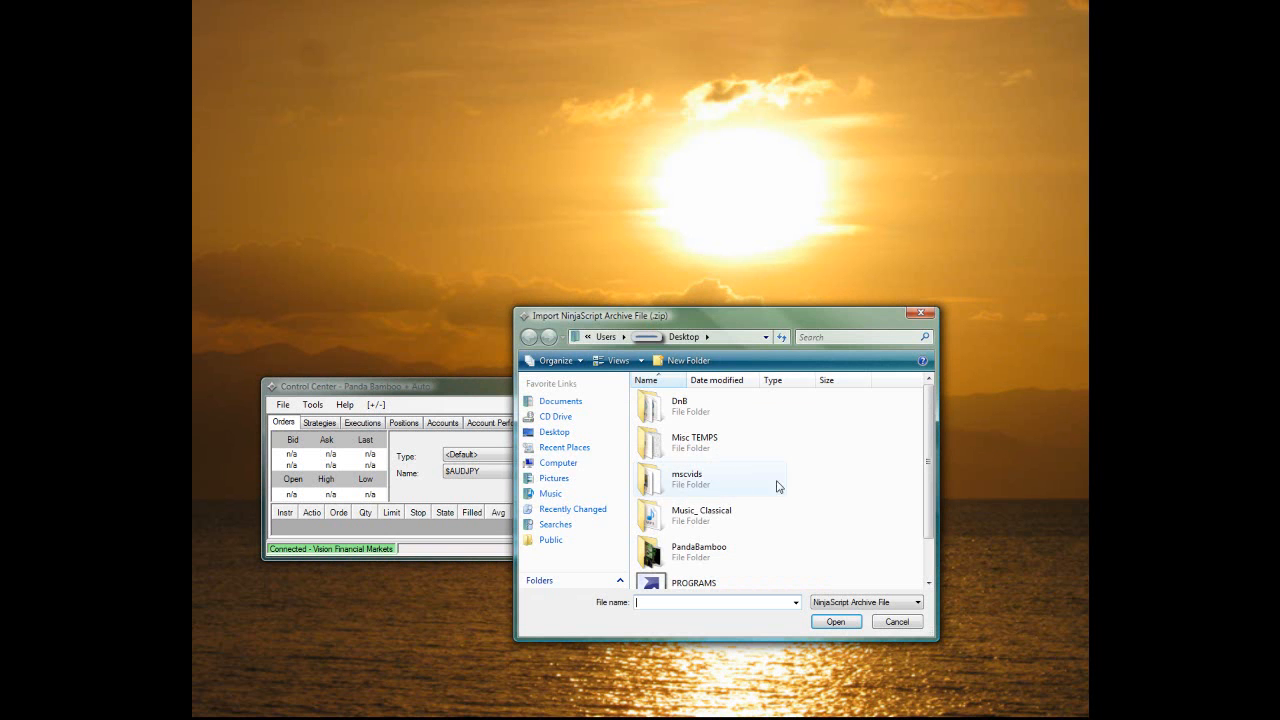
{"action": "scroll", "scroll_direction": "down", "scroll_amount": 3}
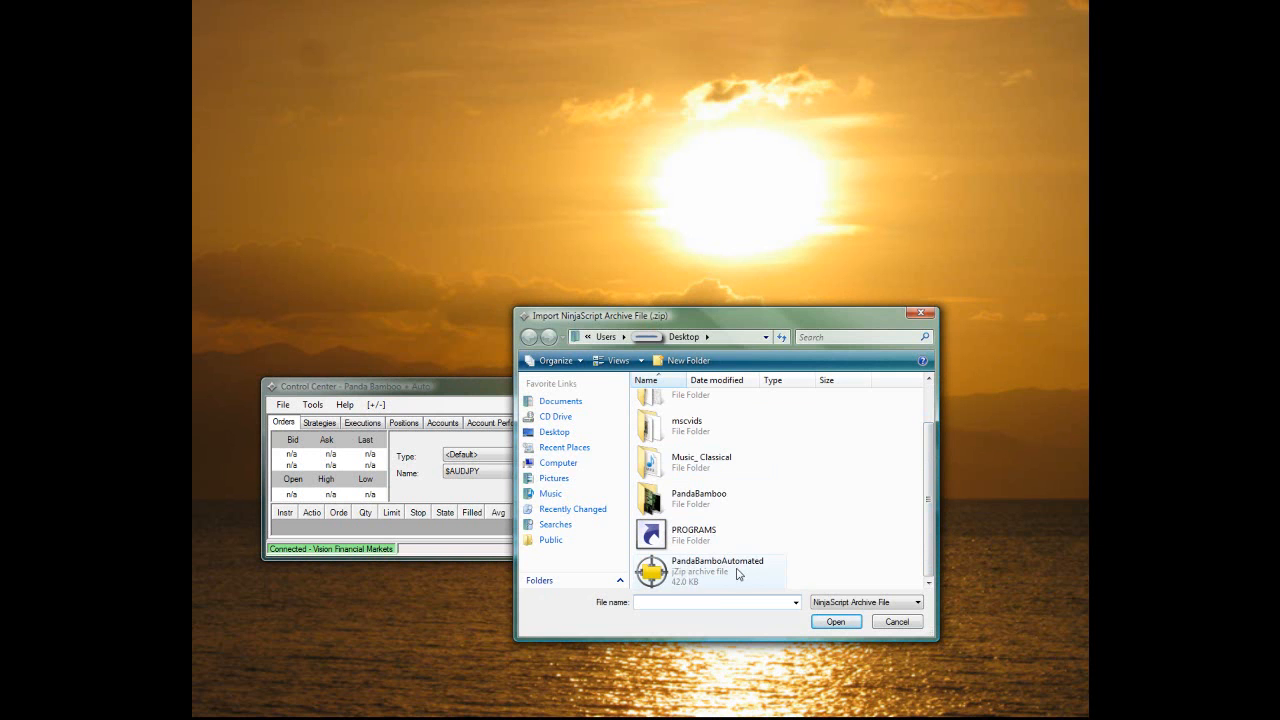
{"action": "left_click", "coordinate": [716, 572]}
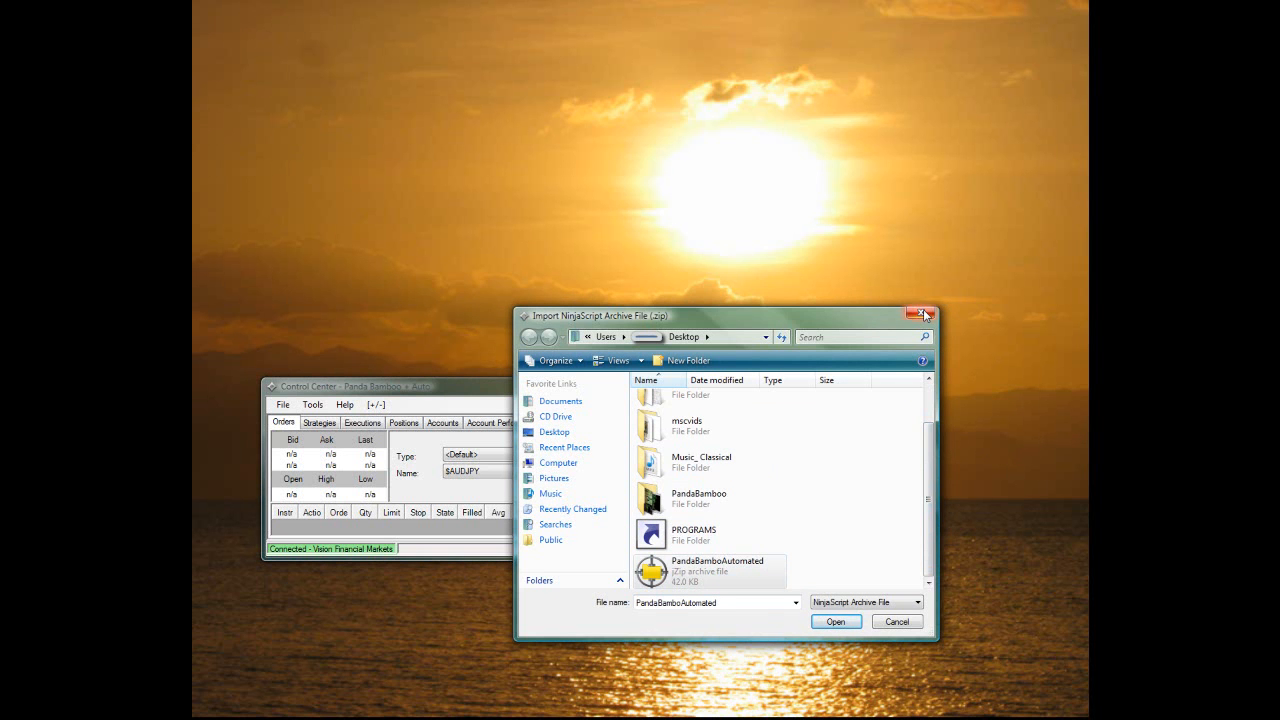
{"action": "mouse_move", "coordinate": [922, 316]}
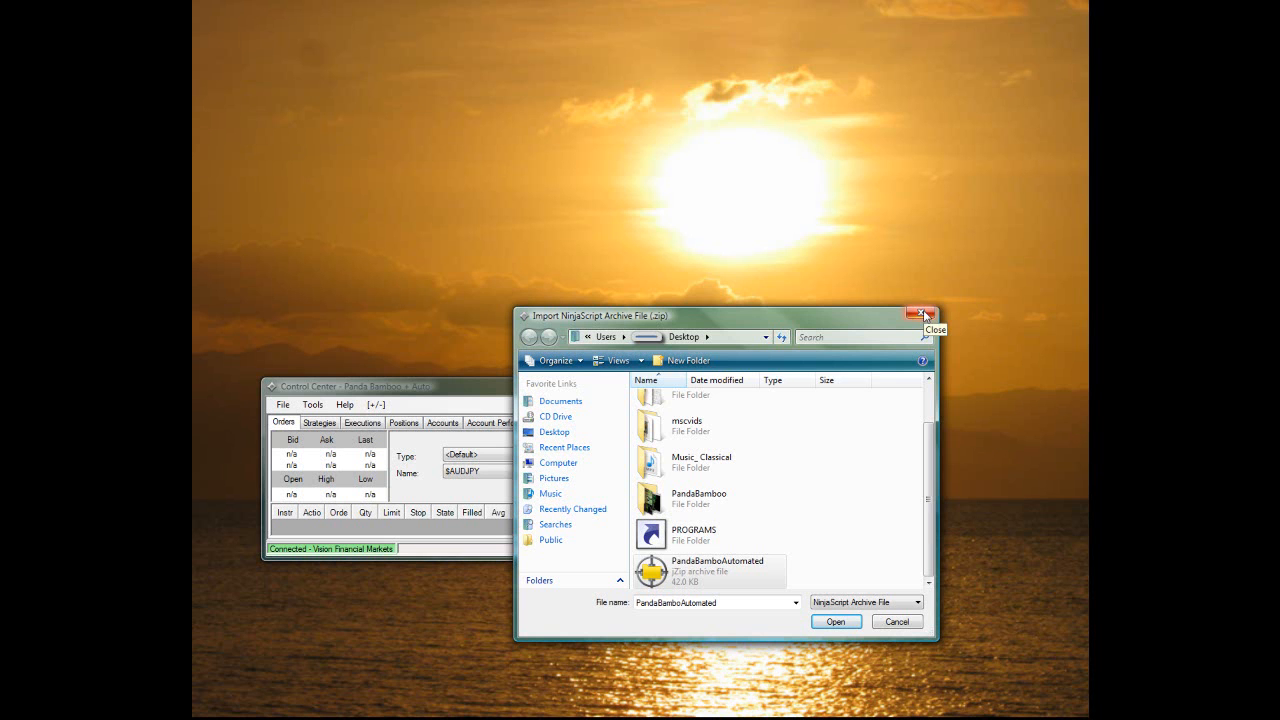
- Close the import window and create a new ES 09-10 chart with 400-tick bars
{"action": "left_click", "coordinate": [920, 314]}
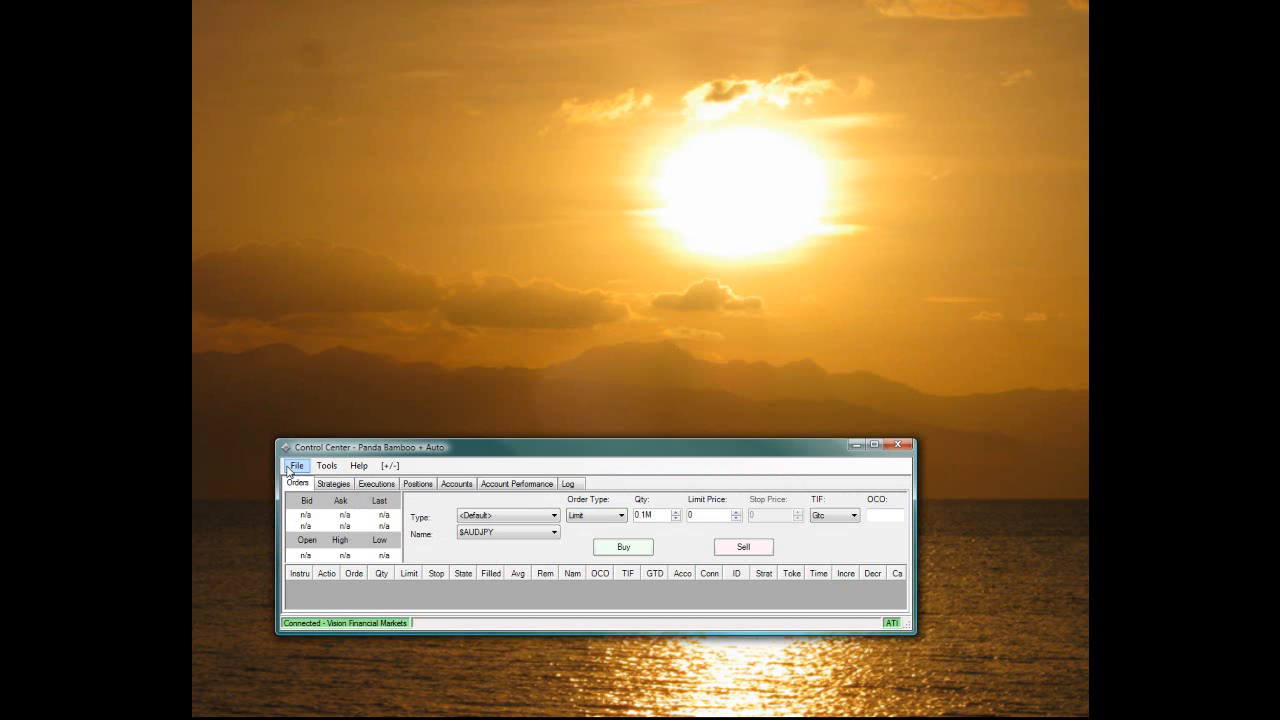
{"action": "left_click", "coordinate": [296, 466]}
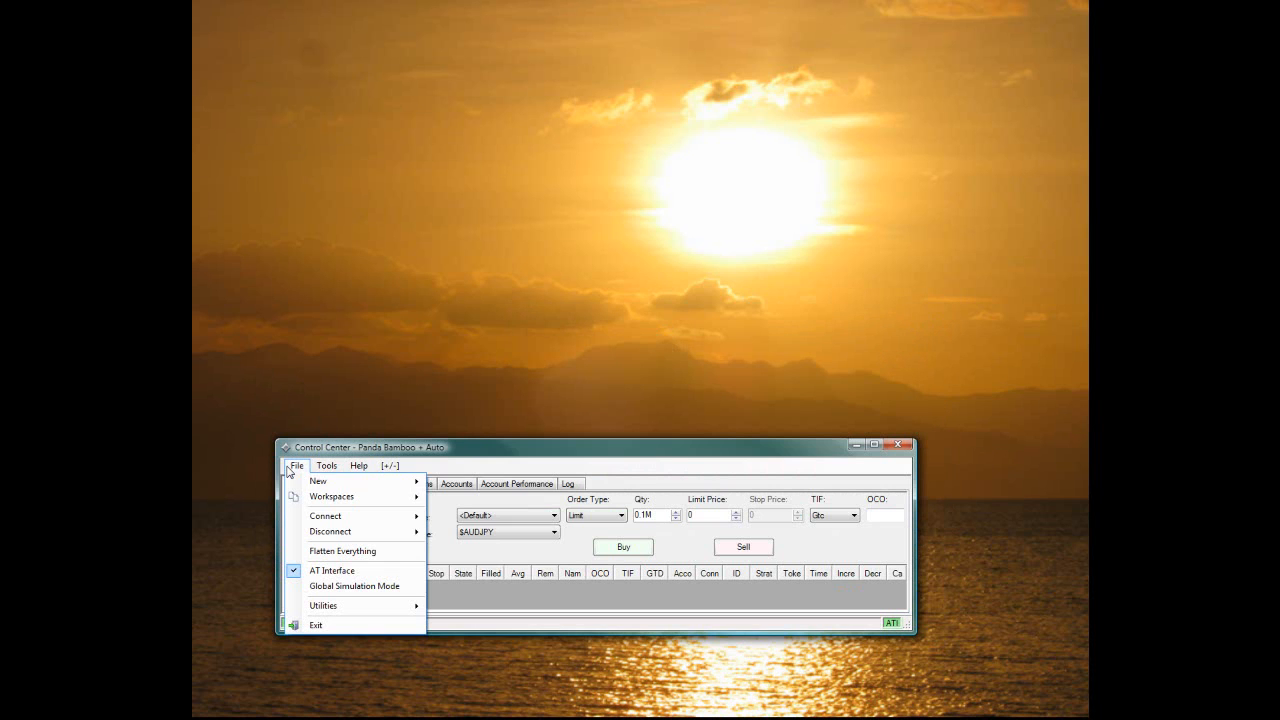
{"action": "mouse_move", "coordinate": [318, 480]}
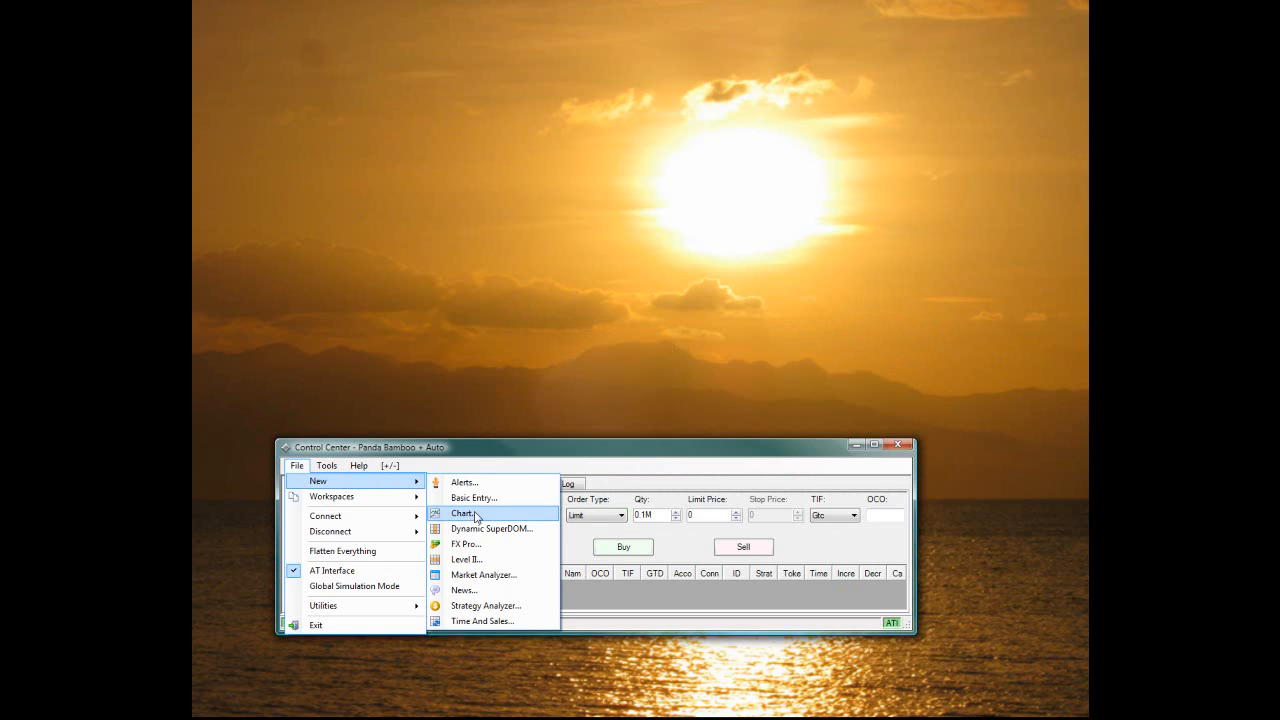
{"action": "left_click", "coordinate": [464, 512]}
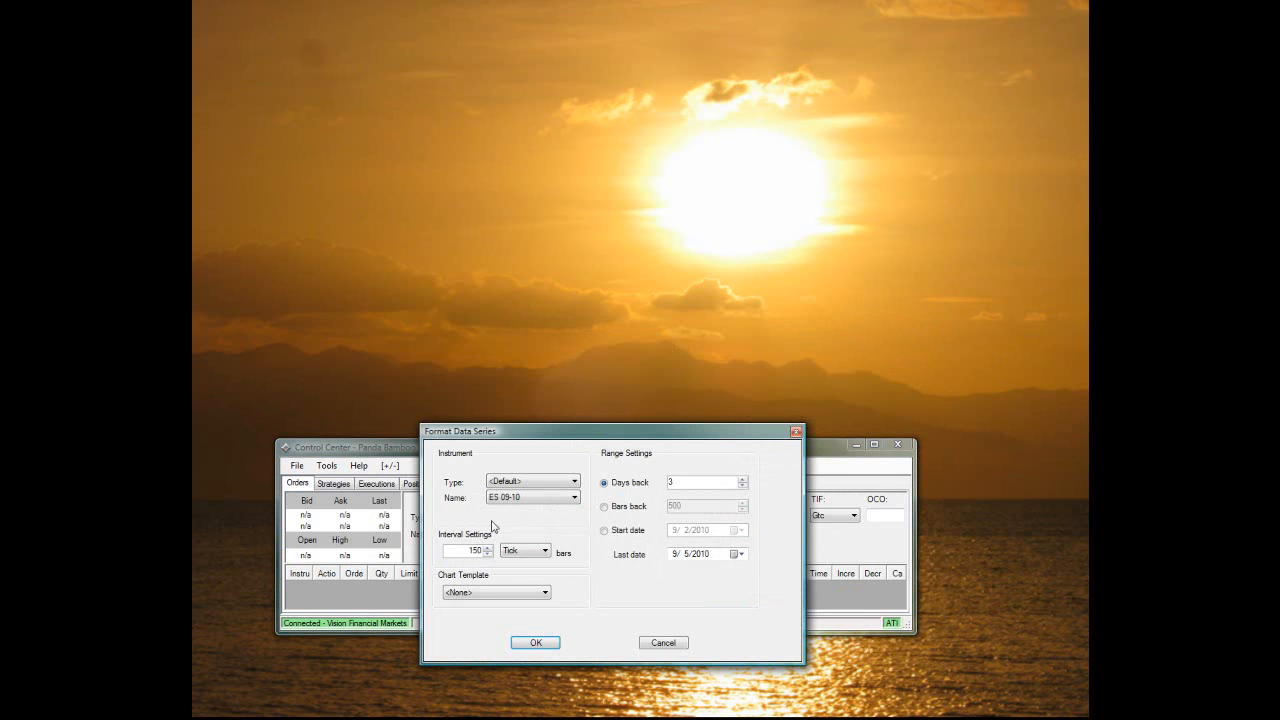
{"action": "left_click", "coordinate": [528, 496]}
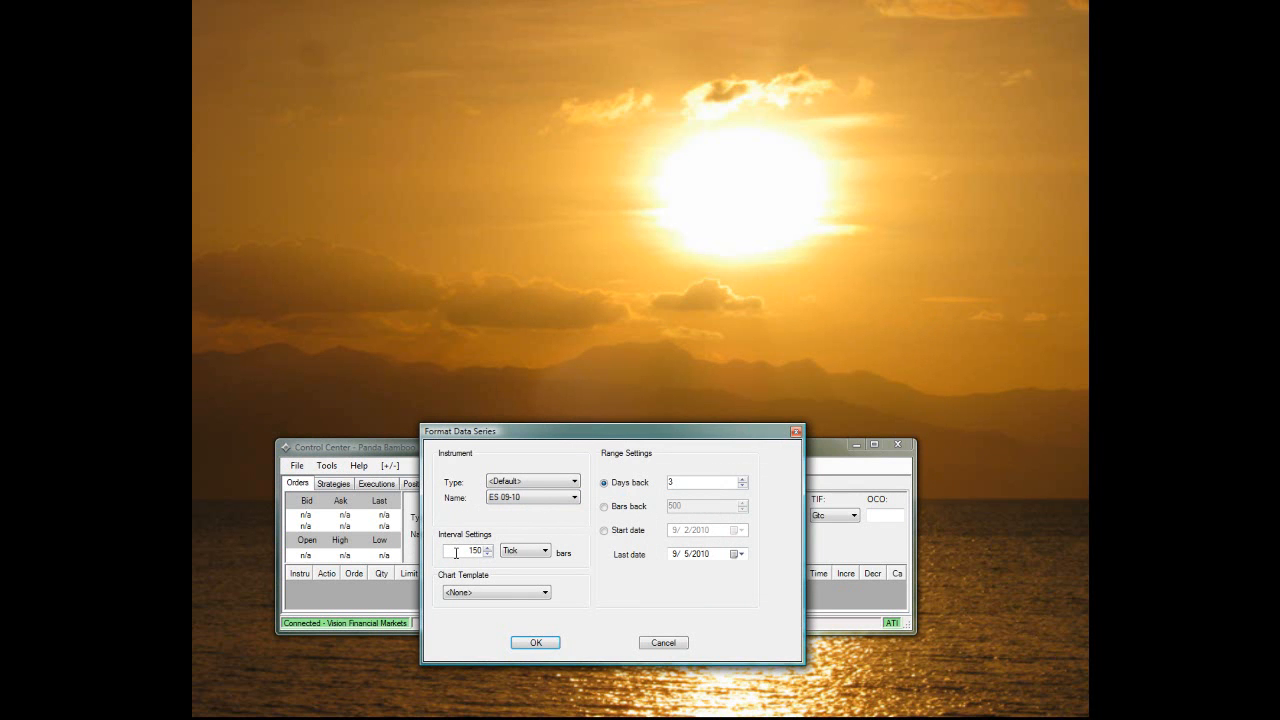
{"action": "double_click", "coordinate": [470, 552]}
{"action": "type", "text": "400"}
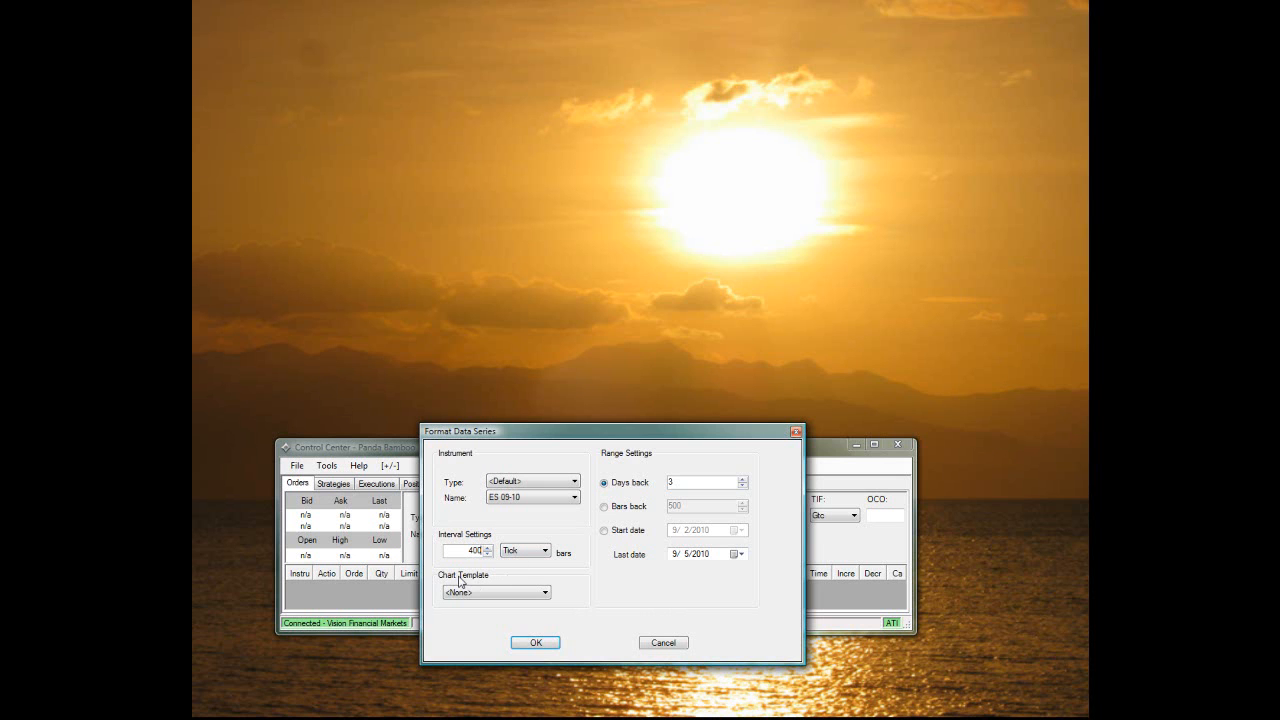
{"action": "mouse_move", "coordinate": [480, 606]}
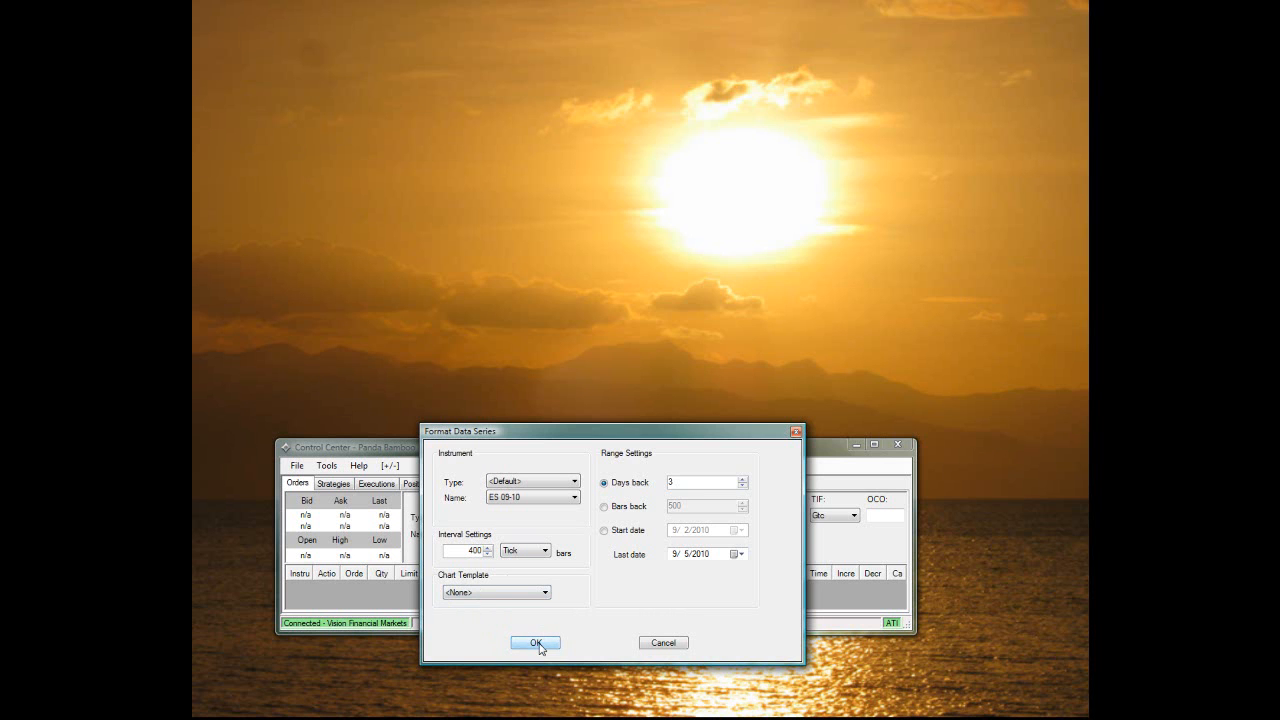
{"action": "left_click", "coordinate": [536, 644]}
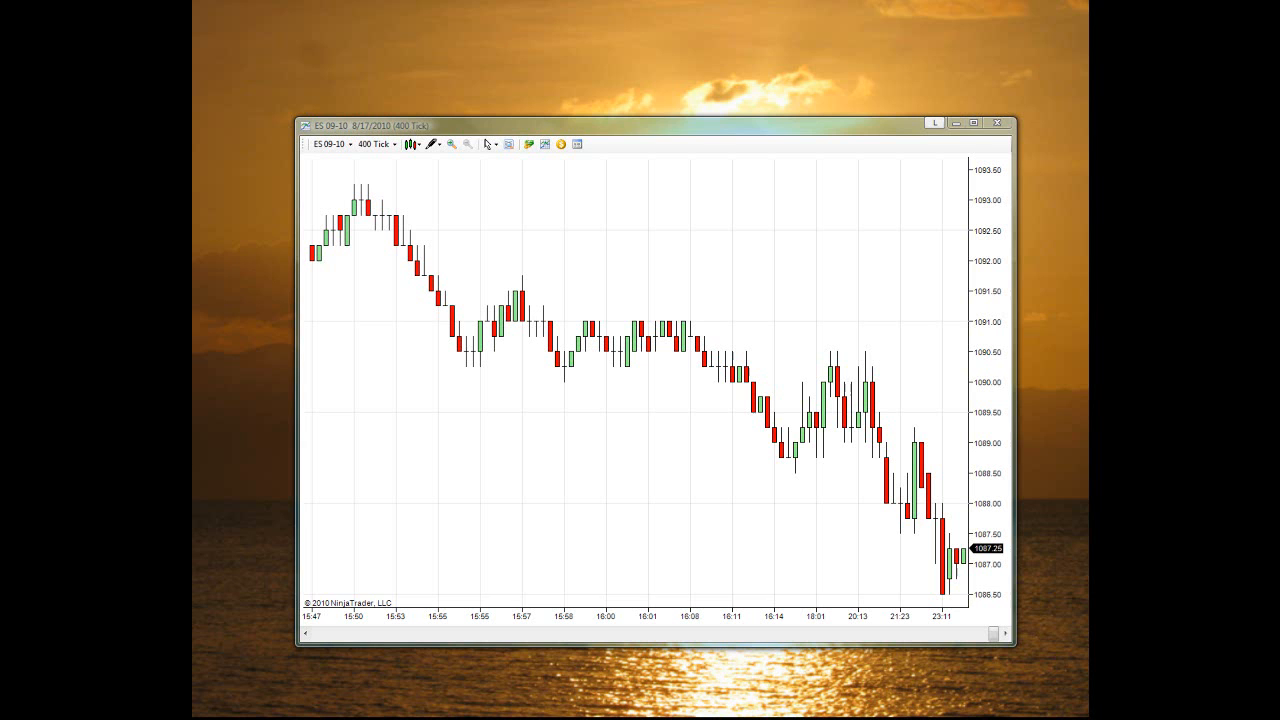
- Maximize the chart and apply sPandaV1 in BackTest mode, NEUTRAL direction, trading 935 to 1135 on the chosen account
{"action": "left_click", "coordinate": [972, 124]}
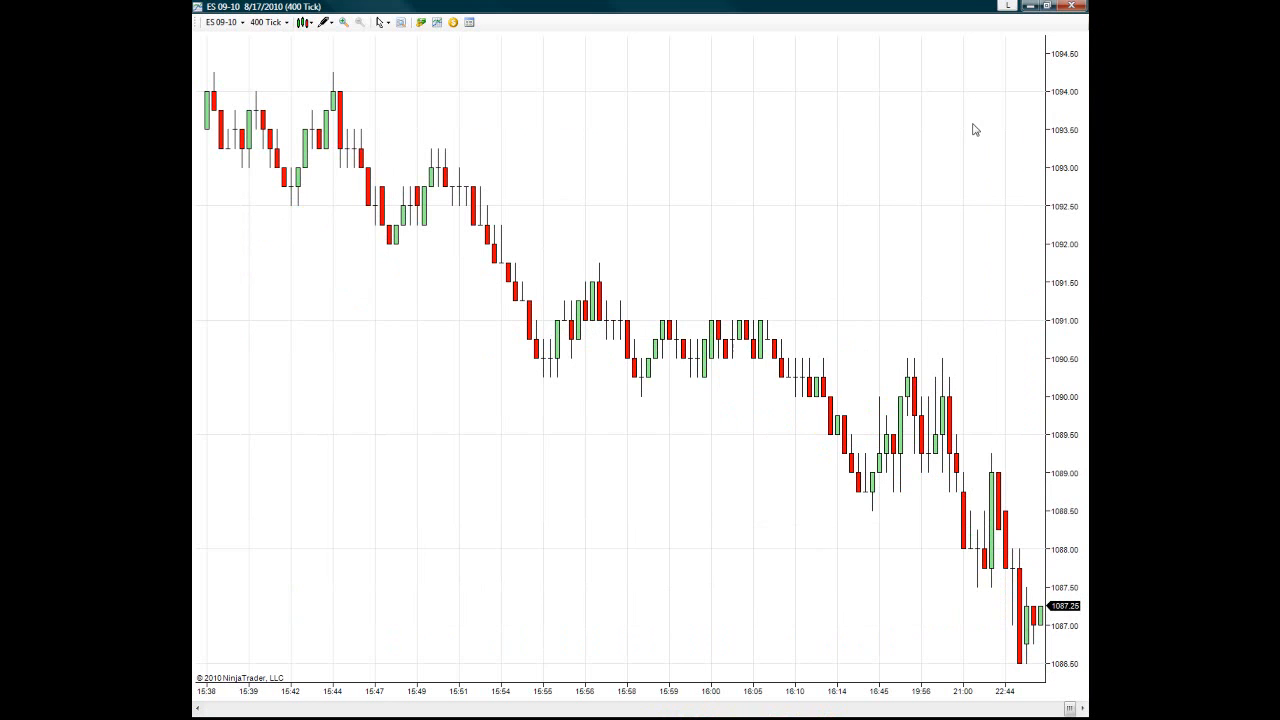
{"action": "mouse_move", "coordinate": [600, 232]}
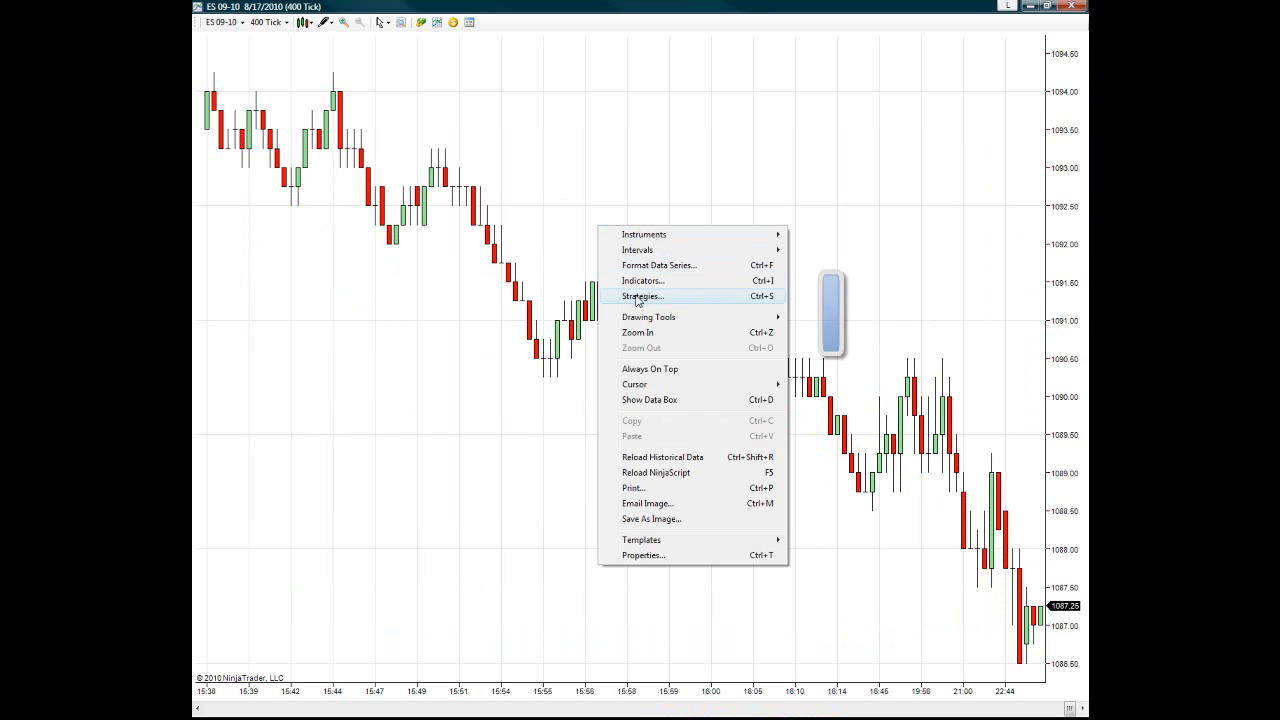
{"action": "left_click", "coordinate": [644, 296]}
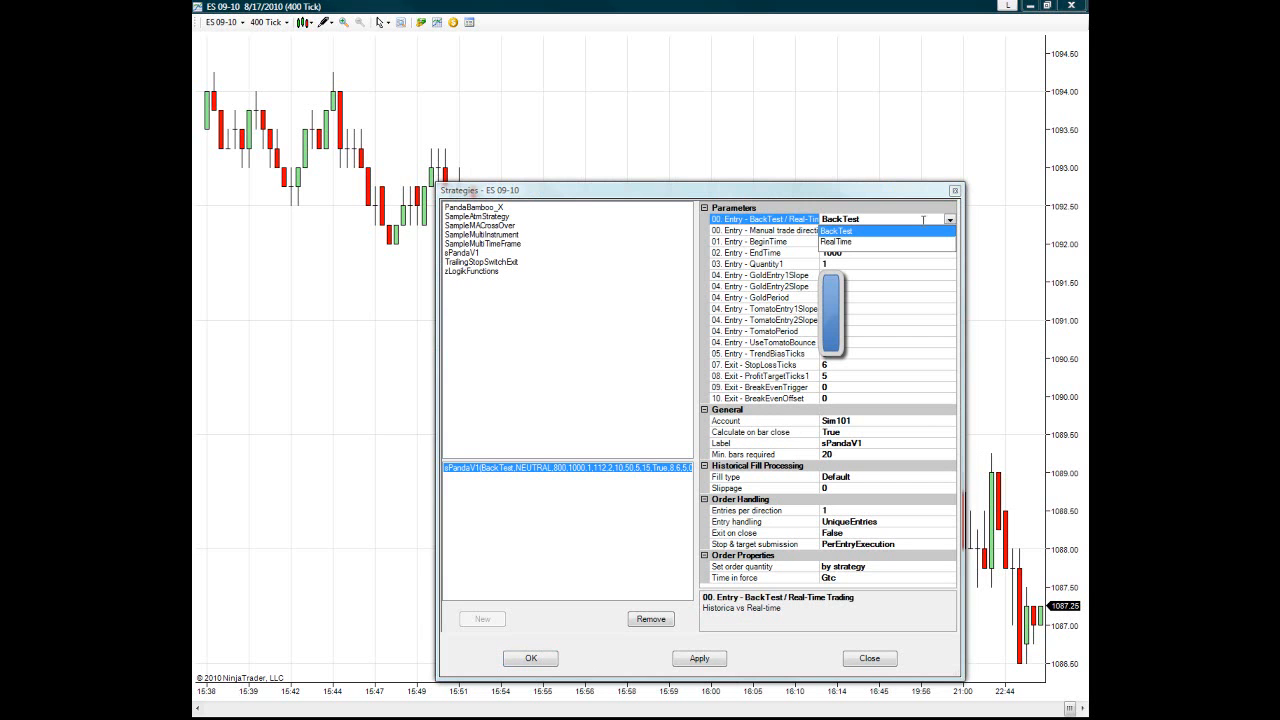
{"action": "left_click", "coordinate": [840, 232]}
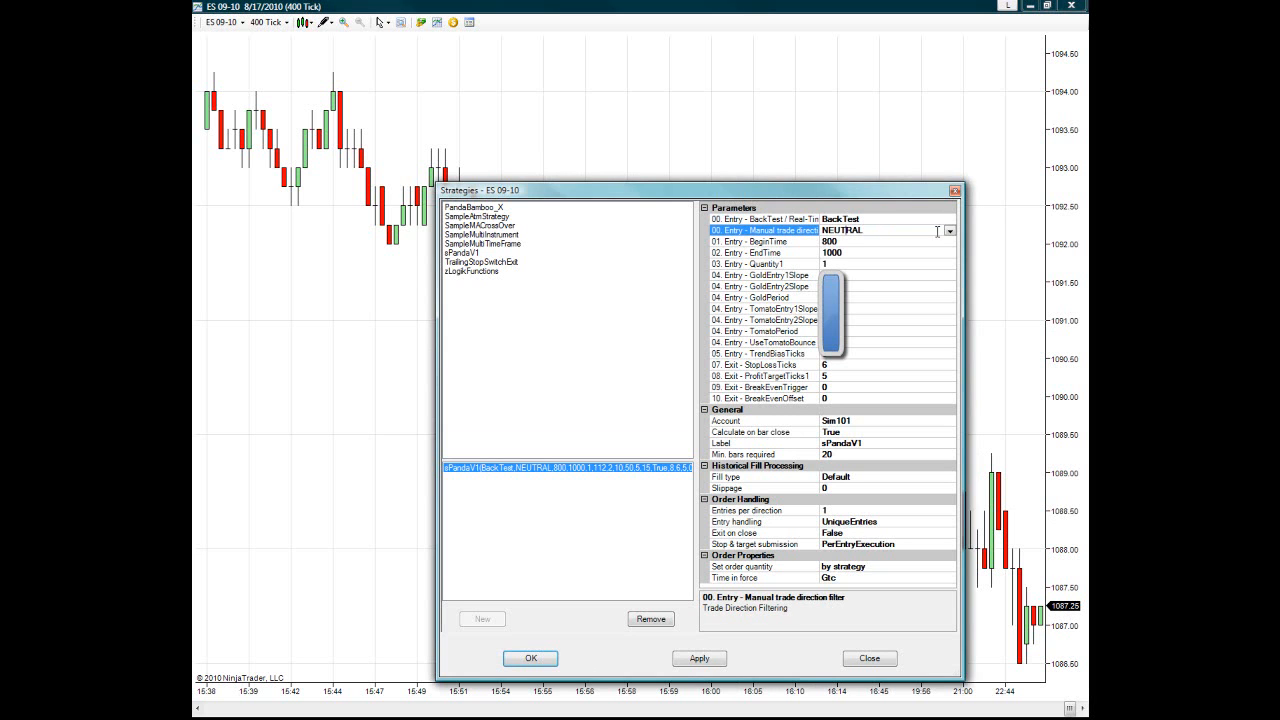
{"action": "left_click", "coordinate": [948, 230]}
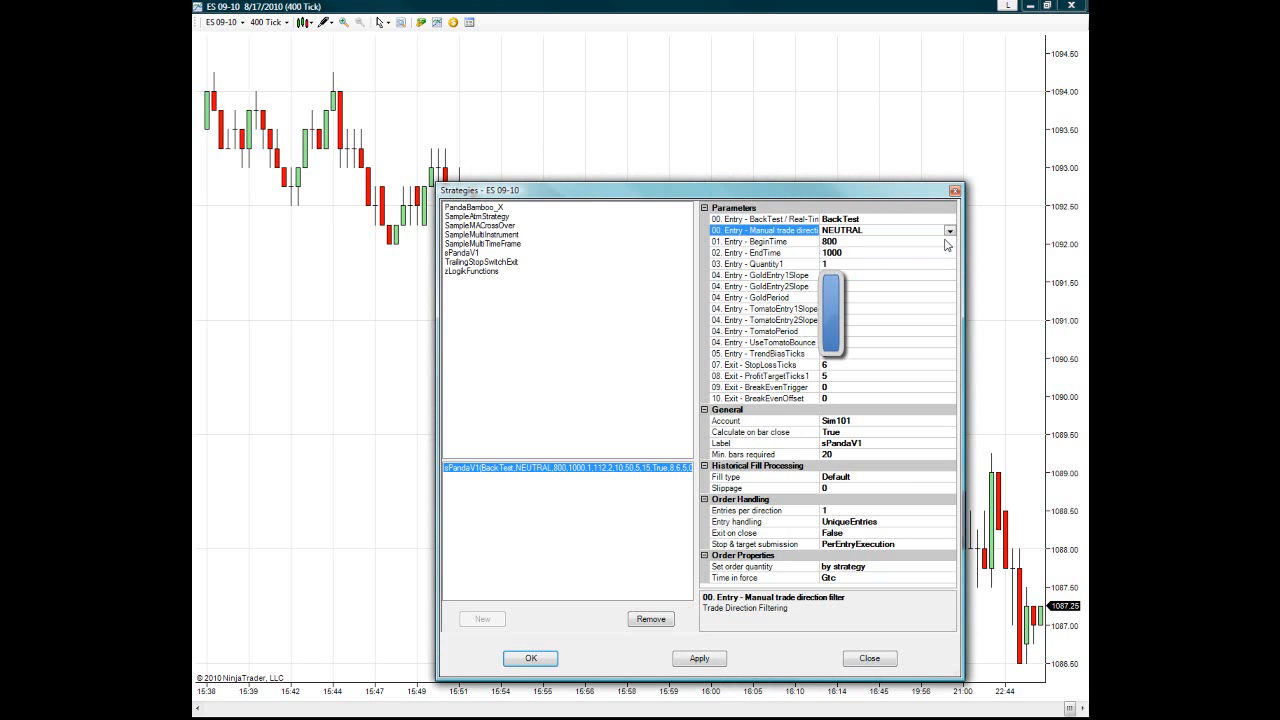
{"action": "left_click", "coordinate": [764, 240]}
{"action": "type", "text": "935"}
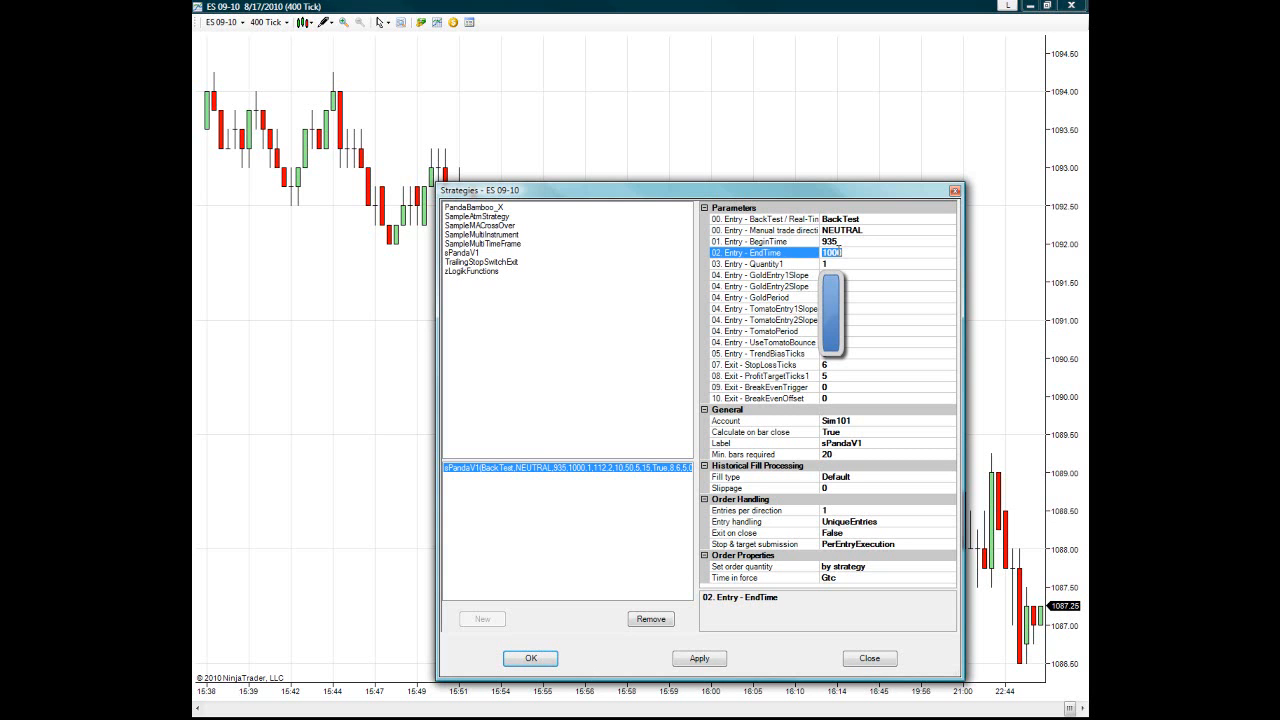
{"action": "type", "text": "1135"}
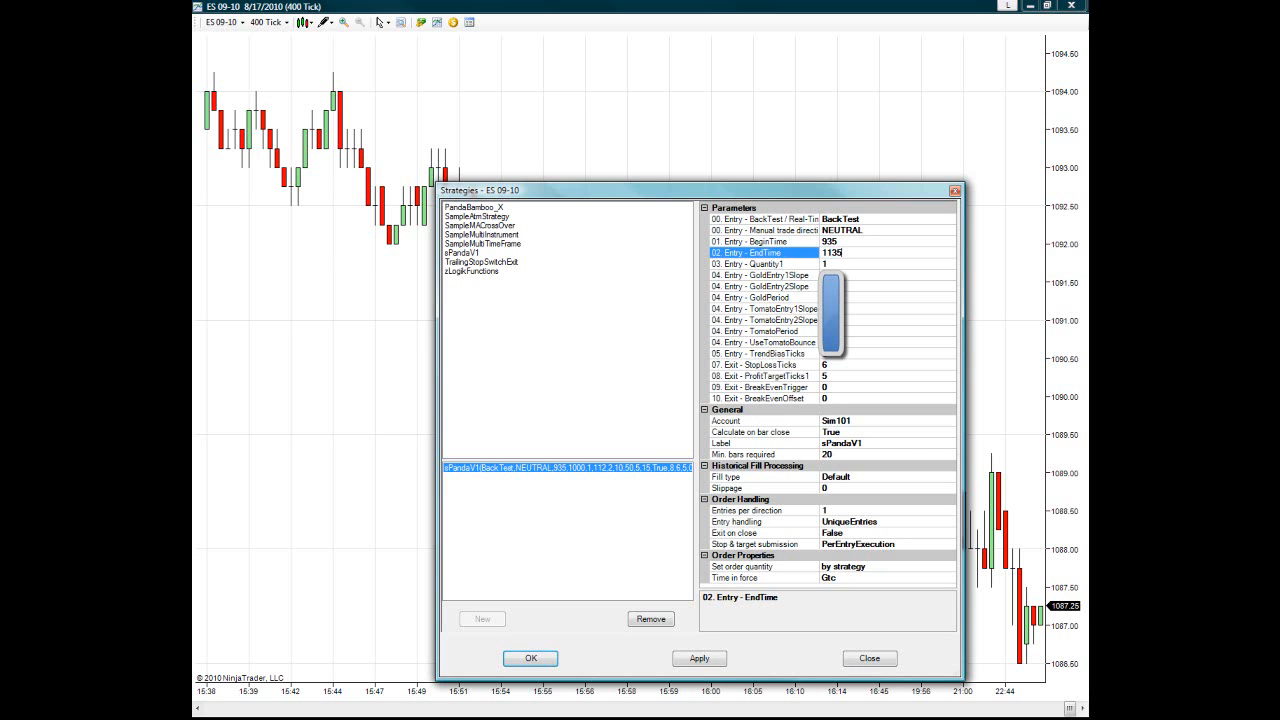
{"action": "mouse_move", "coordinate": [818, 264]}
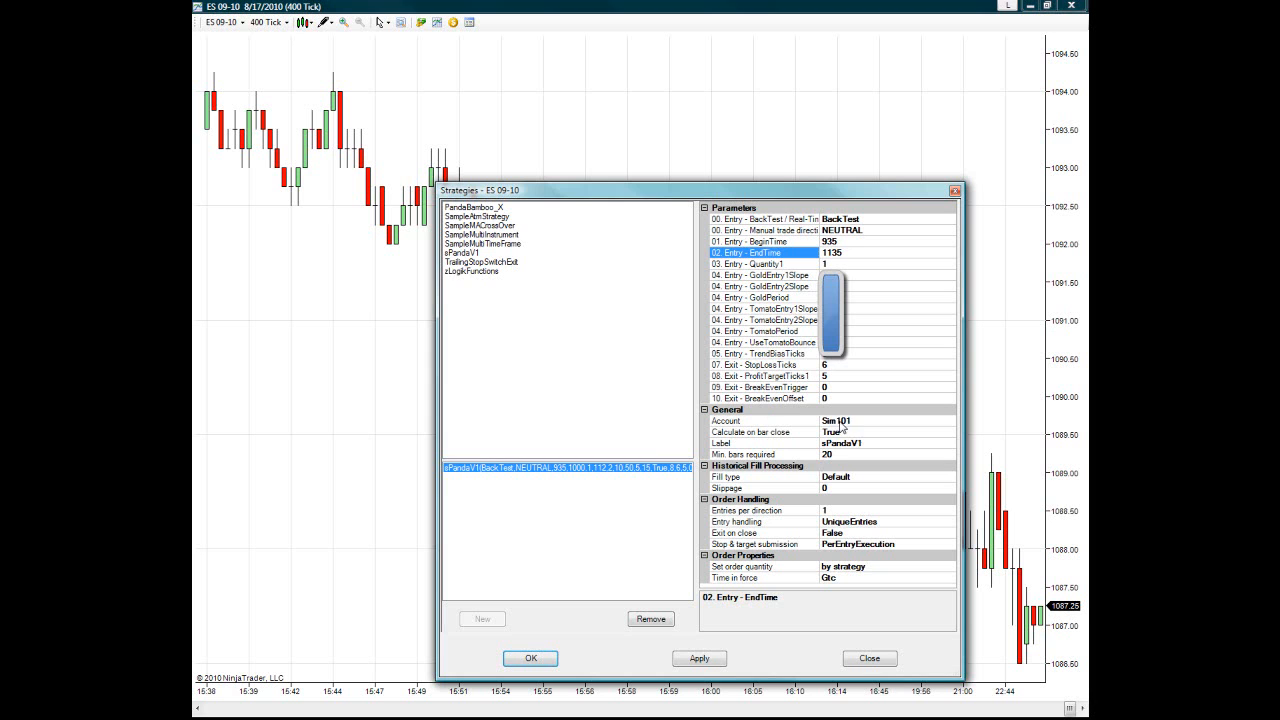
{"action": "mouse_move", "coordinate": [868, 420]}
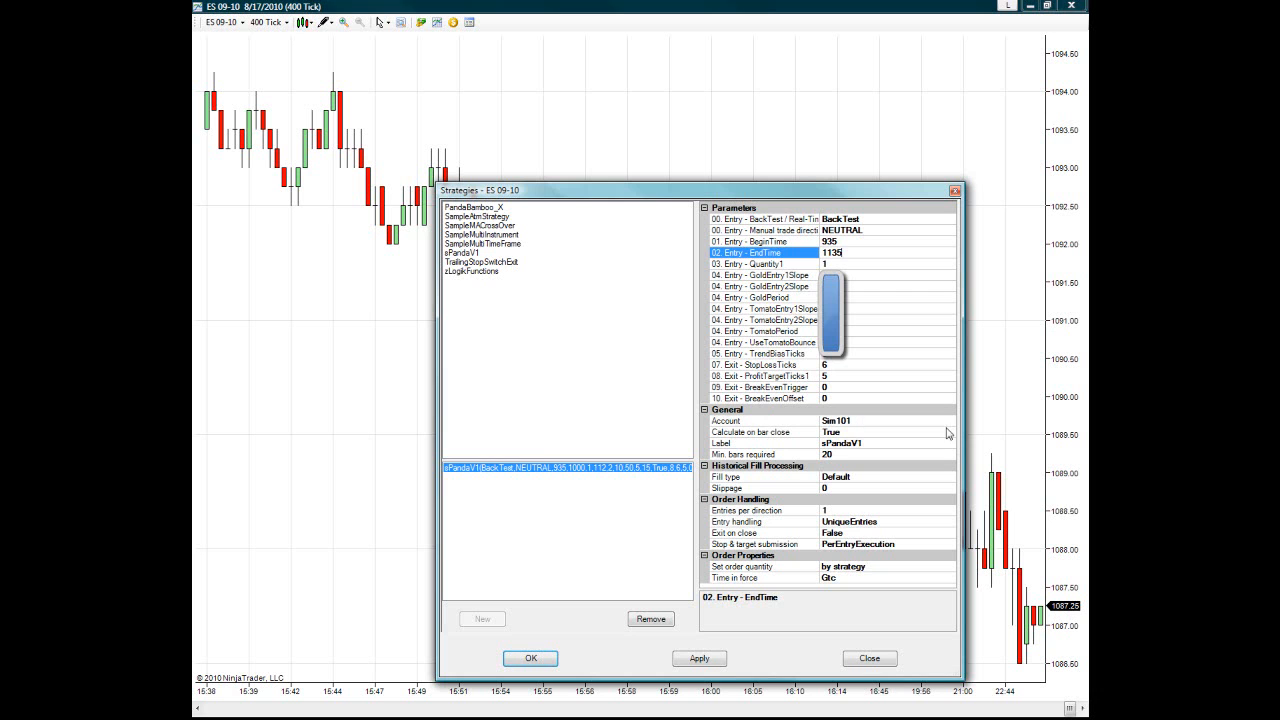
{"action": "left_click", "coordinate": [836, 420]}
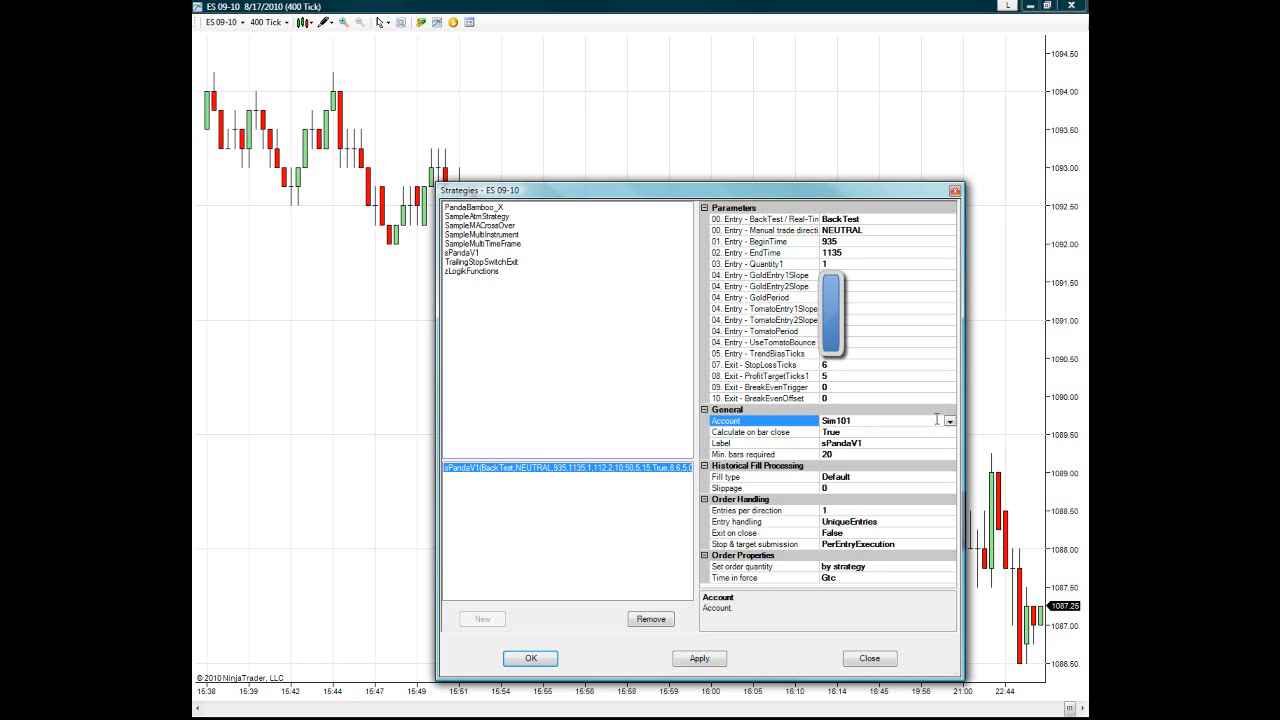
{"action": "mouse_move", "coordinate": [944, 436]}
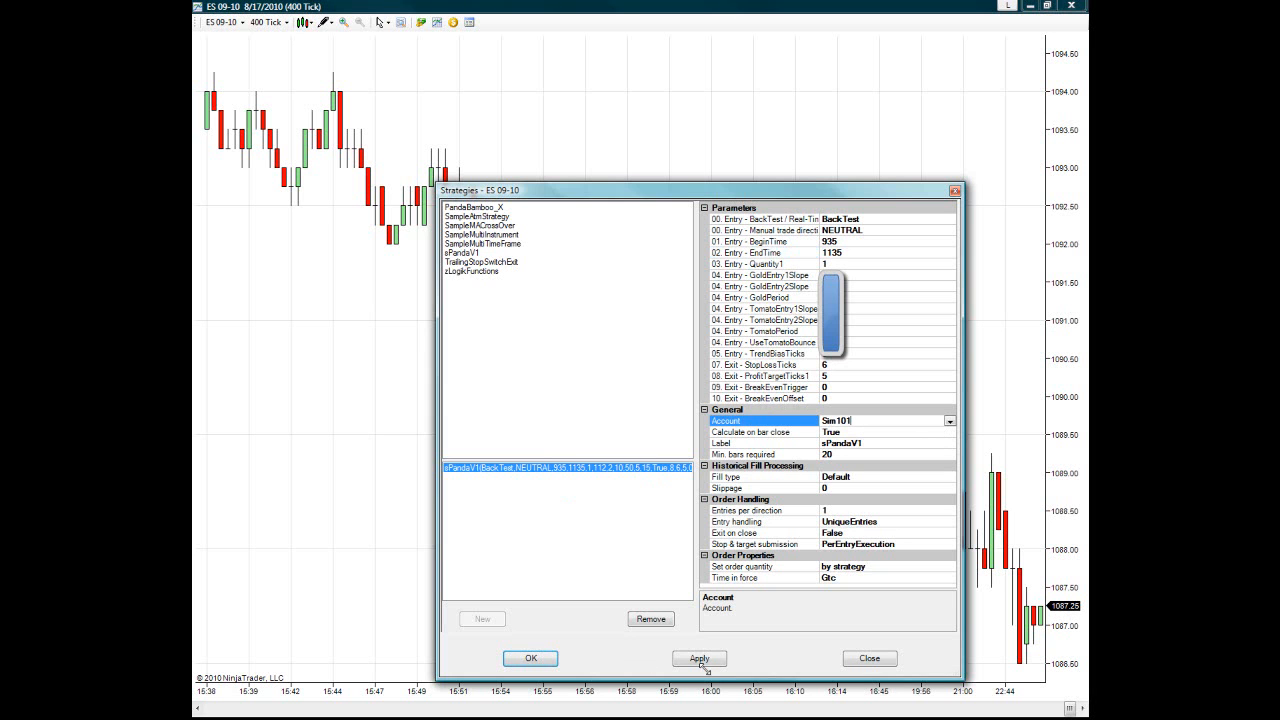
{"action": "left_click", "coordinate": [700, 658]}
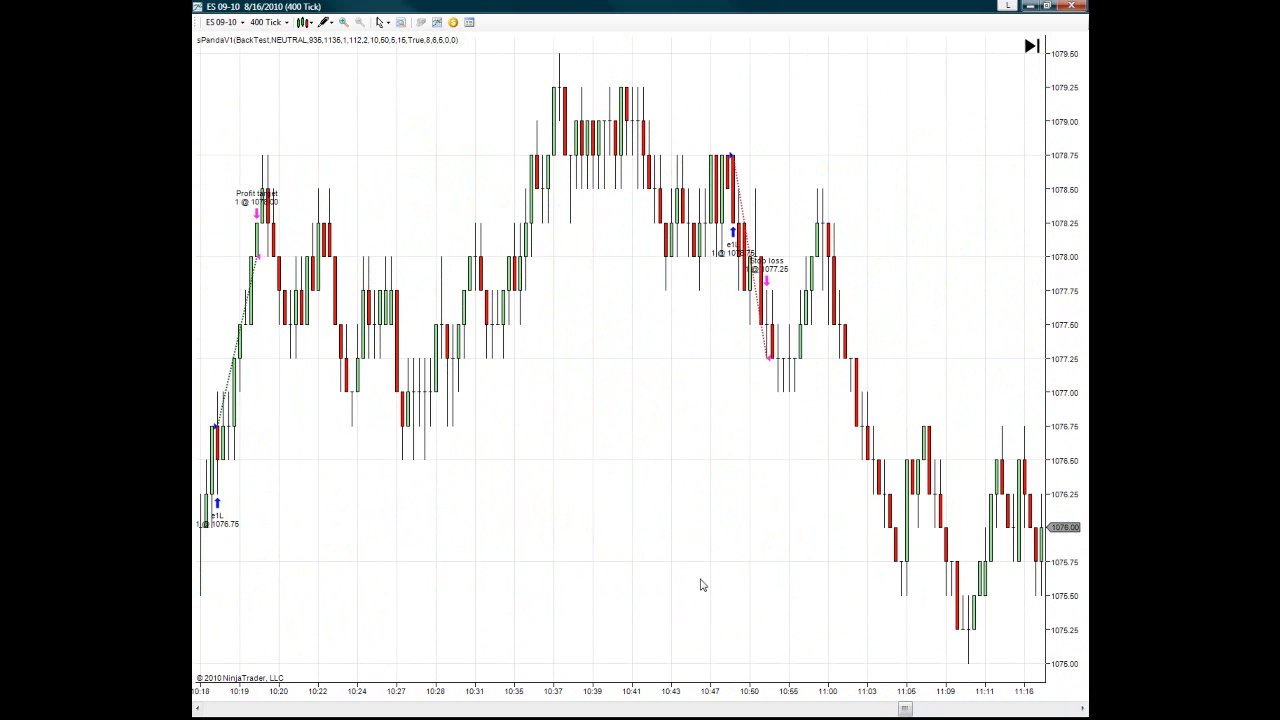
- Bring up the chart's context menu to reach its properties
{"action": "right_click", "coordinate": [700, 584]}
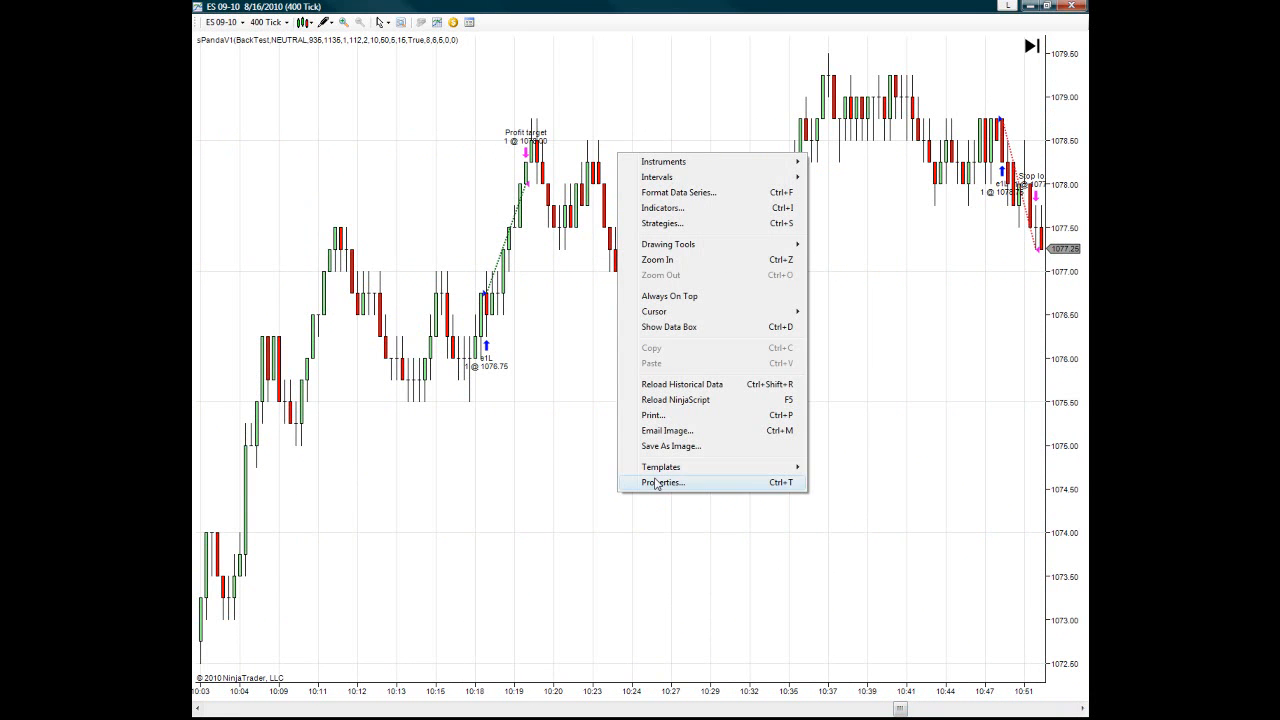
- Set profitable position lines LawnGreen 5px and unprofitable ones Magenta 5px in Chart Properties
{"action": "left_click", "coordinate": [660, 482]}
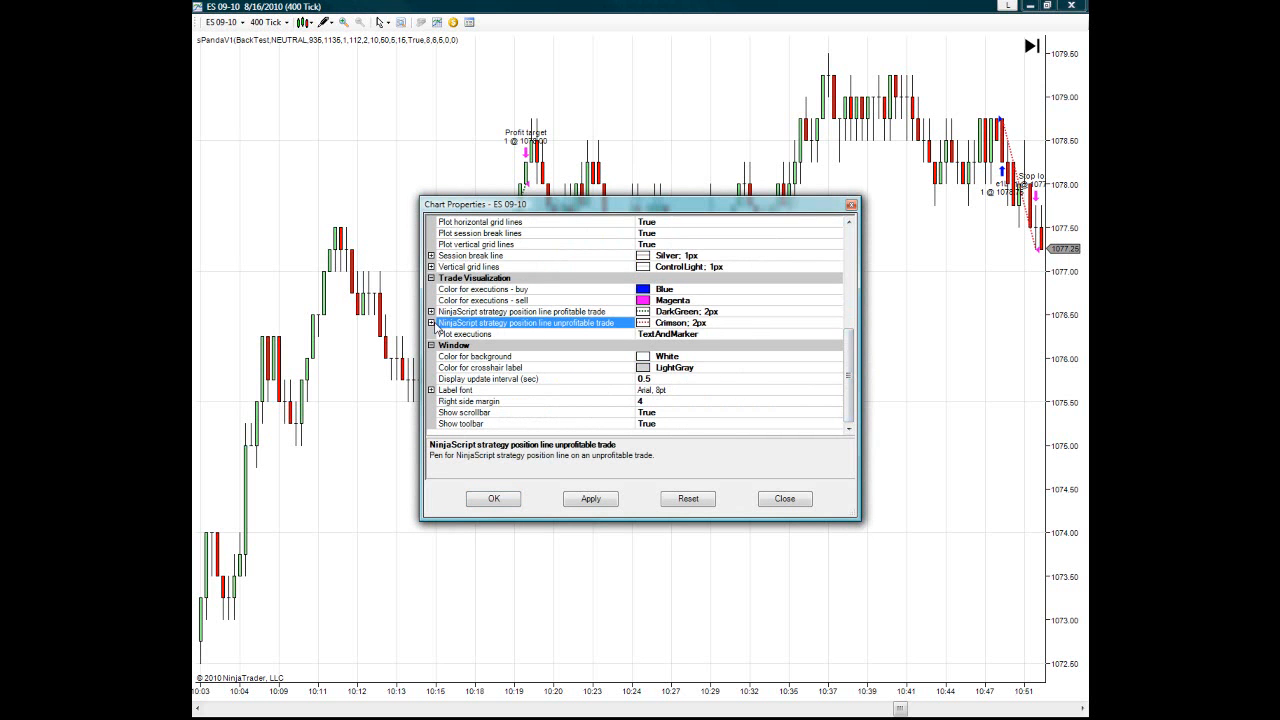
{"action": "left_click", "coordinate": [432, 312]}
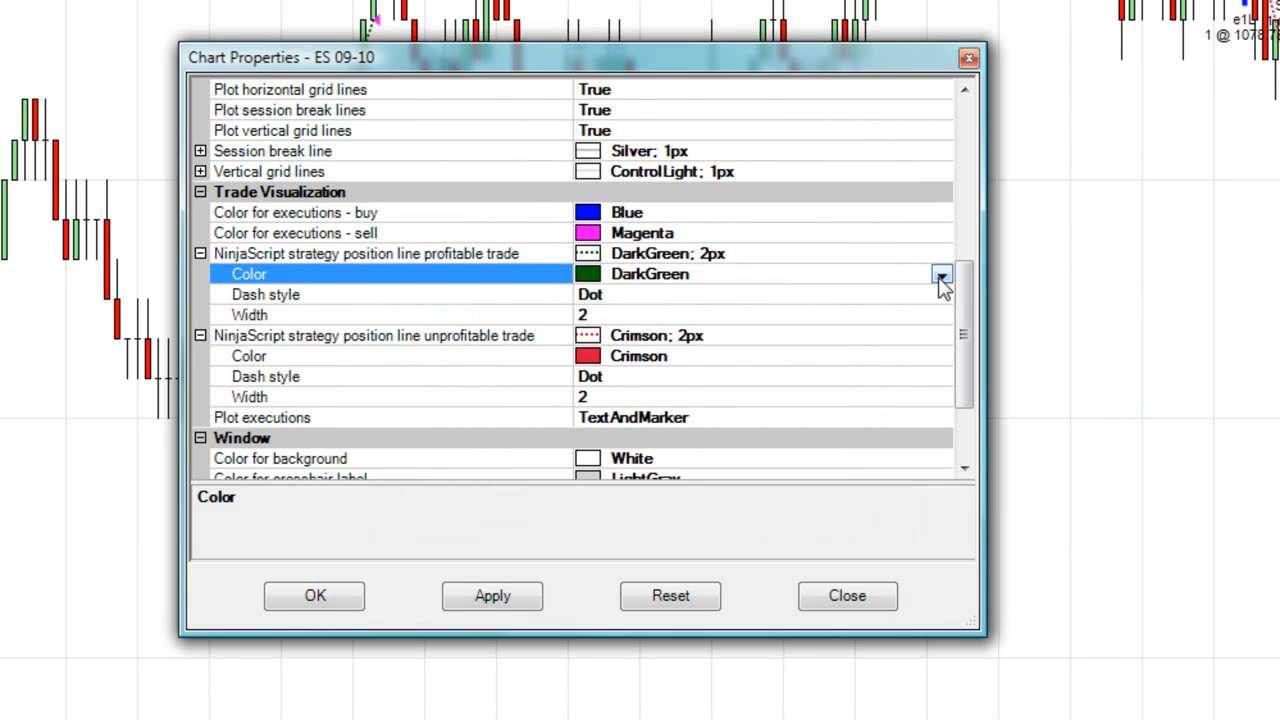
{"action": "left_click", "coordinate": [940, 274]}
{"action": "type", "text": "5"}
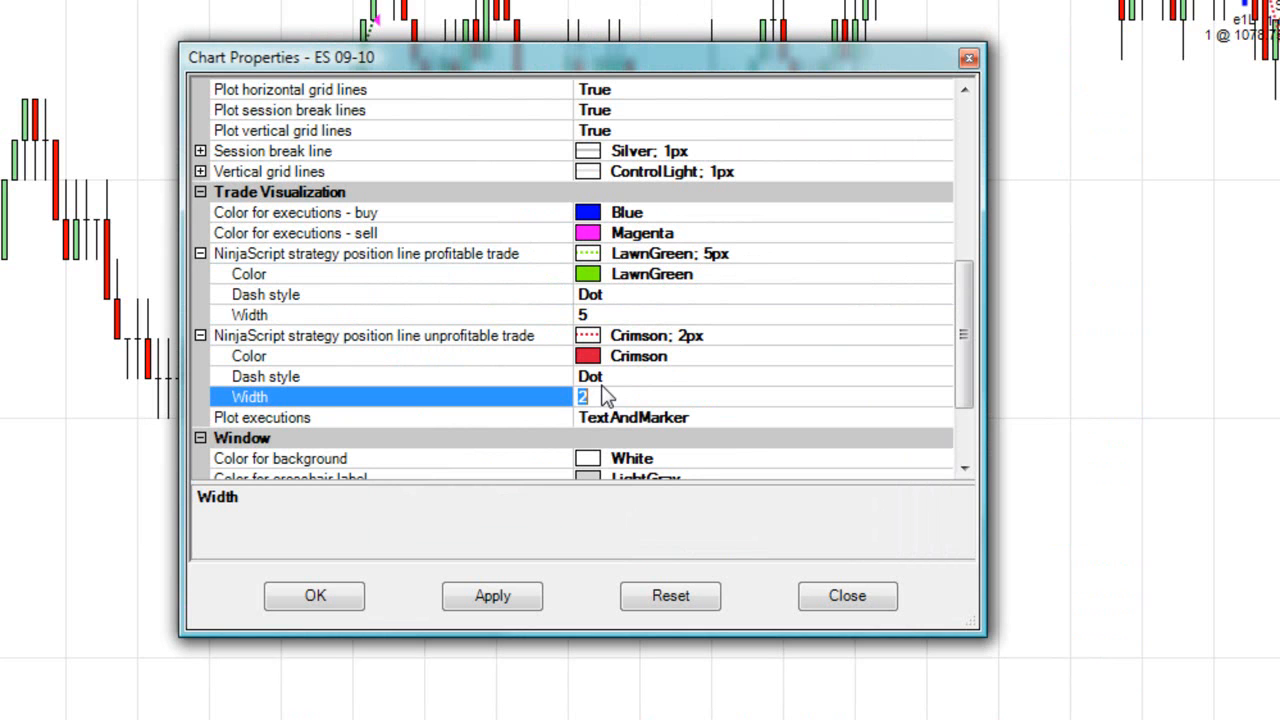
{"action": "left_click", "coordinate": [940, 356]}
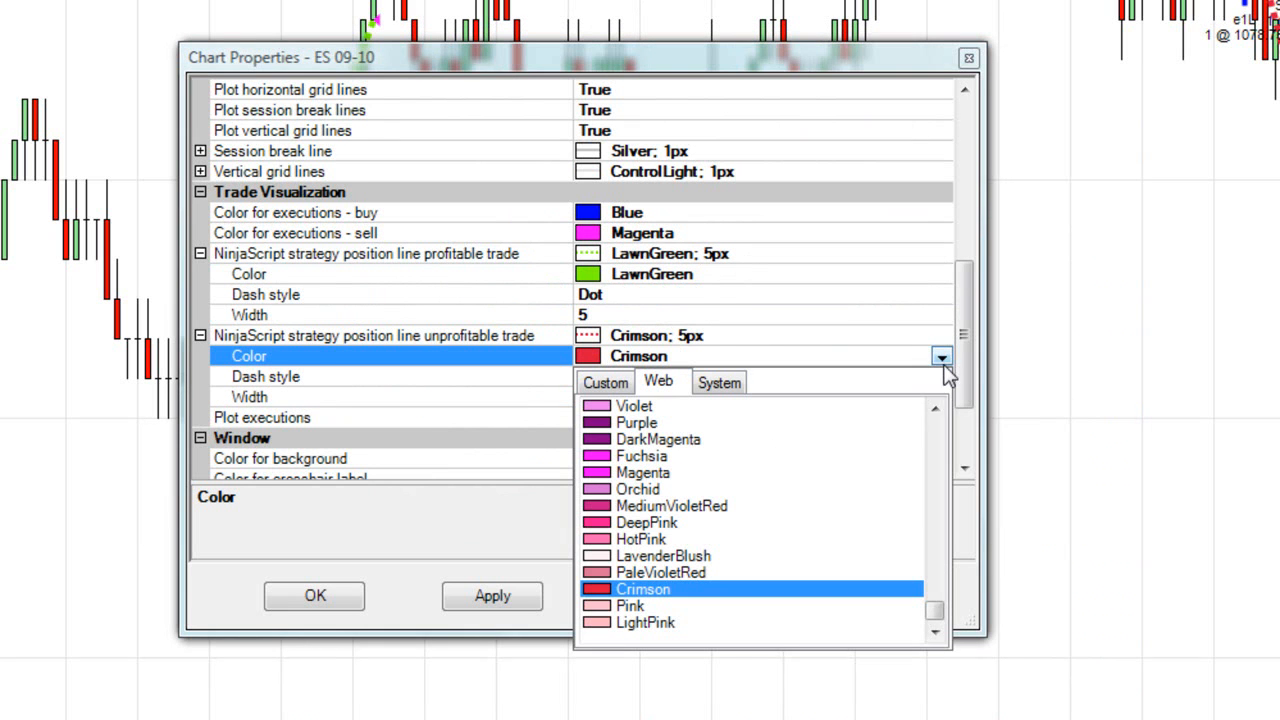
{"action": "left_click", "coordinate": [644, 472]}
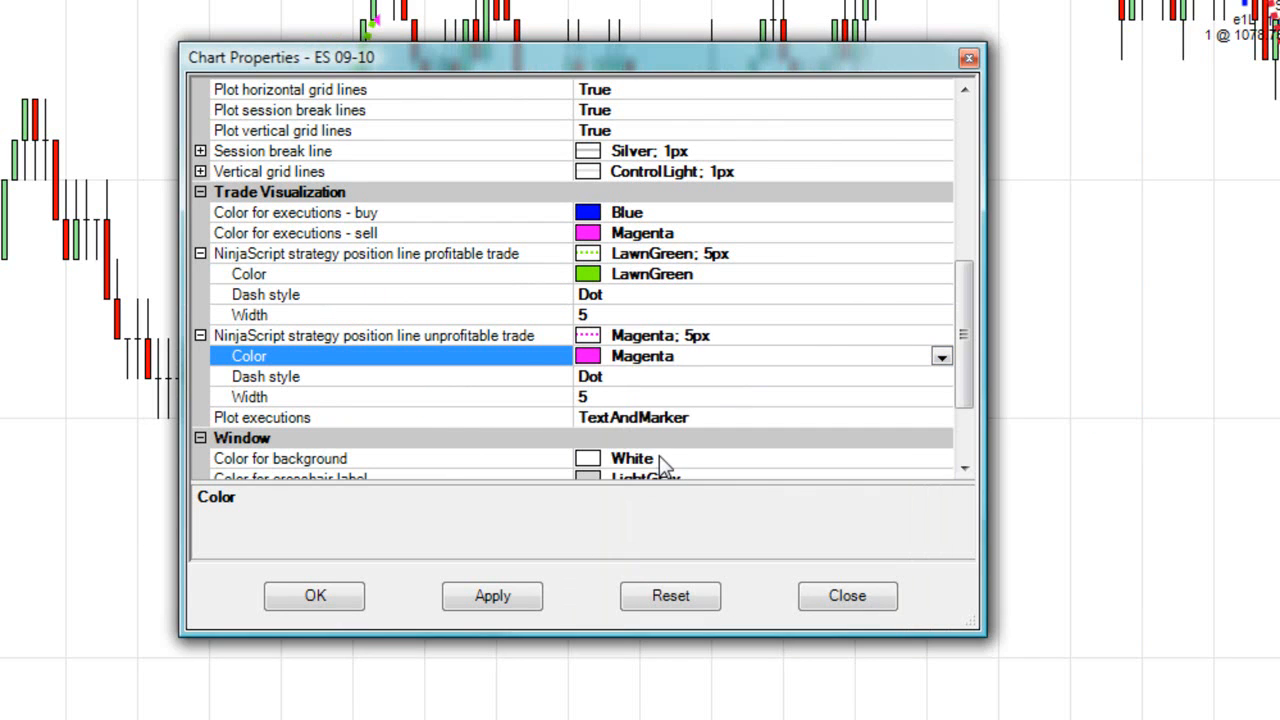
{"action": "left_click", "coordinate": [492, 596]}
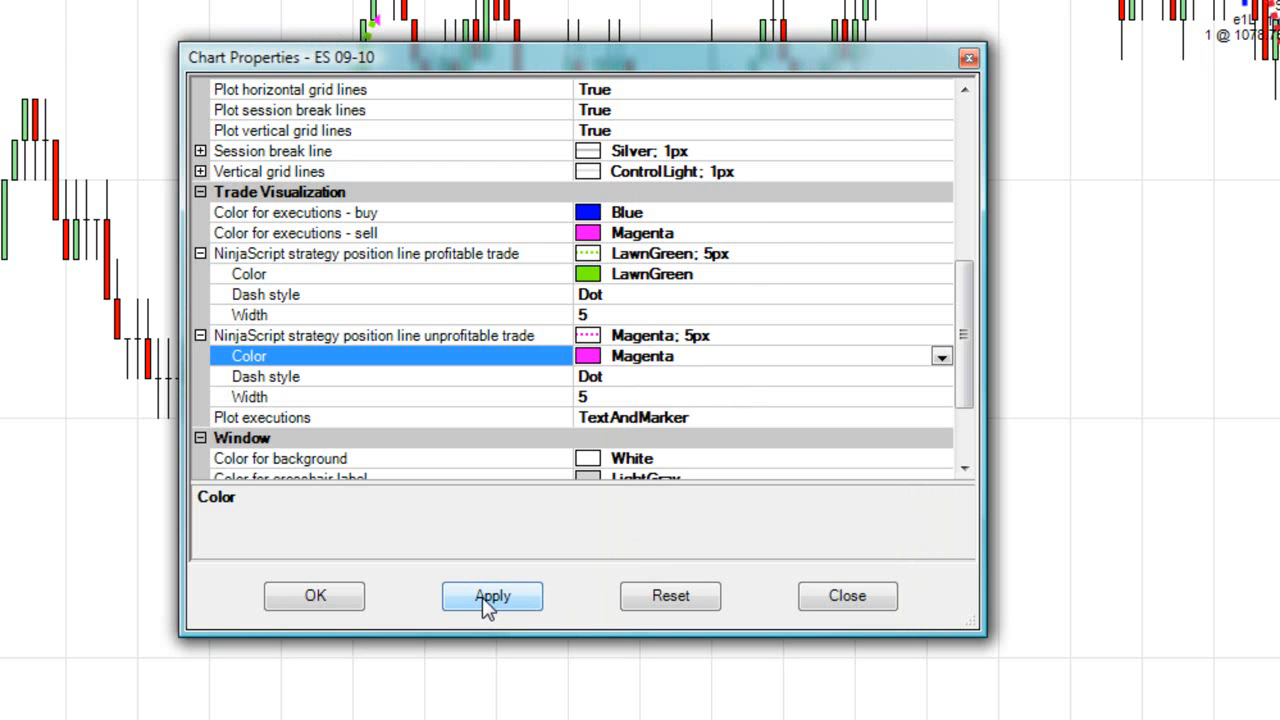
{"action": "left_click", "coordinate": [492, 596]}
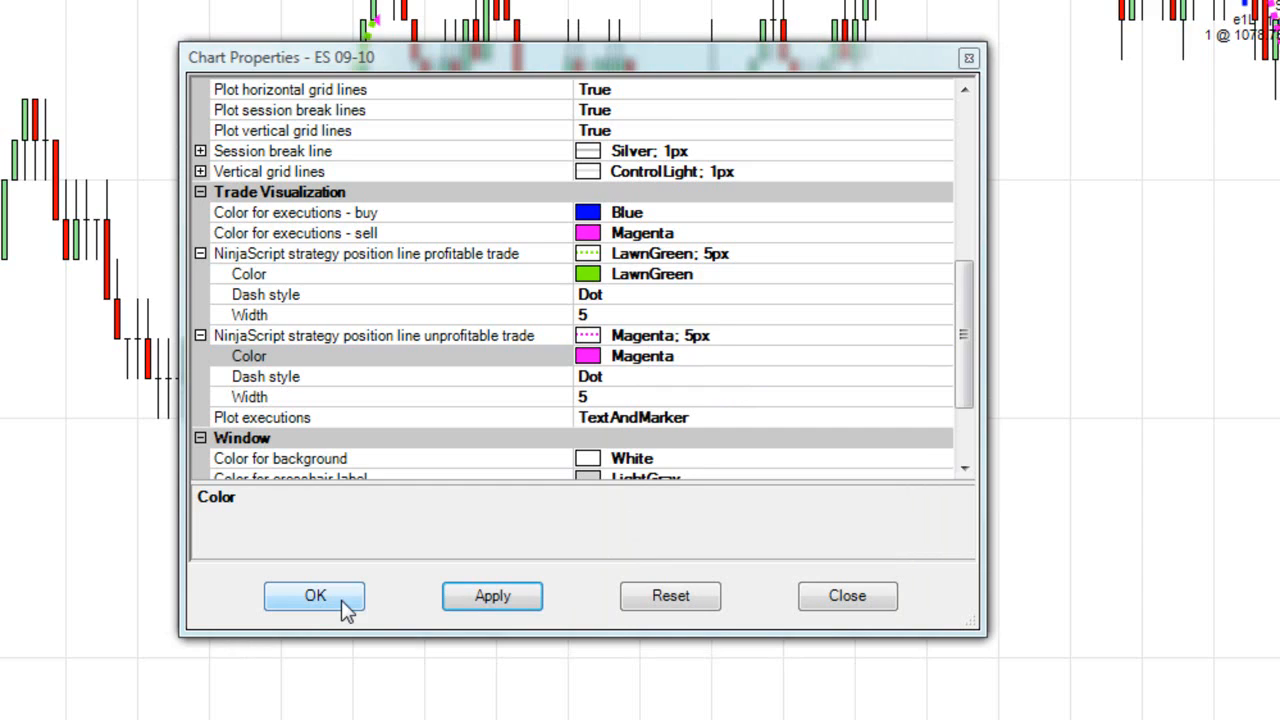
{"action": "left_click", "coordinate": [314, 596]}
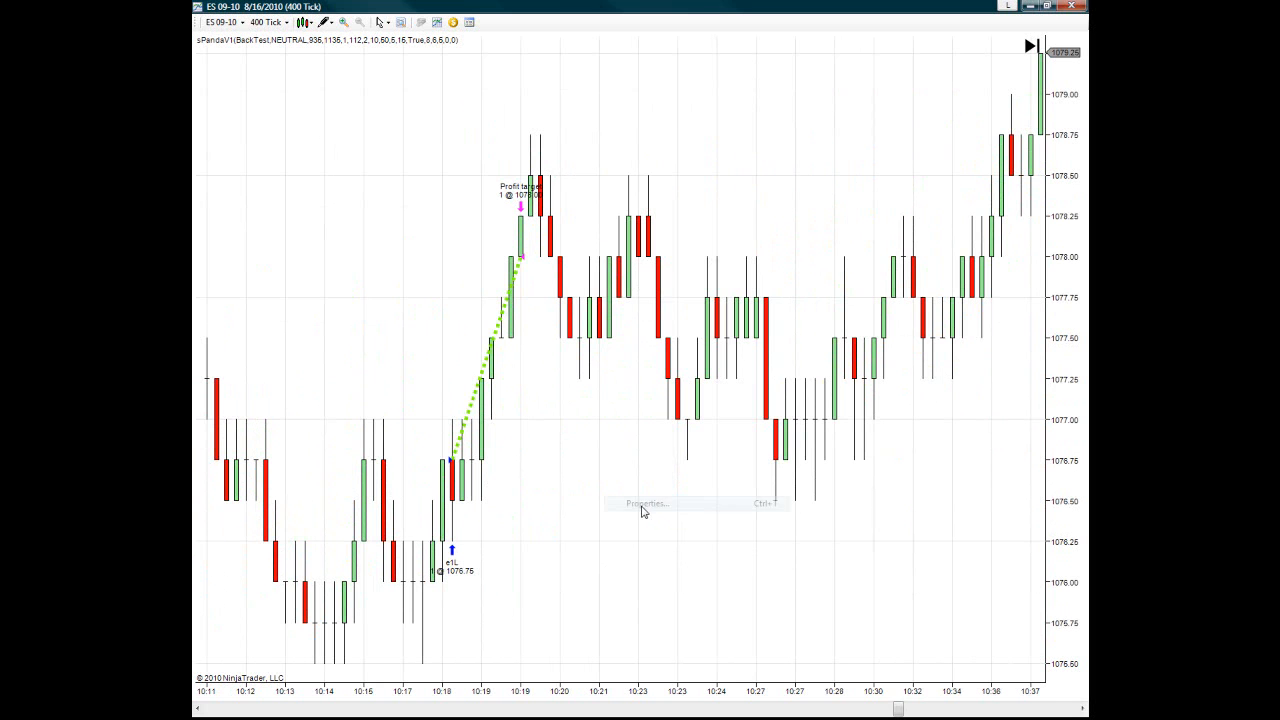
- Change the chart background to DimGray and apply it
{"action": "left_click", "coordinate": [648, 504]}
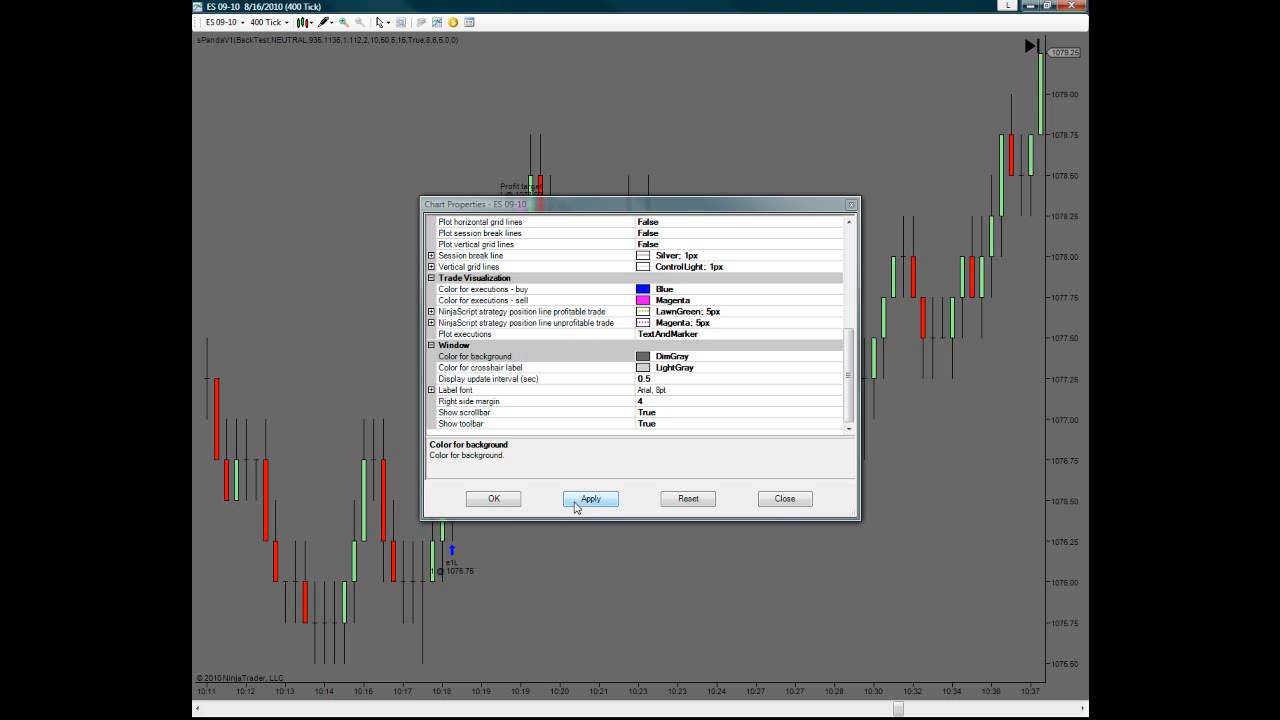
{"action": "left_click", "coordinate": [784, 498]}
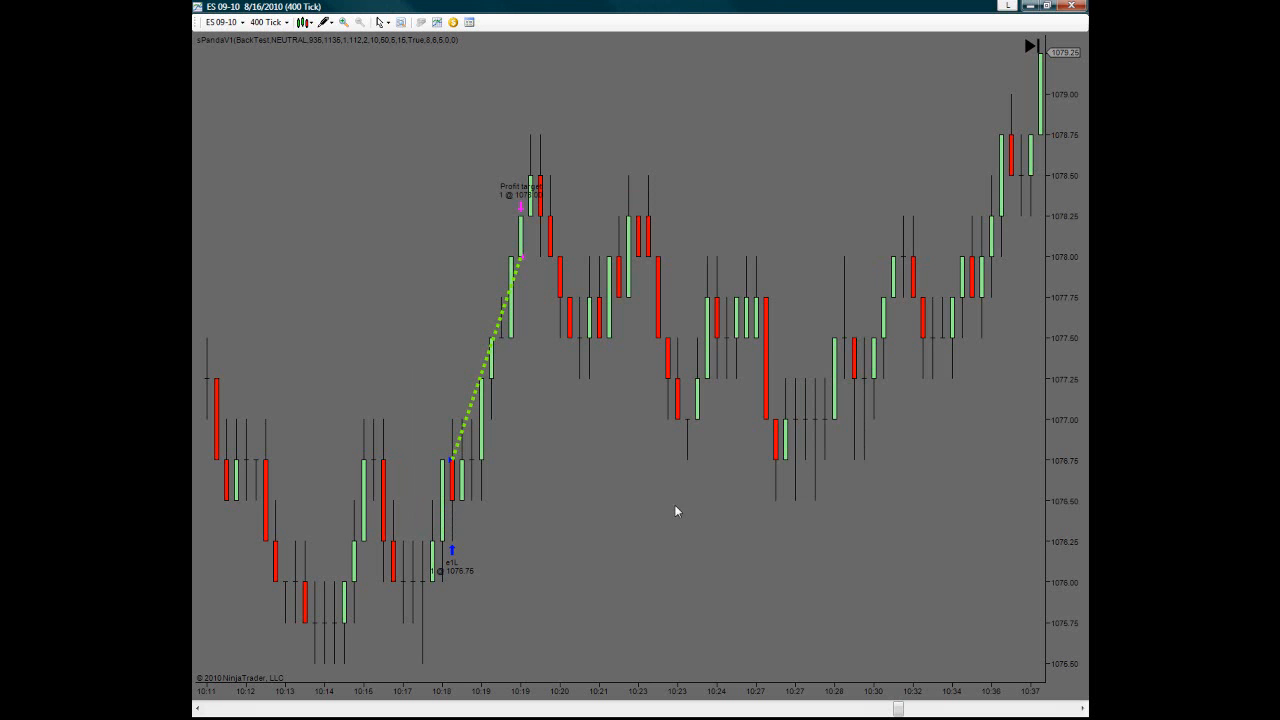
{"action": "mouse_move", "coordinate": [692, 510]}
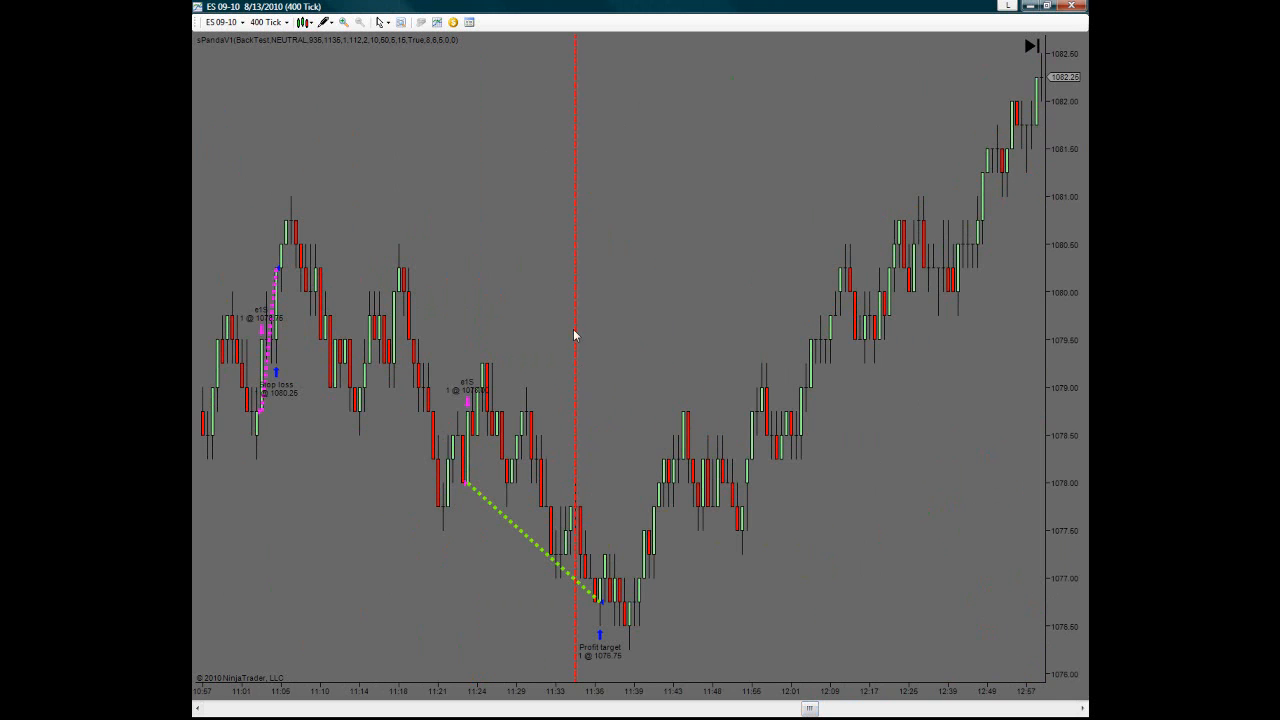
{"action": "mouse_move", "coordinate": [504, 684]}
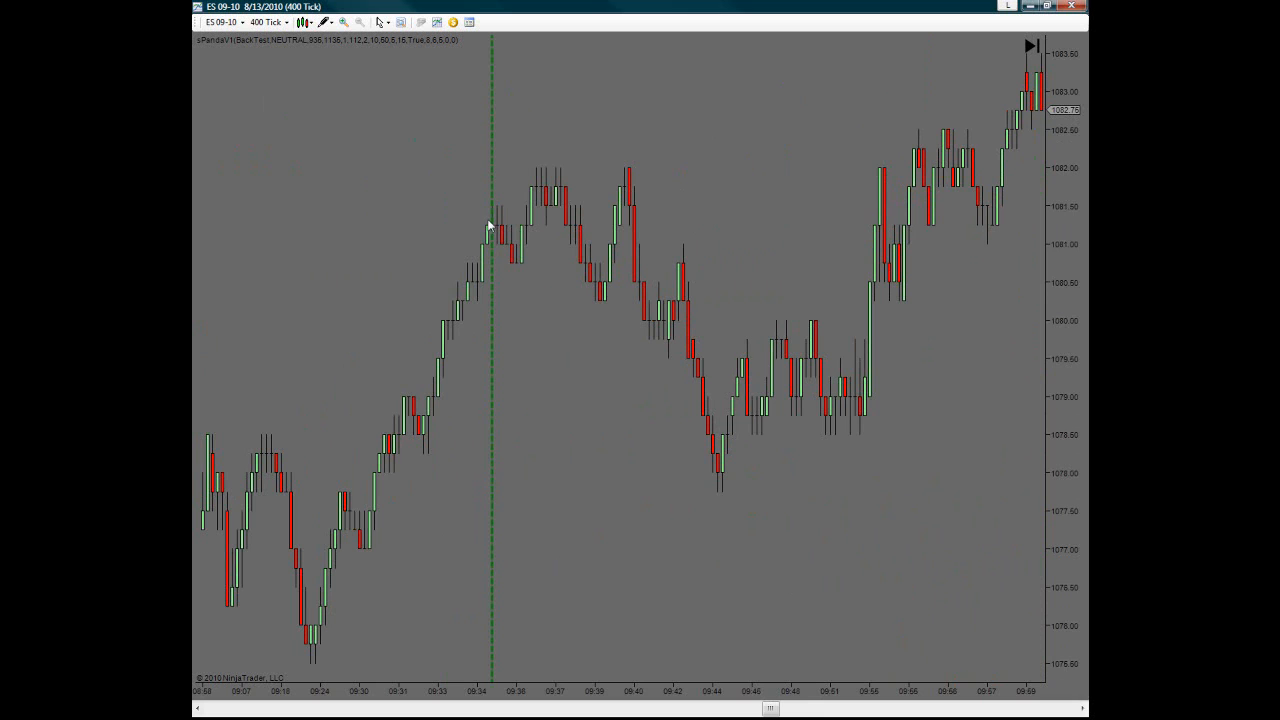
{"action": "mouse_move", "coordinate": [500, 490]}
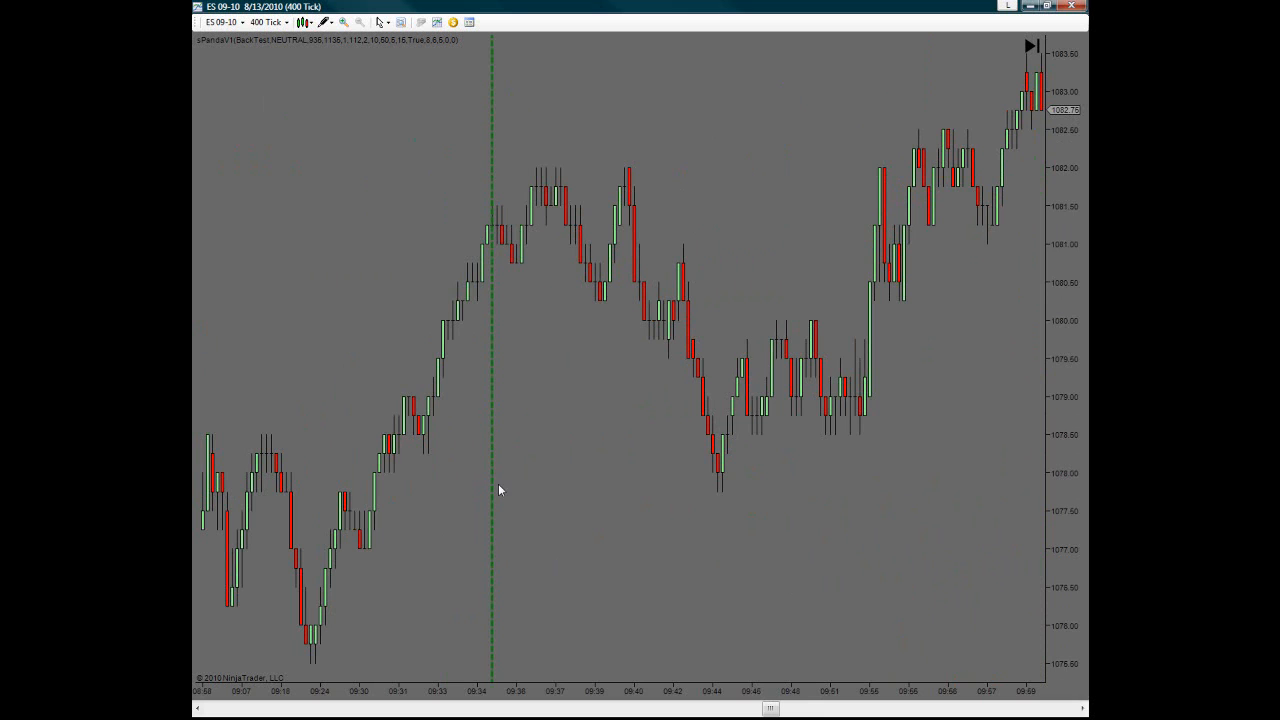
{"action": "mouse_move", "coordinate": [1064, 600]}
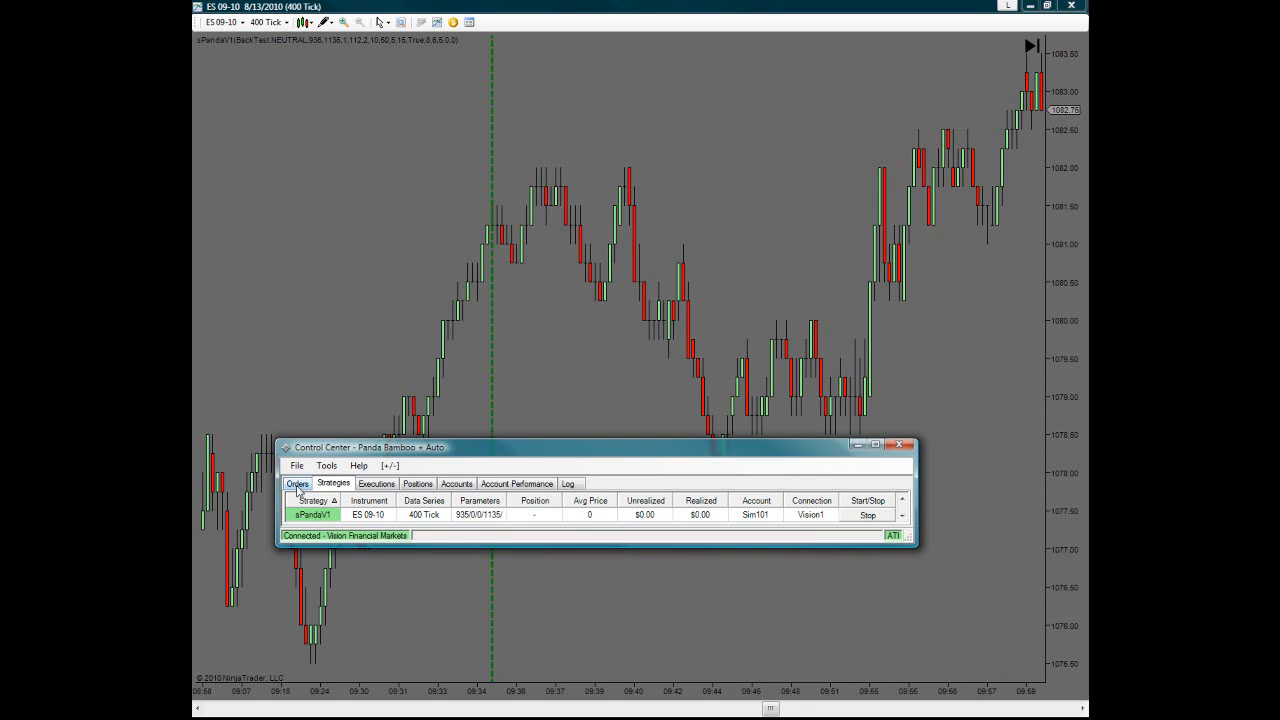
- Check the Orders tab, return to Strategies and bring up options for the Panda strategy row
{"action": "left_click", "coordinate": [296, 482]}
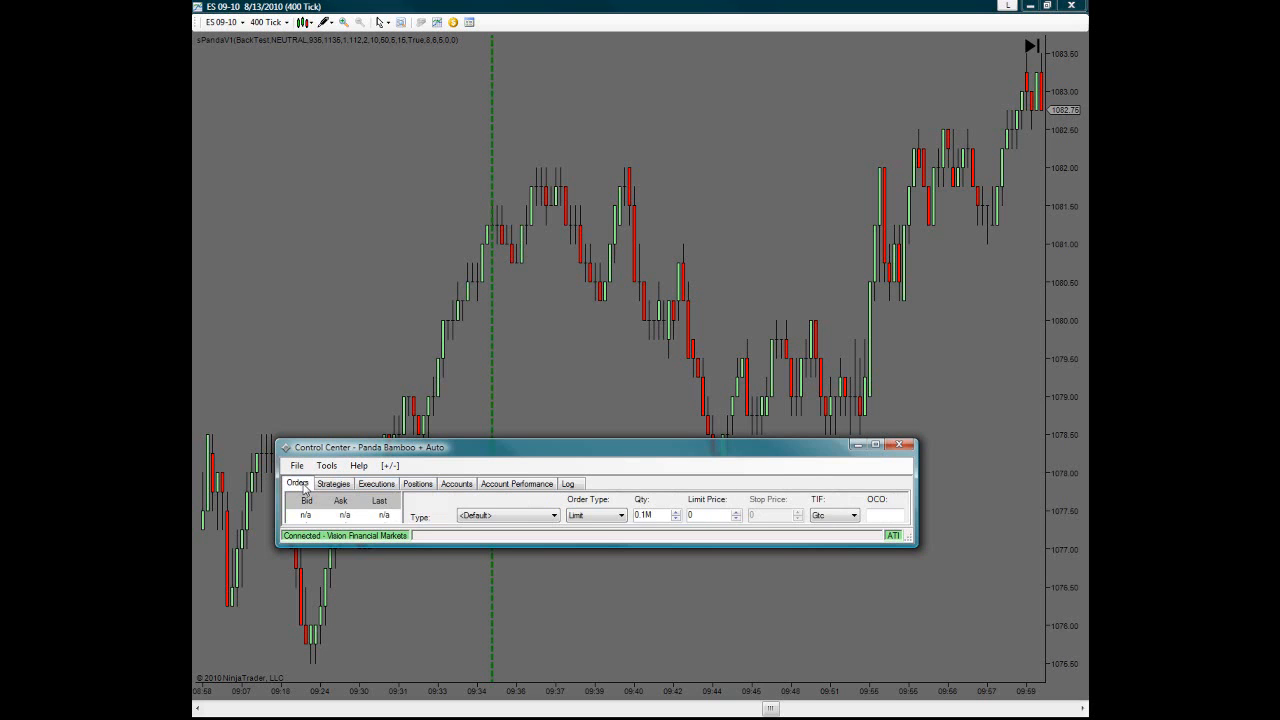
{"action": "left_click", "coordinate": [332, 482]}
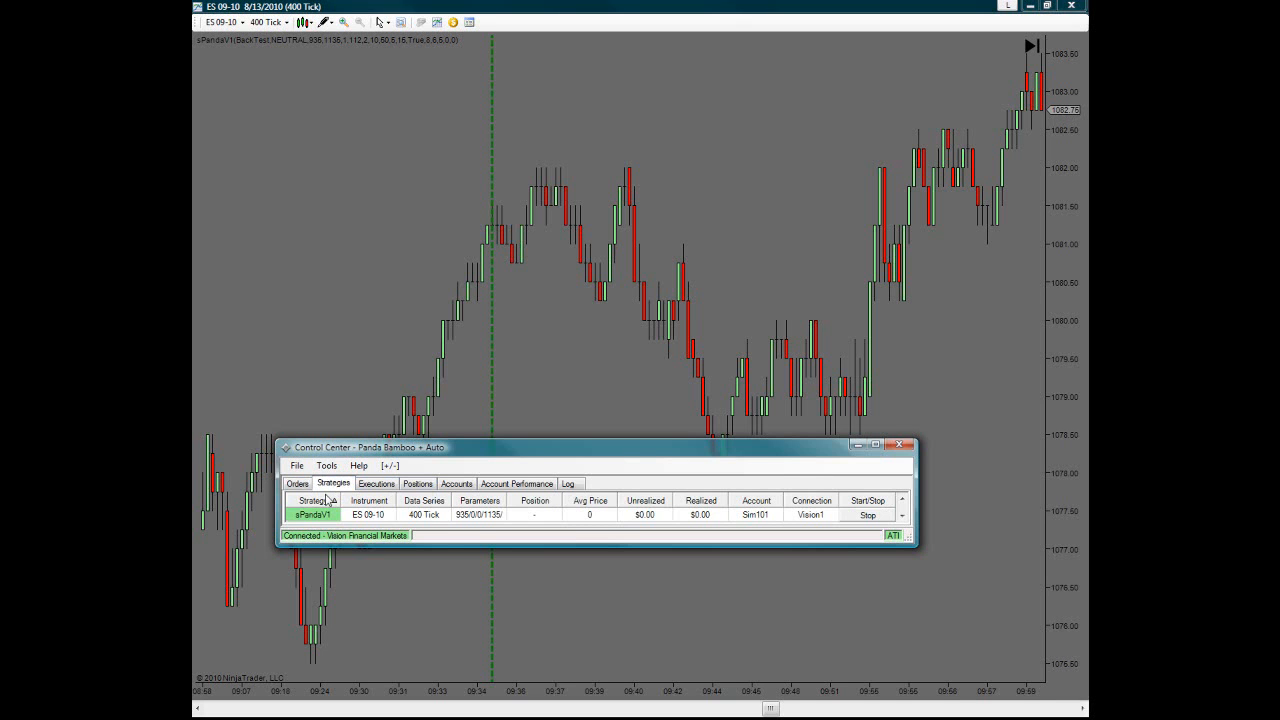
{"action": "mouse_move", "coordinate": [528, 540]}
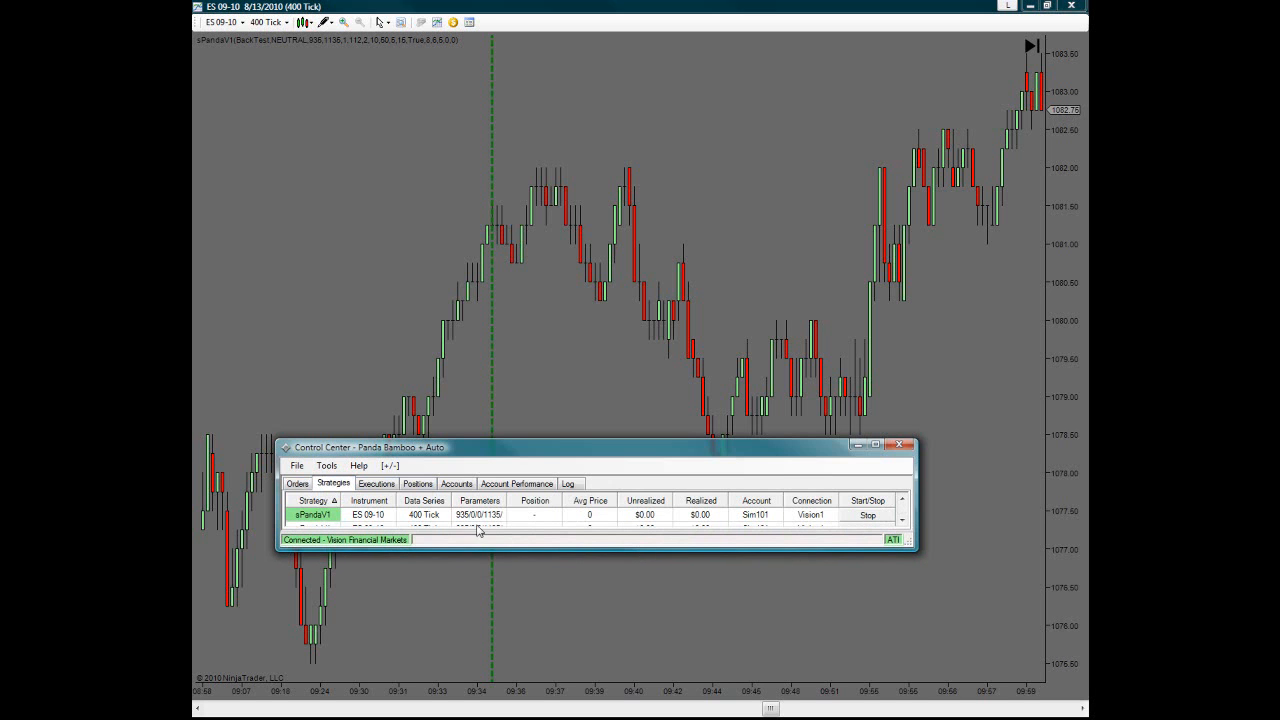
{"action": "right_click", "coordinate": [312, 514]}
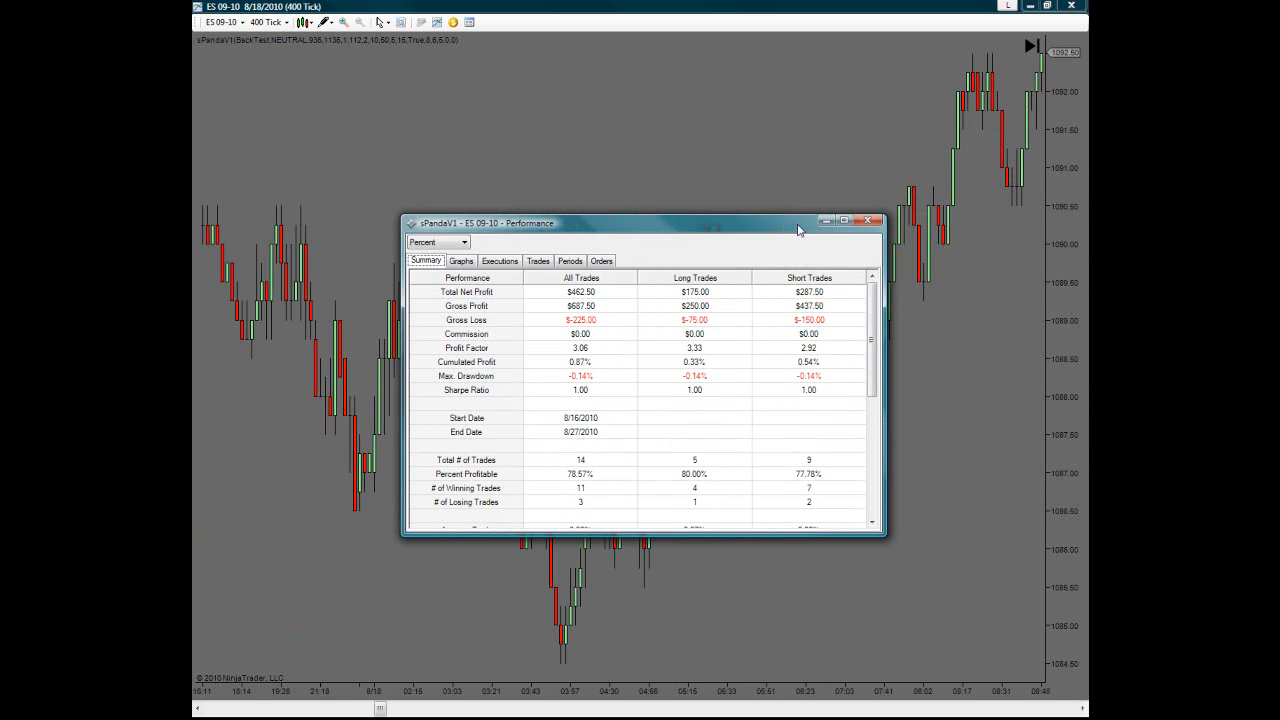
{"action": "mouse_move", "coordinate": [520, 304]}
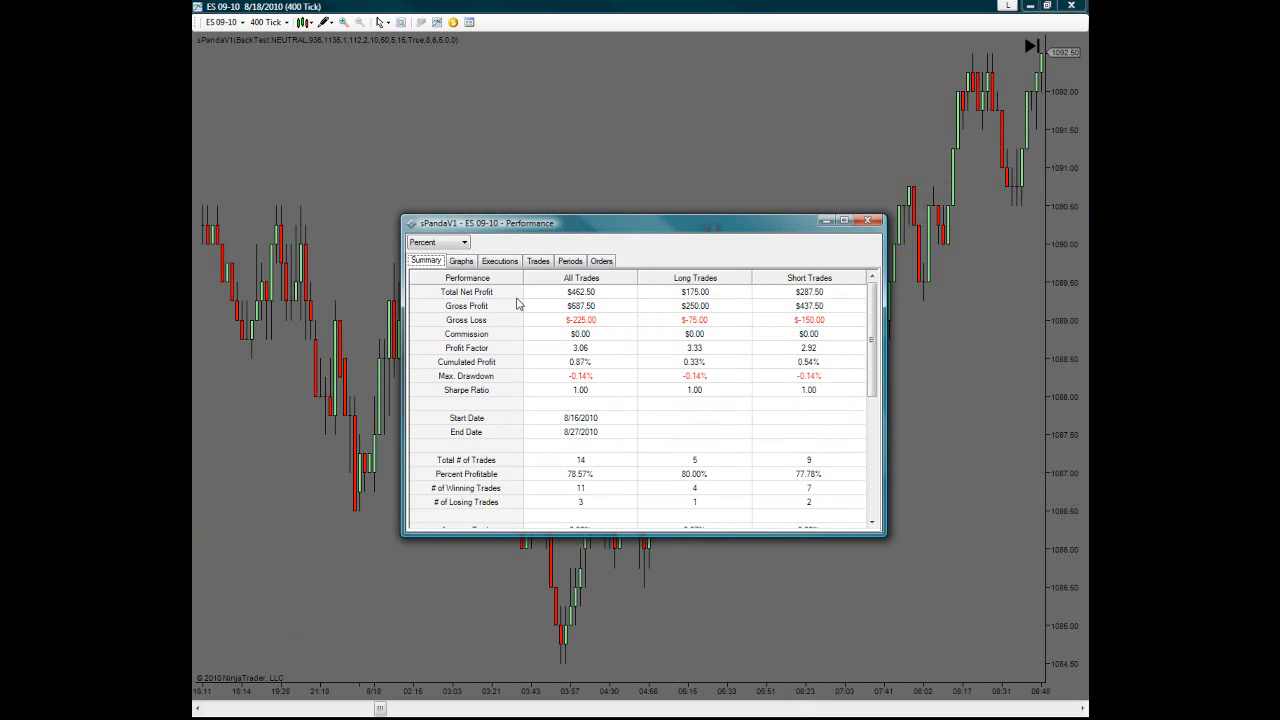
{"action": "mouse_move", "coordinate": [884, 536]}
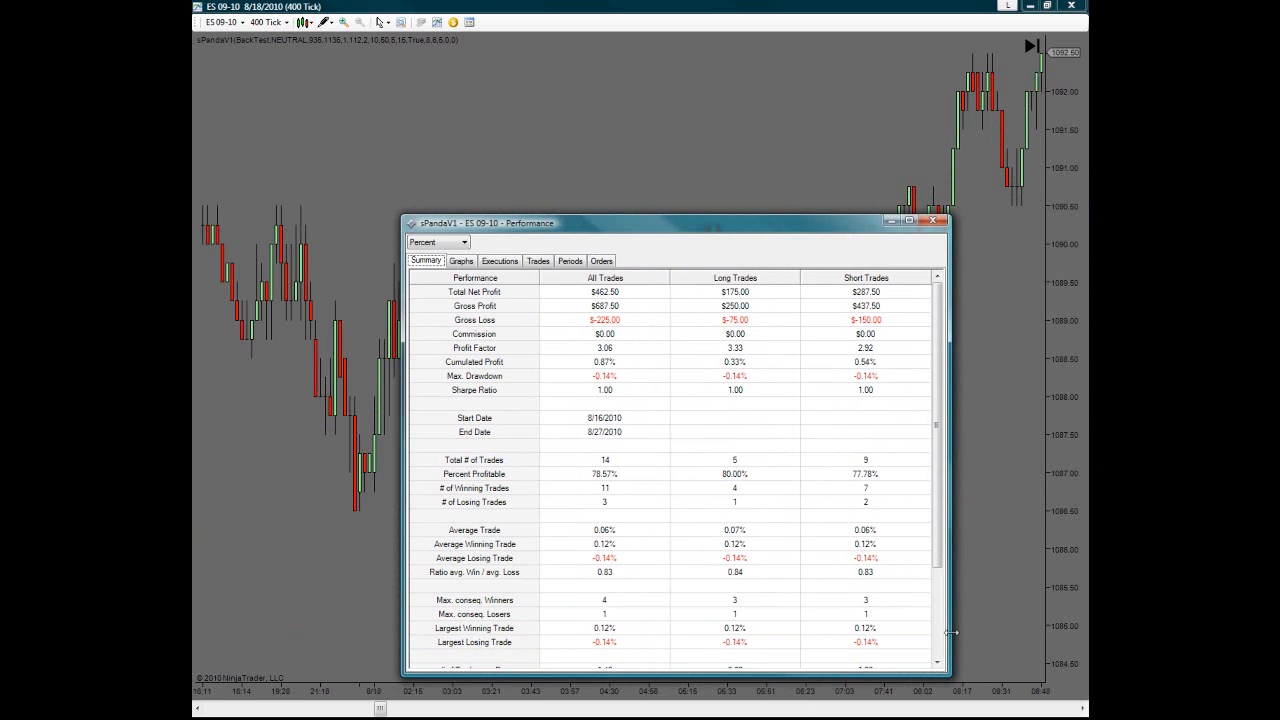
{"action": "mouse_move", "coordinate": [948, 212]}
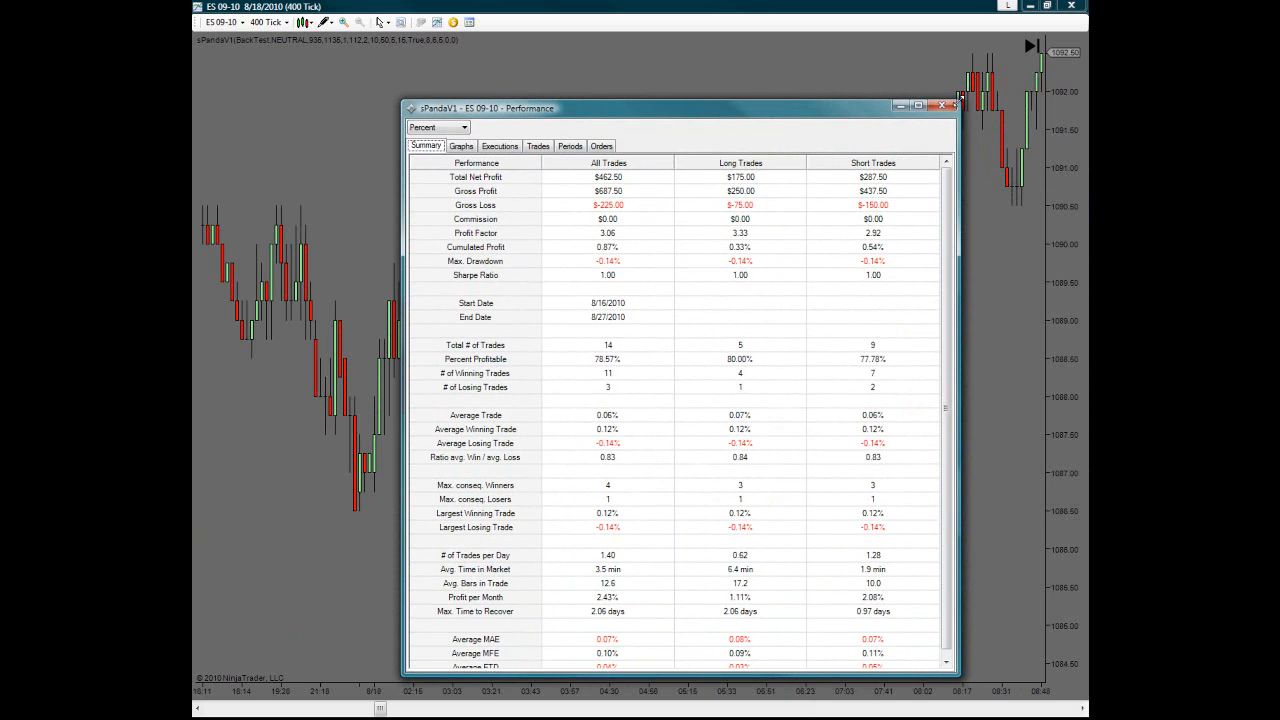
{"action": "mouse_move", "coordinate": [628, 490]}
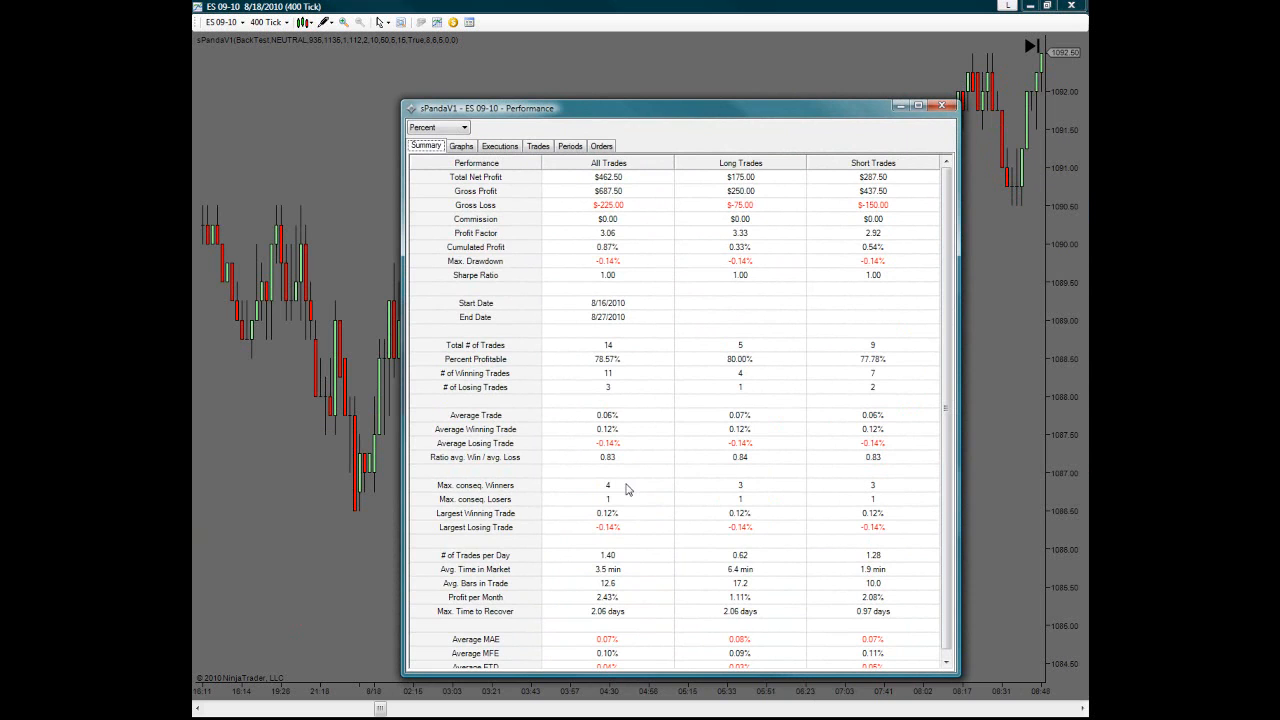
- View the Daily Net Profit graph in the performance report, then close the window
{"action": "left_click", "coordinate": [460, 144]}
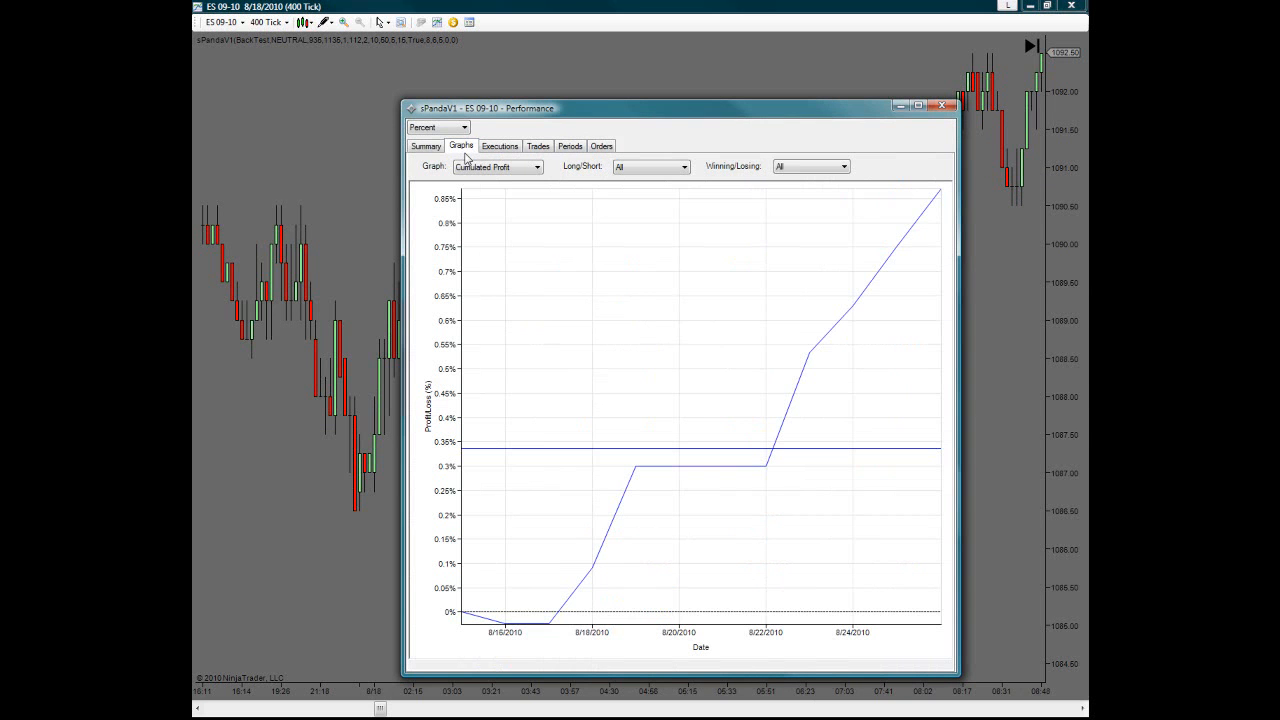
{"action": "left_click", "coordinate": [496, 166]}
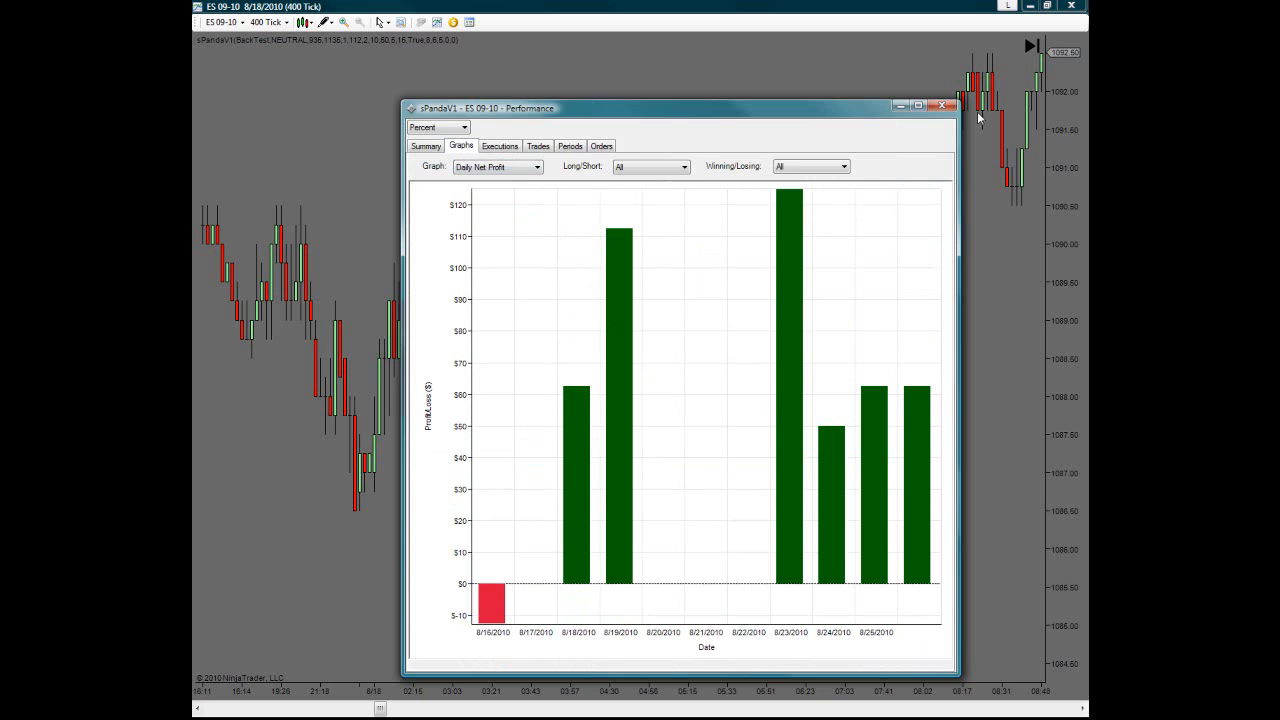
{"action": "left_click", "coordinate": [944, 106]}
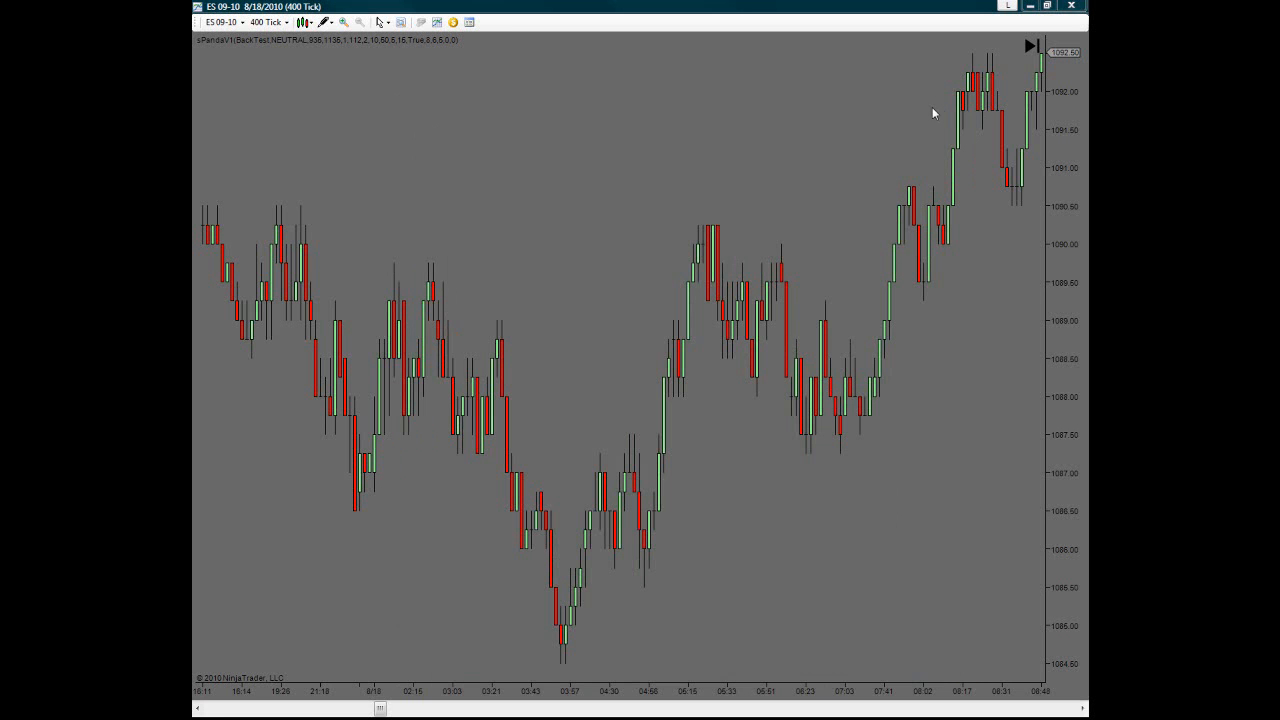
{"action": "mouse_move", "coordinate": [626, 122]}
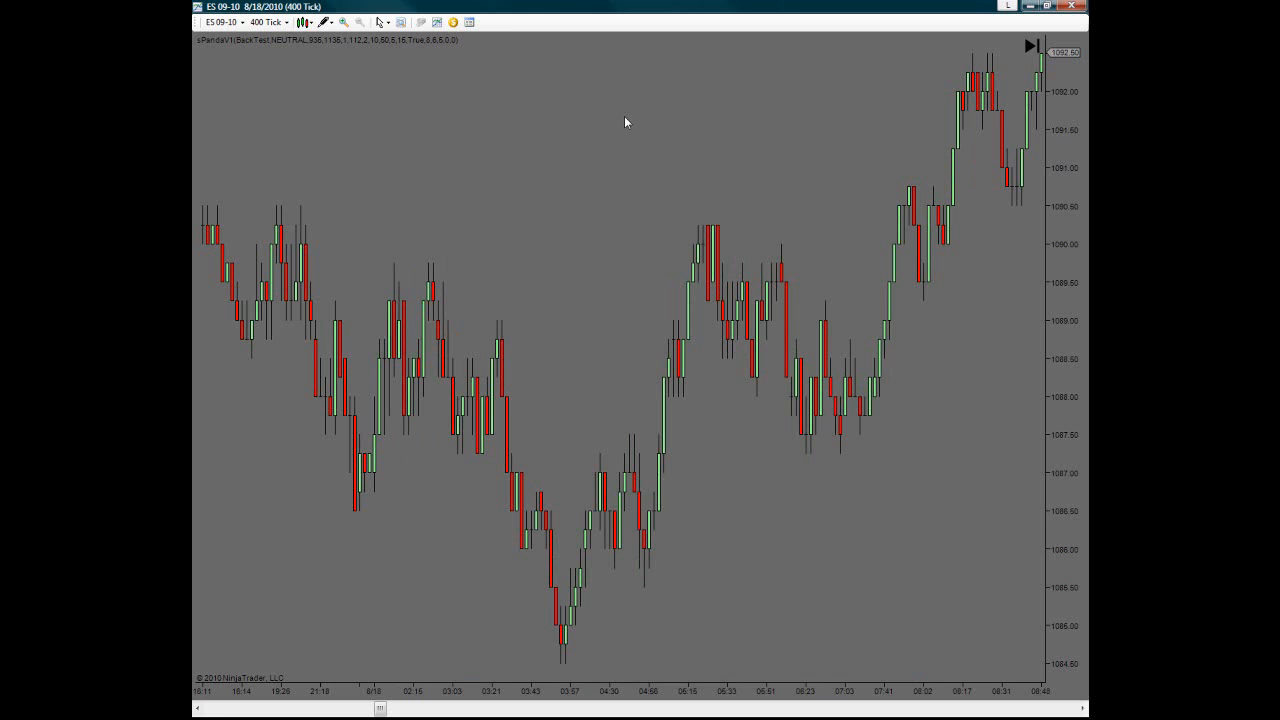
{"action": "right_click", "coordinate": [624, 122]}
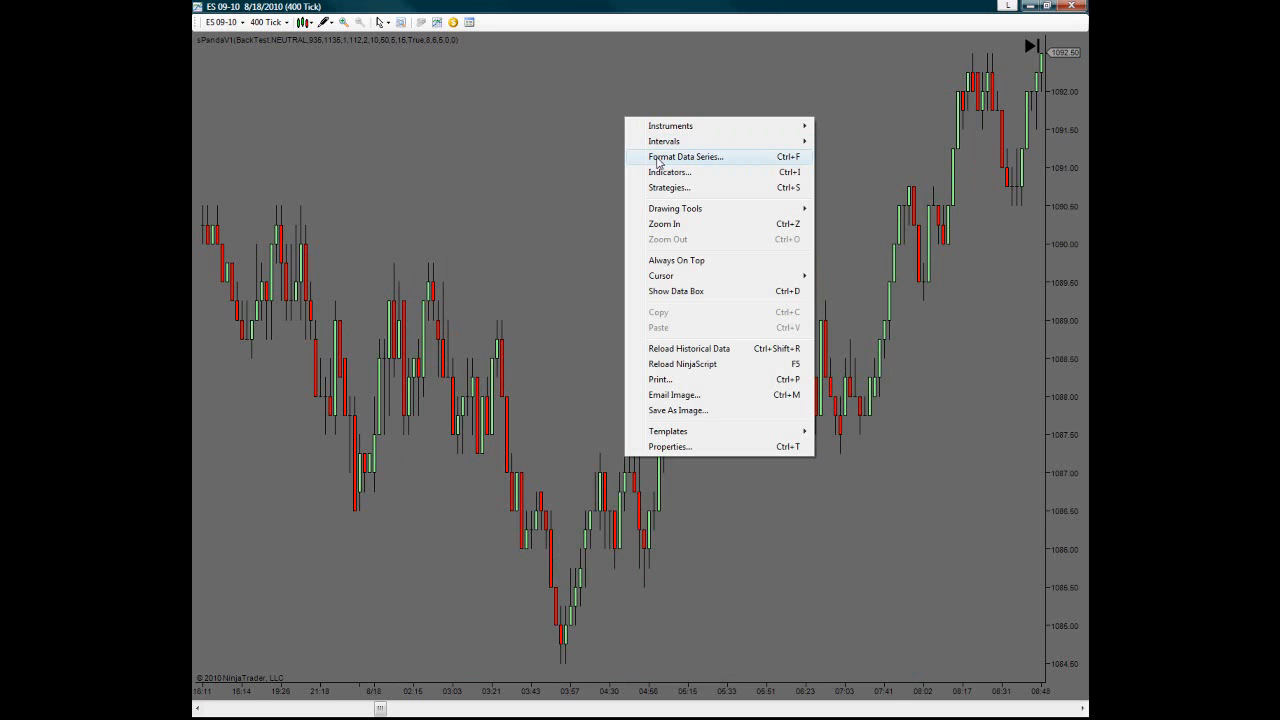
{"action": "left_click", "coordinate": [684, 156]}
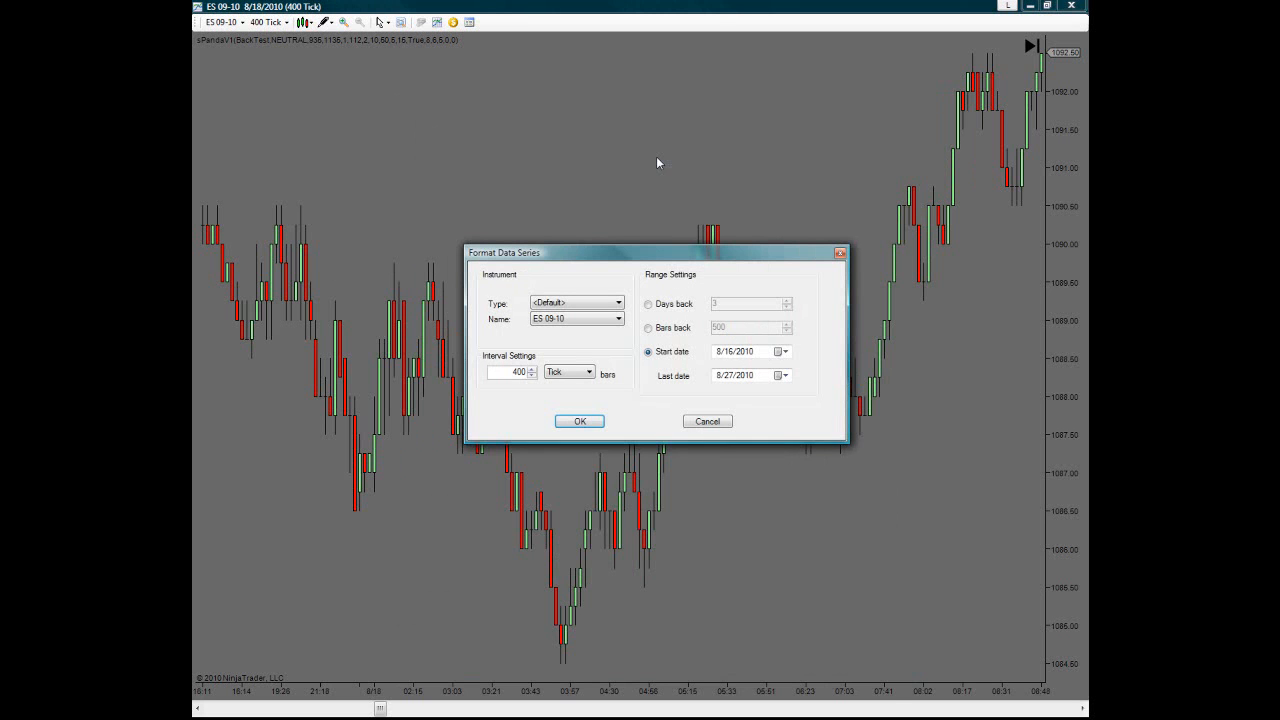
{"action": "left_click", "coordinate": [648, 304]}
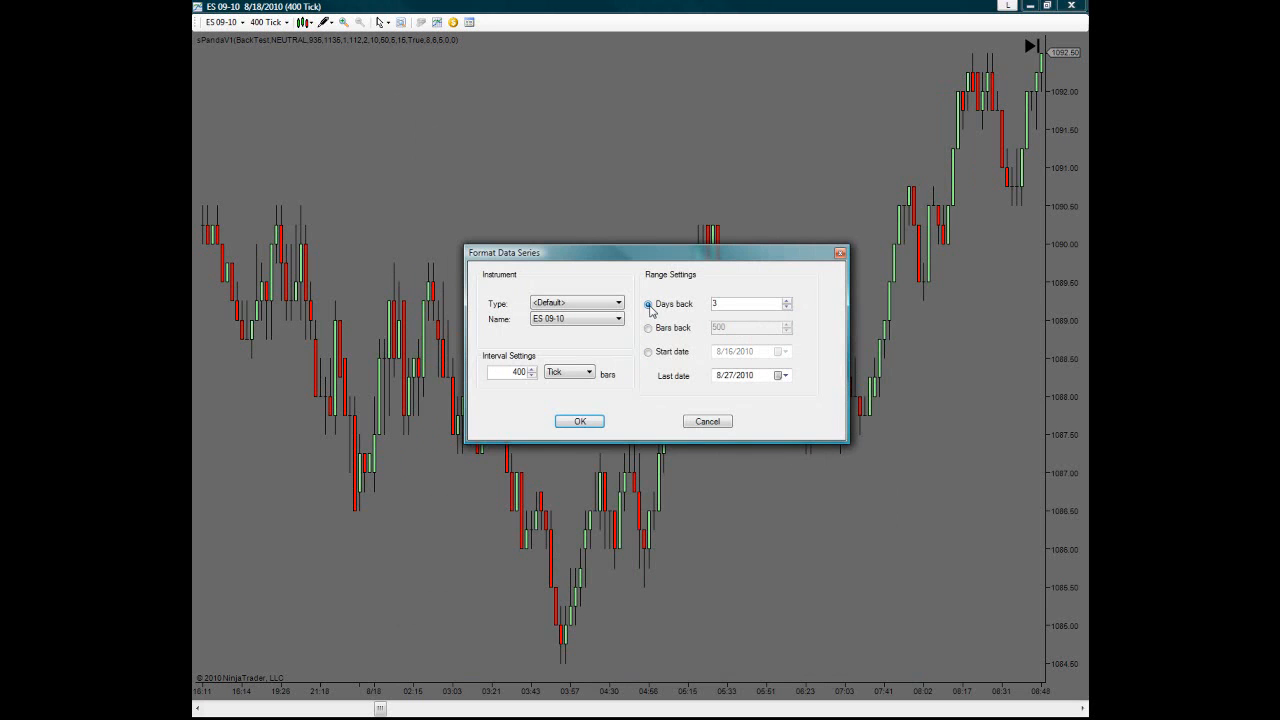
{"action": "left_click", "coordinate": [648, 352]}
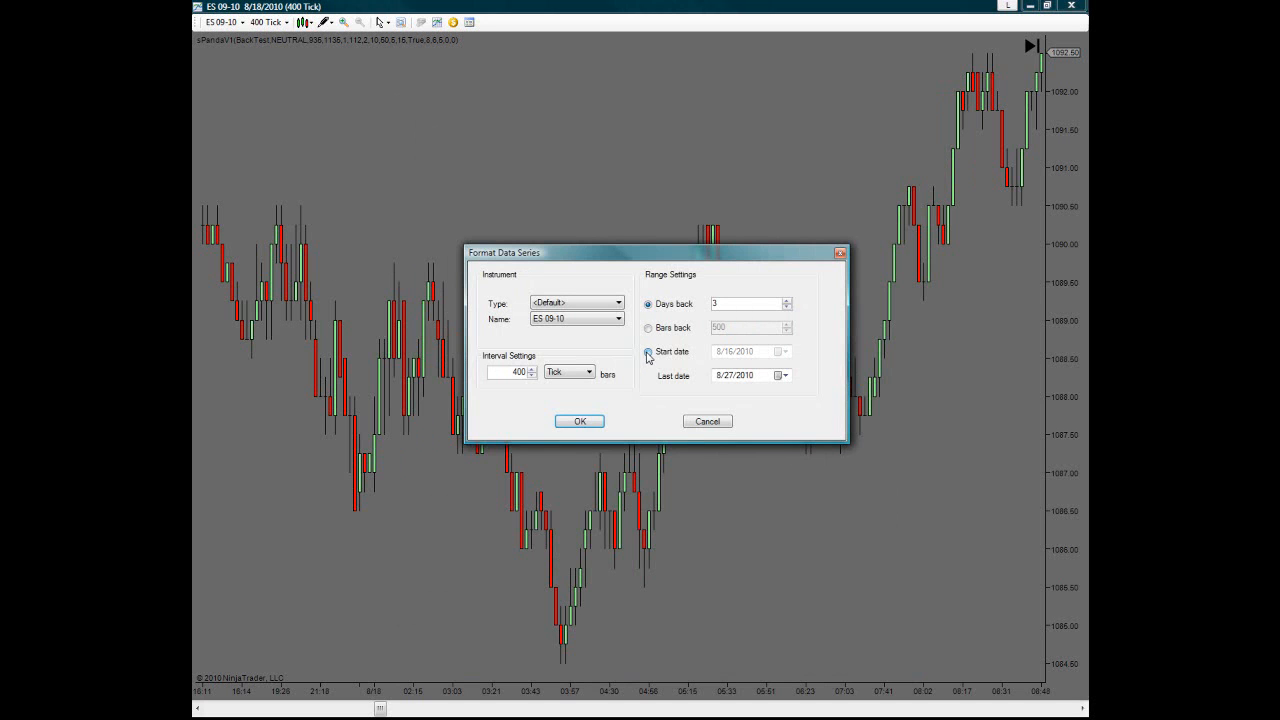
{"action": "left_click", "coordinate": [648, 352]}
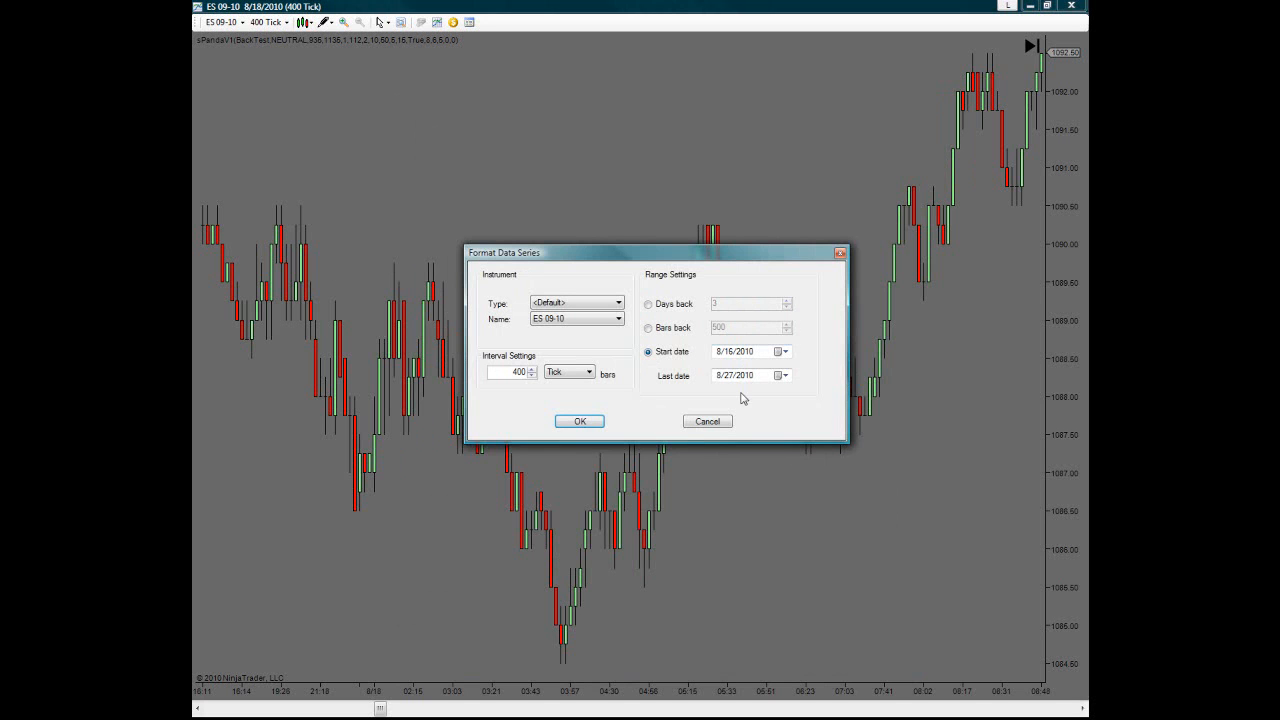
{"action": "left_click", "coordinate": [784, 352]}
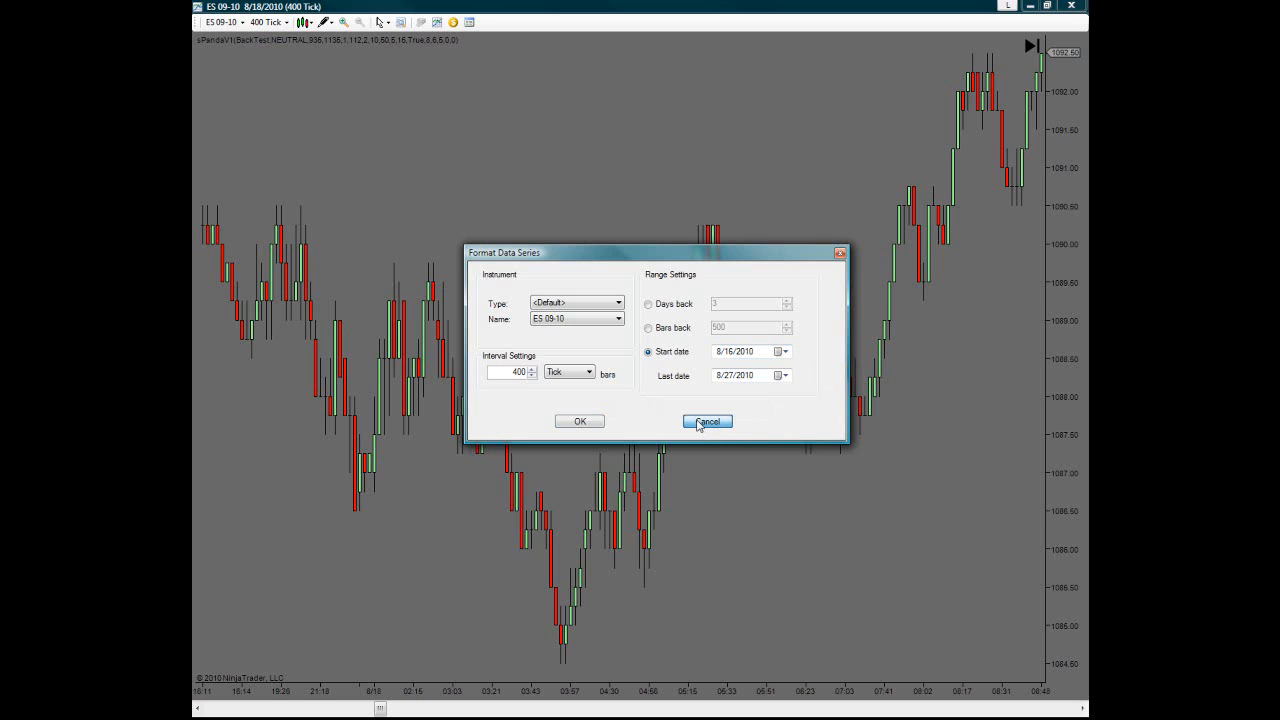
{"action": "left_click", "coordinate": [708, 420]}
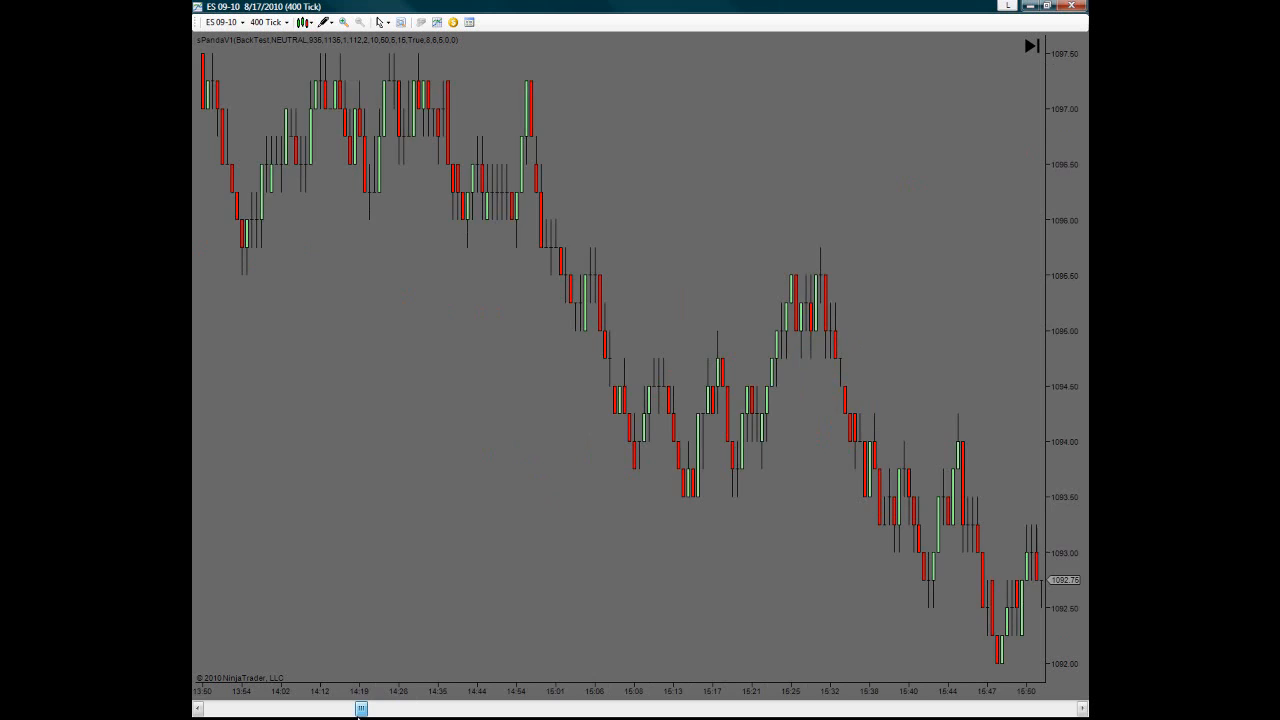
- Scroll the chart forward to 8/18/2010 until a strategy trade line is visible
{"action": "left_click_drag", "start_coordinate": [360, 708], "coordinate": [368, 708]}
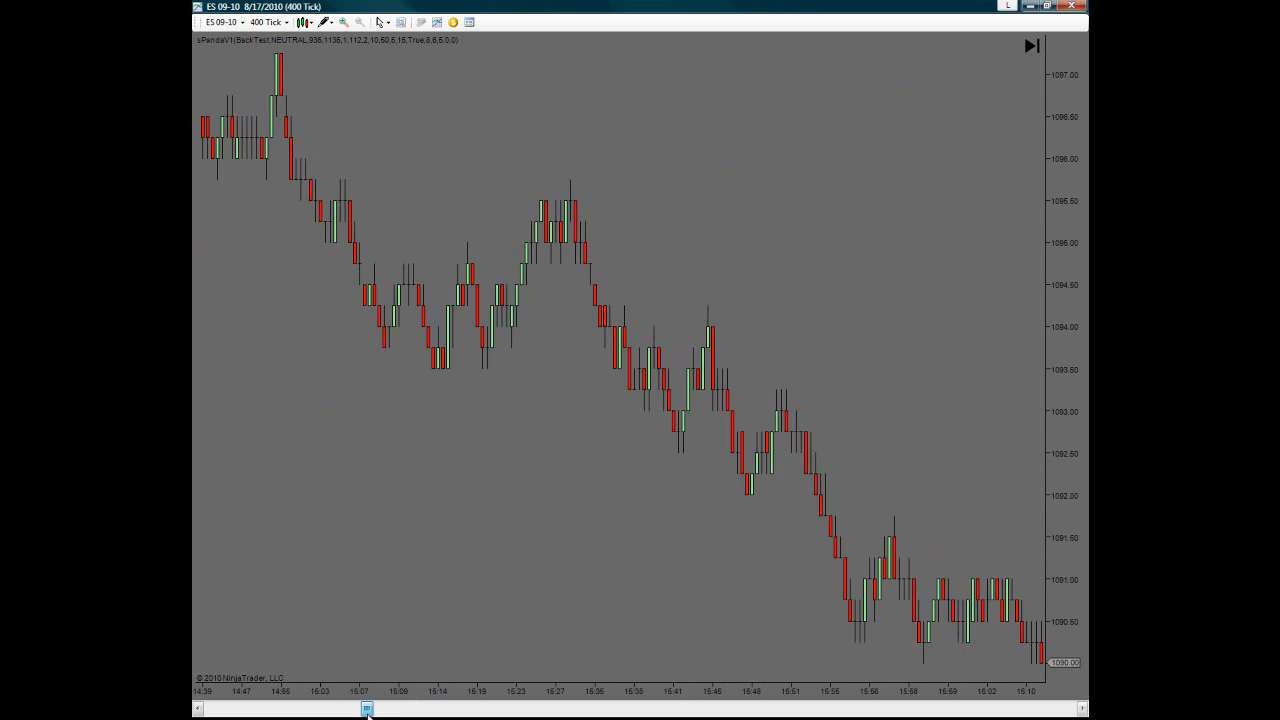
{"action": "left_click_drag", "start_coordinate": [368, 708], "coordinate": [410, 708]}
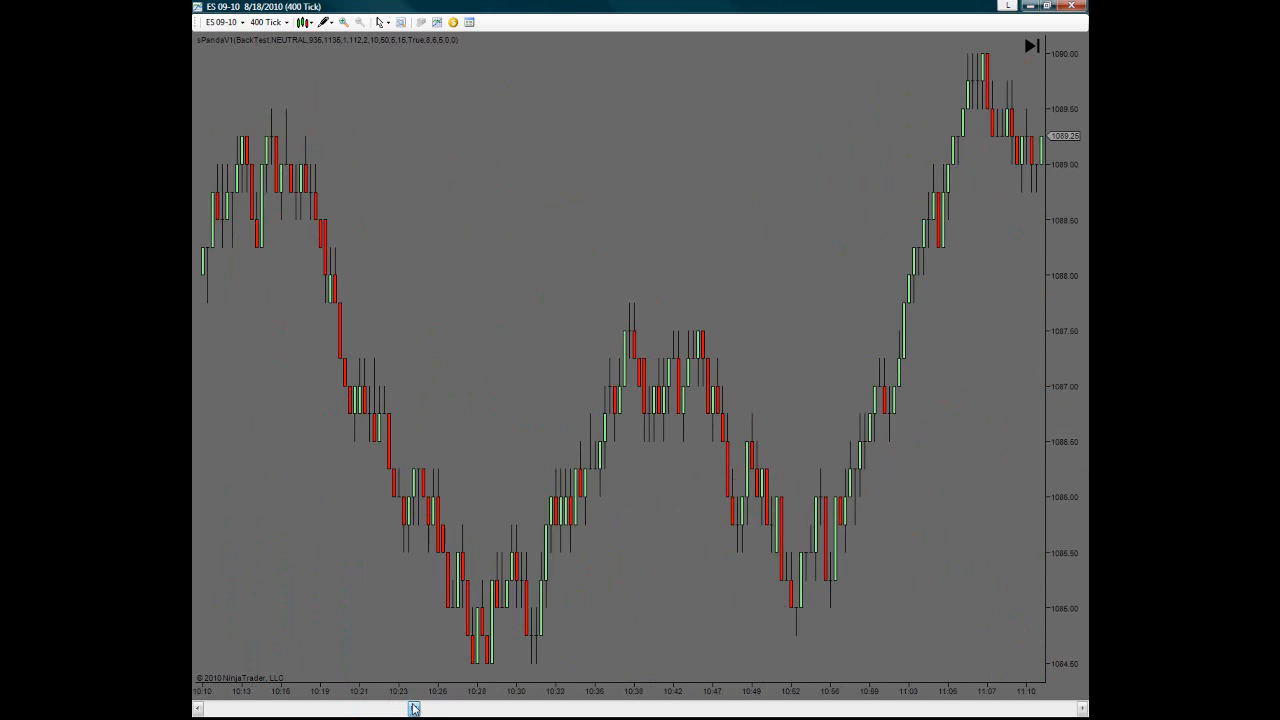
{"action": "left_click_drag", "start_coordinate": [410, 708], "coordinate": [436, 704]}
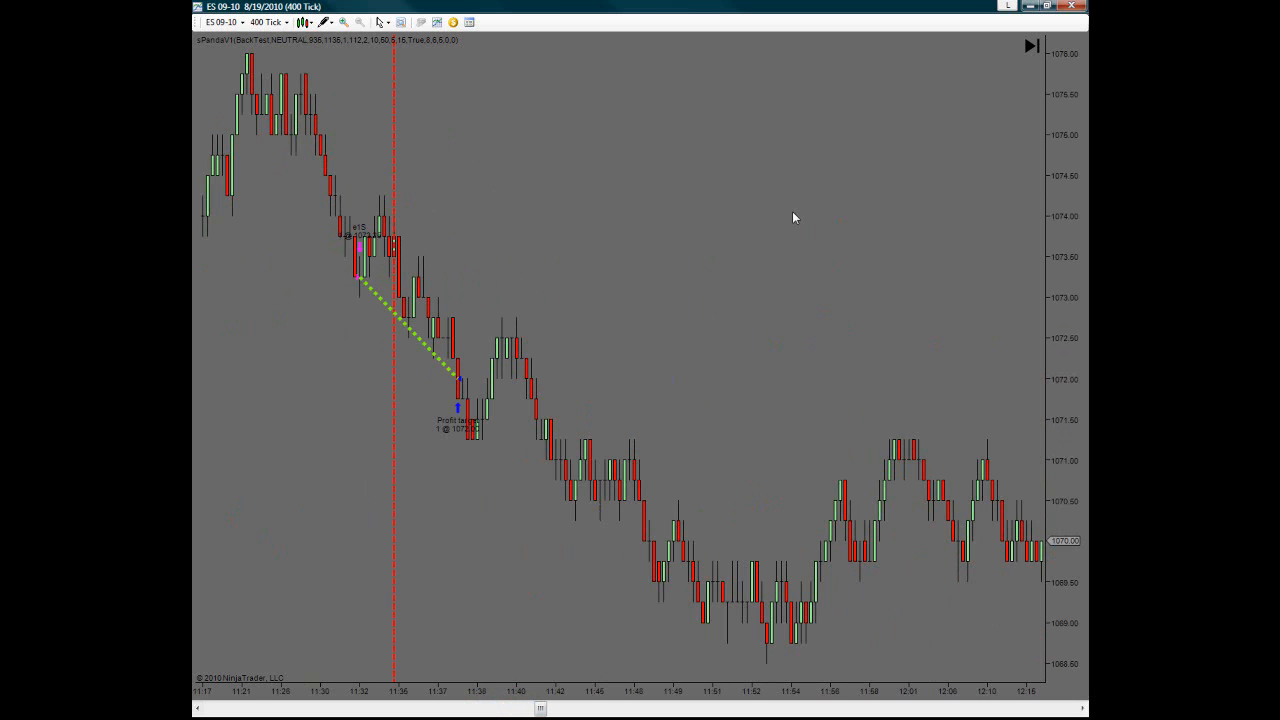
{"action": "right_click", "coordinate": [796, 218]}
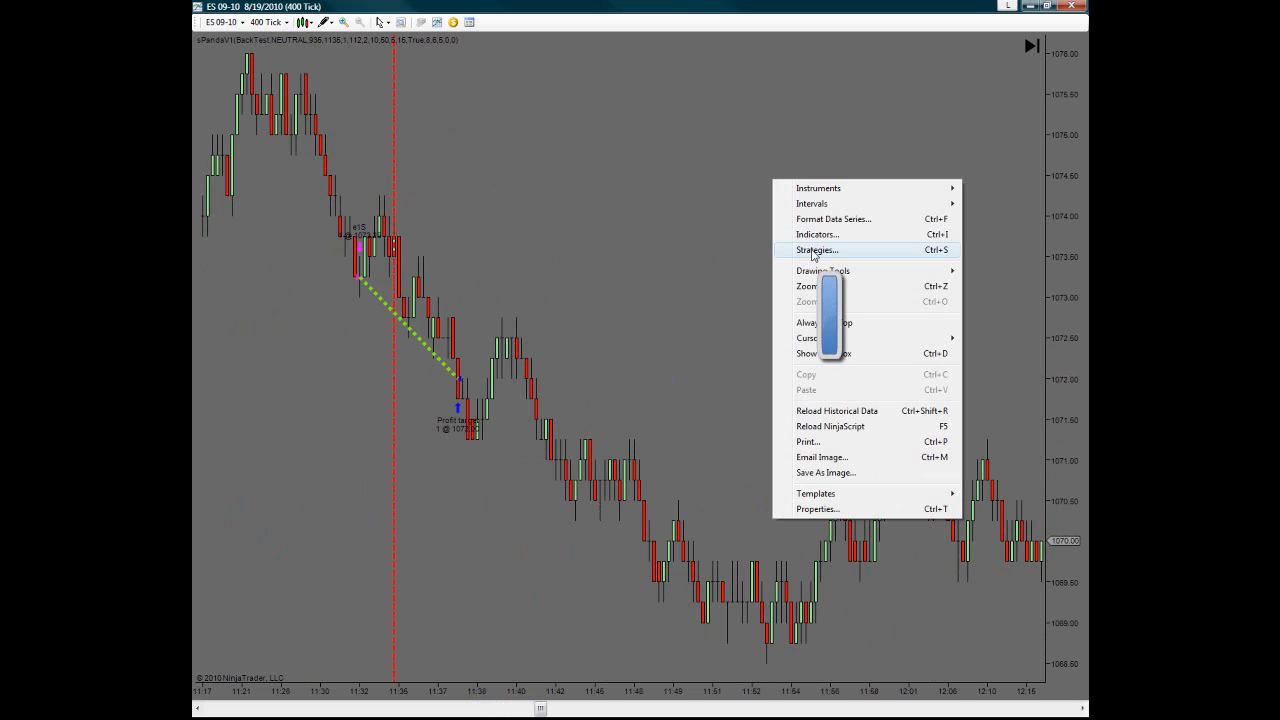
- Set the second sPandaV1 instance to trade from 1330 to 1550 and apply it
{"action": "left_click", "coordinate": [816, 248]}
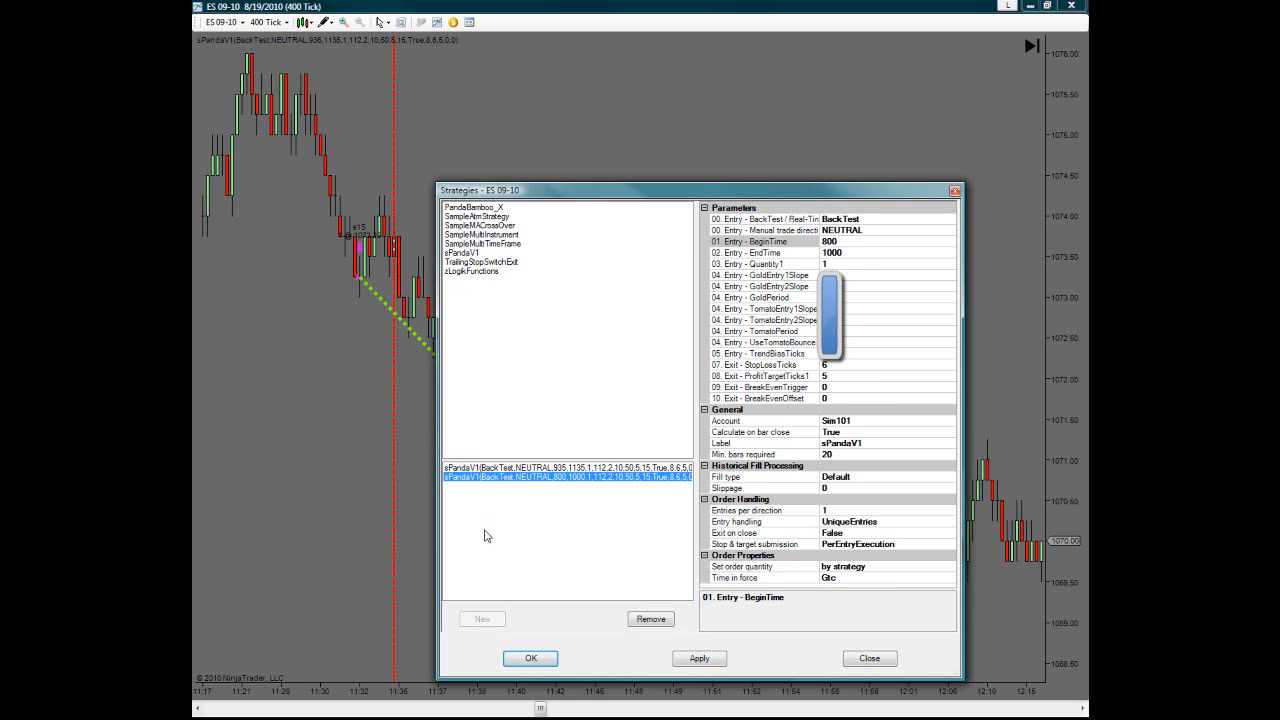
{"action": "mouse_move", "coordinate": [636, 548]}
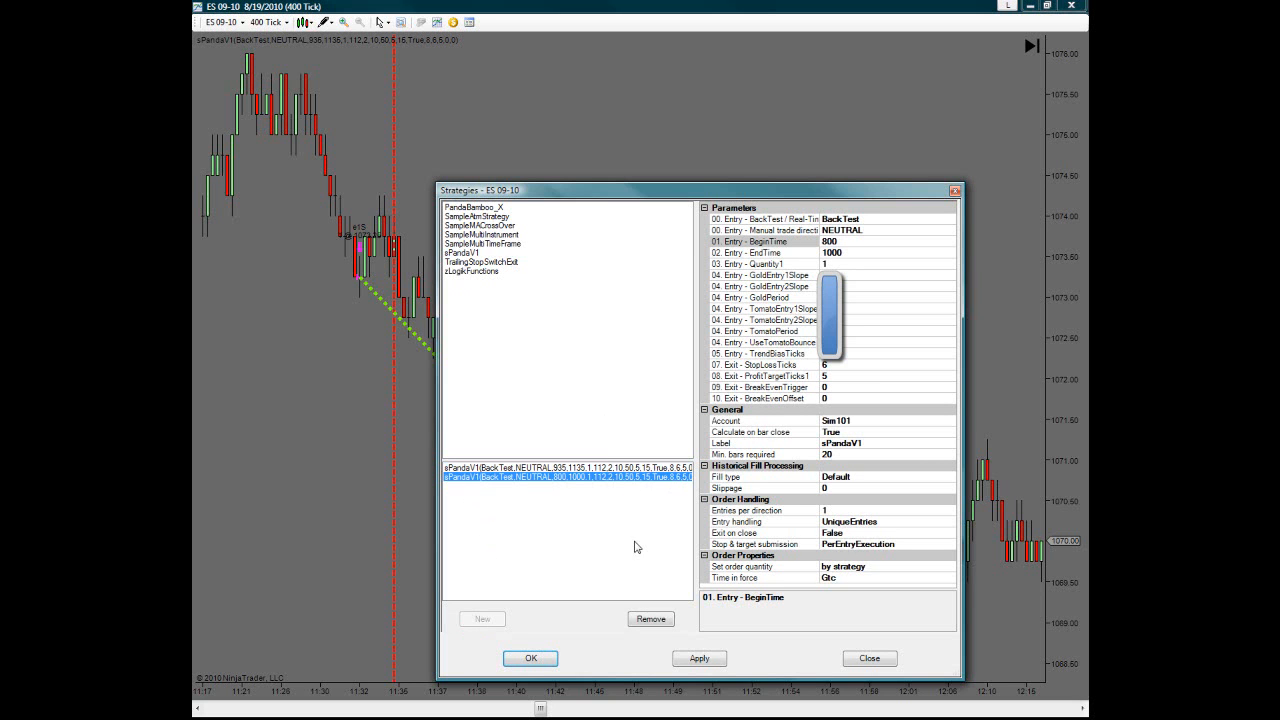
{"action": "mouse_move", "coordinate": [920, 296]}
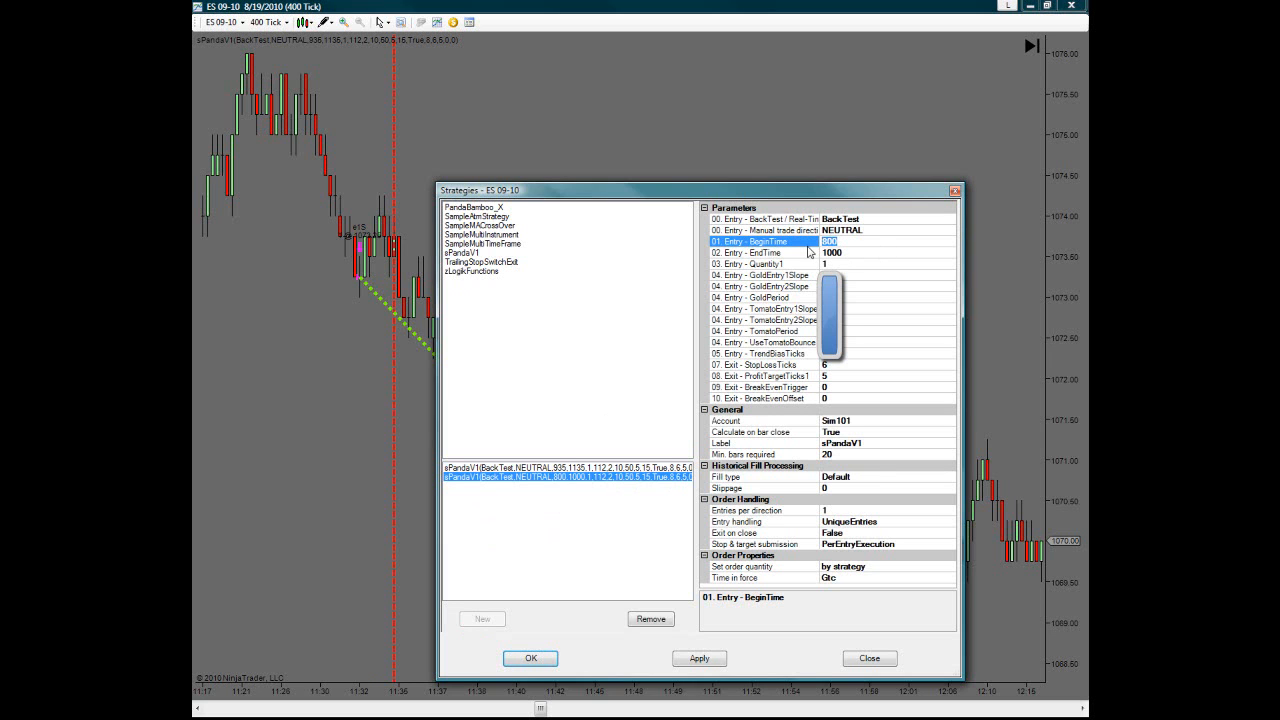
{"action": "type", "text": "1330"}
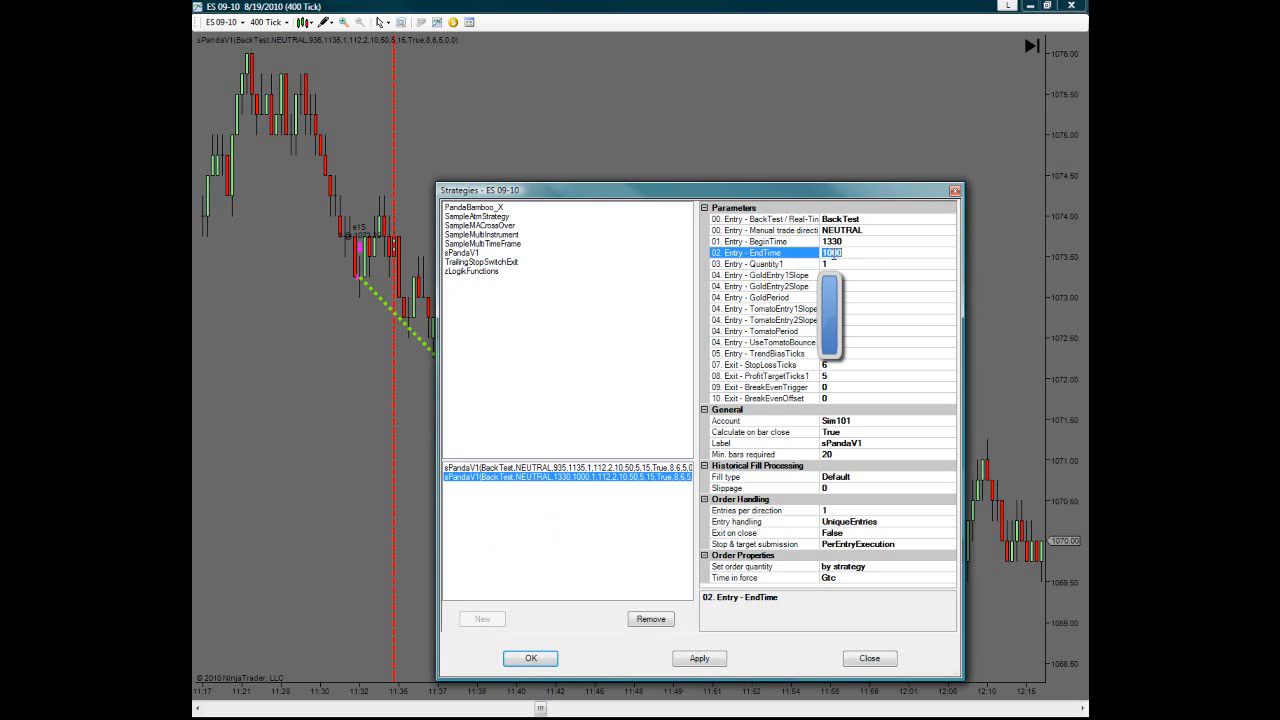
{"action": "type", "text": "1550"}
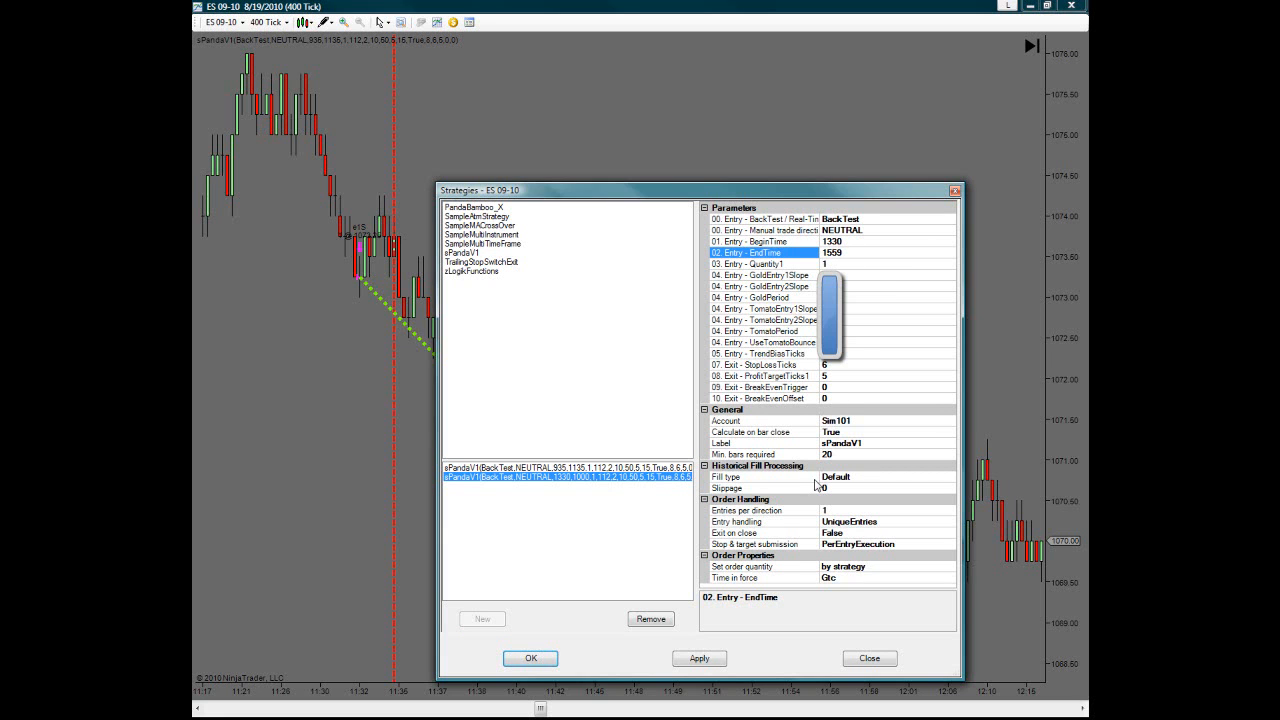
{"action": "left_click", "coordinate": [700, 658]}
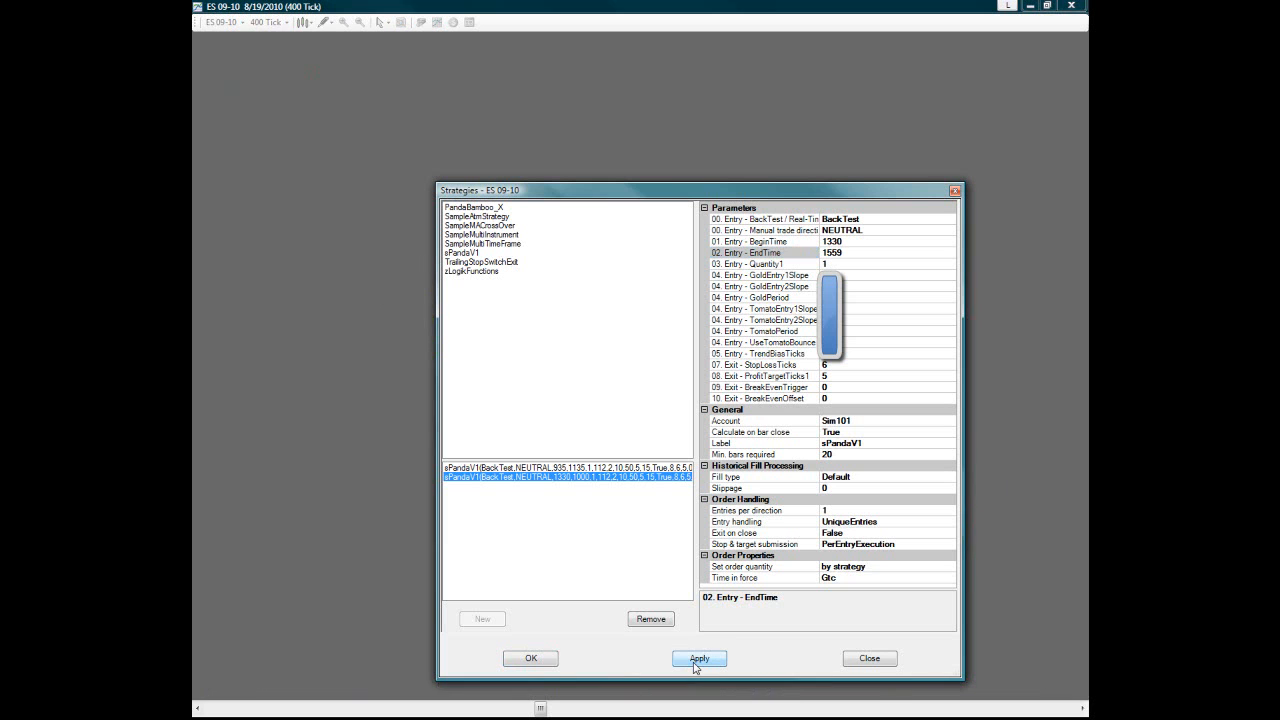
{"action": "left_click", "coordinate": [700, 658]}
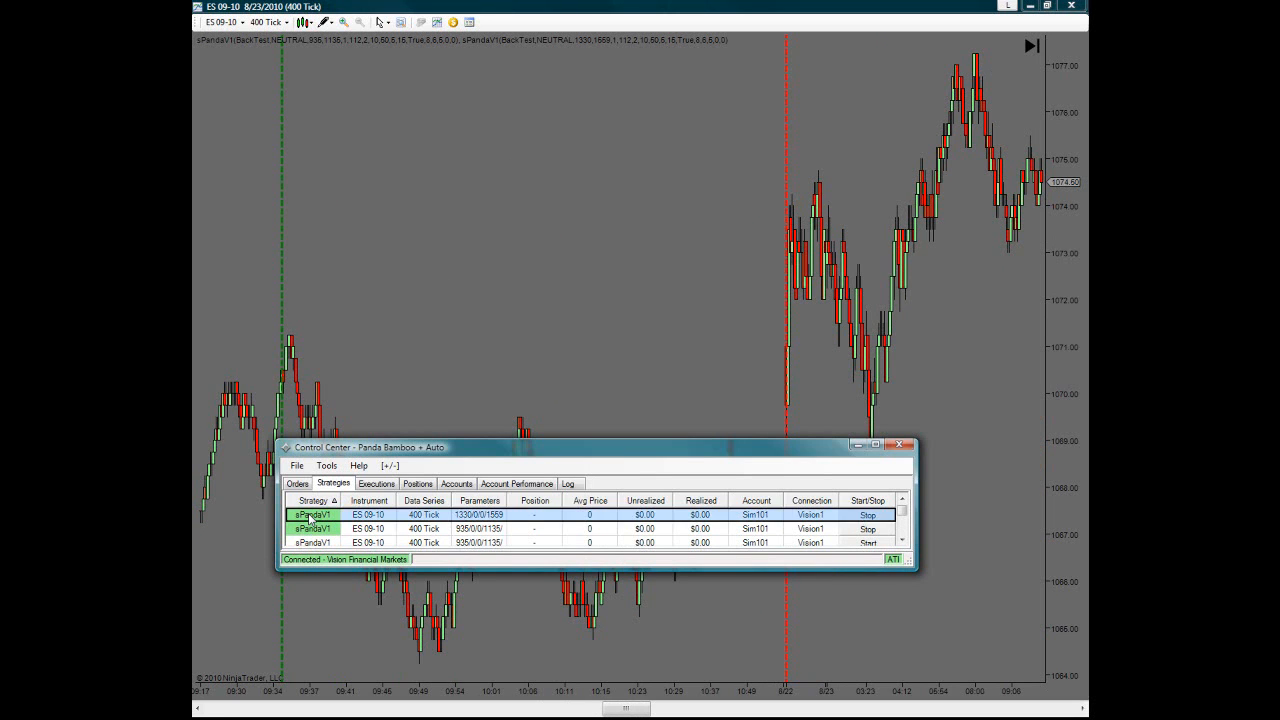
- Compare the two instances' performance summaries ($237.50 from 6 trades vs $462.50 from 14) and close them
{"action": "right_click", "coordinate": [312, 514]}
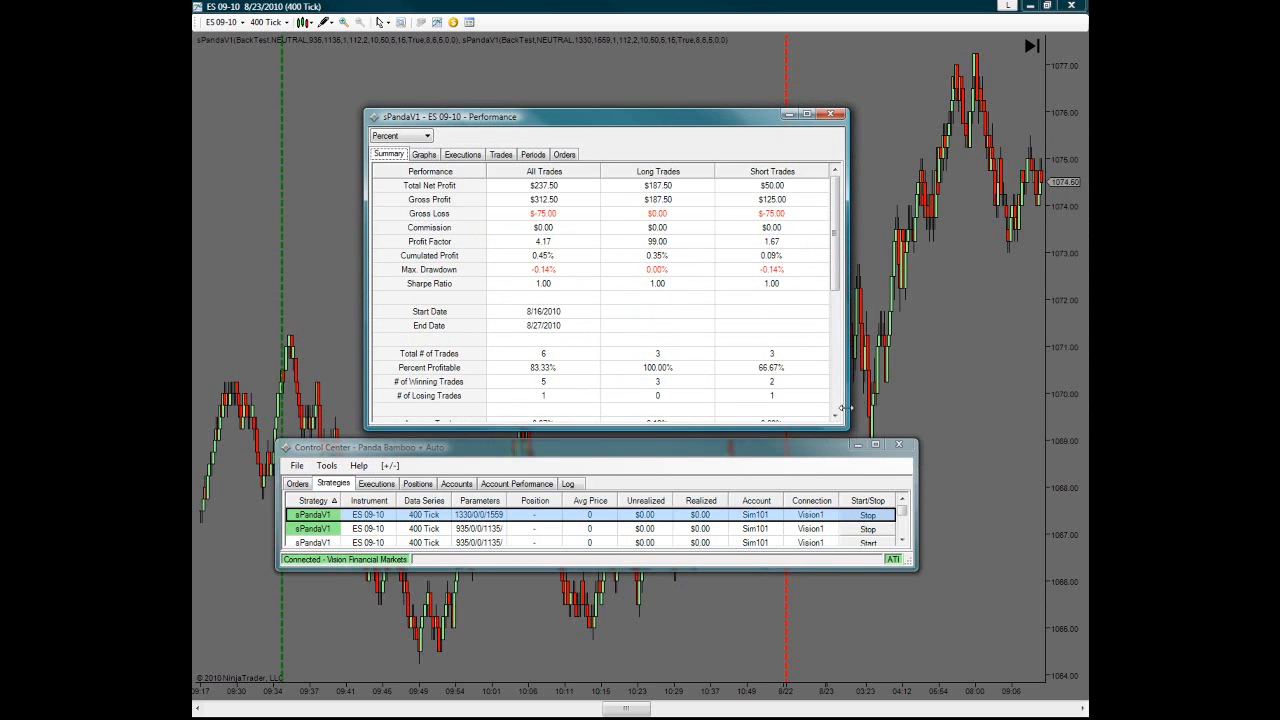
{"action": "mouse_move", "coordinate": [576, 222]}
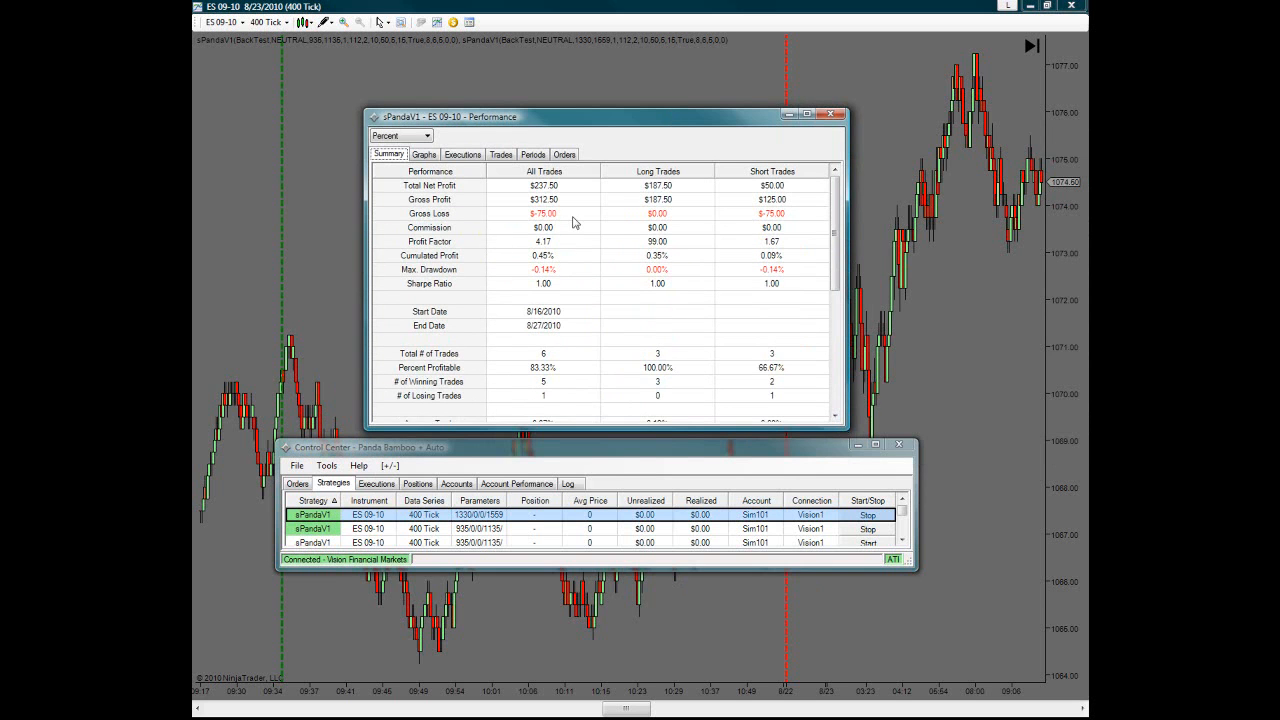
{"action": "mouse_move", "coordinate": [568, 328]}
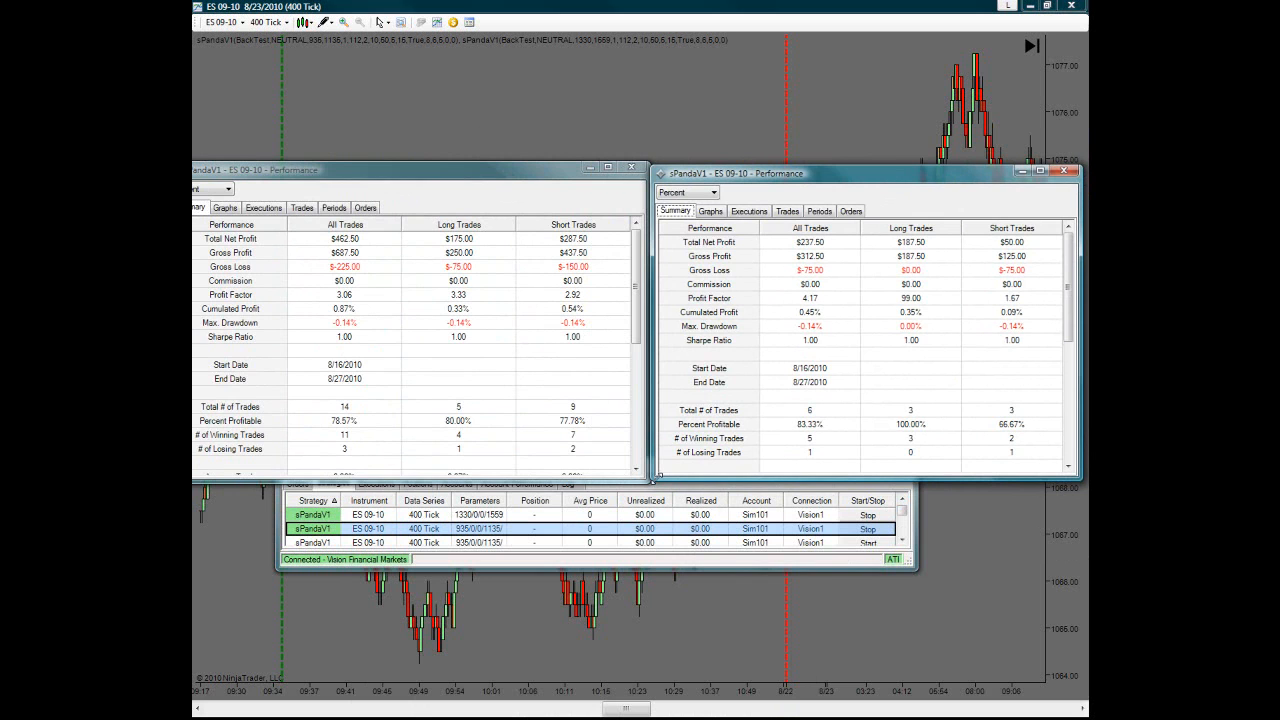
{"action": "mouse_move", "coordinate": [1064, 128]}
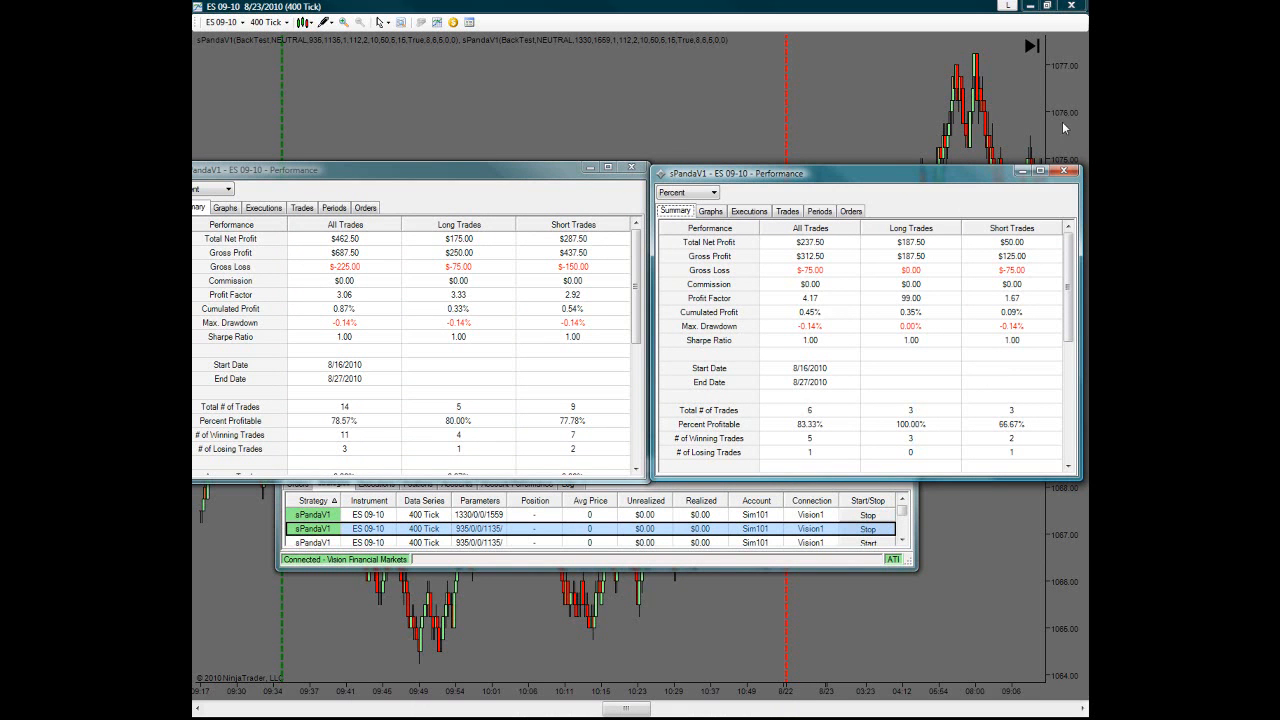
{"action": "mouse_move", "coordinate": [1072, 172]}
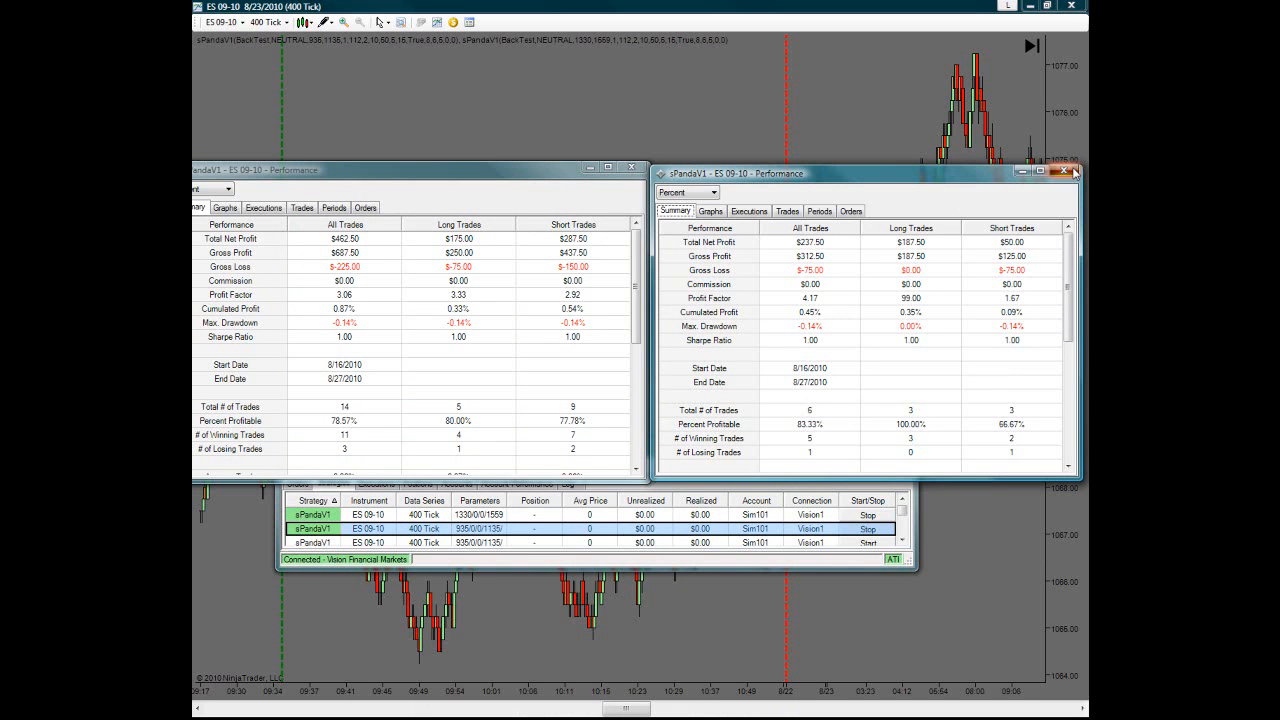
{"action": "left_click", "coordinate": [1074, 172]}
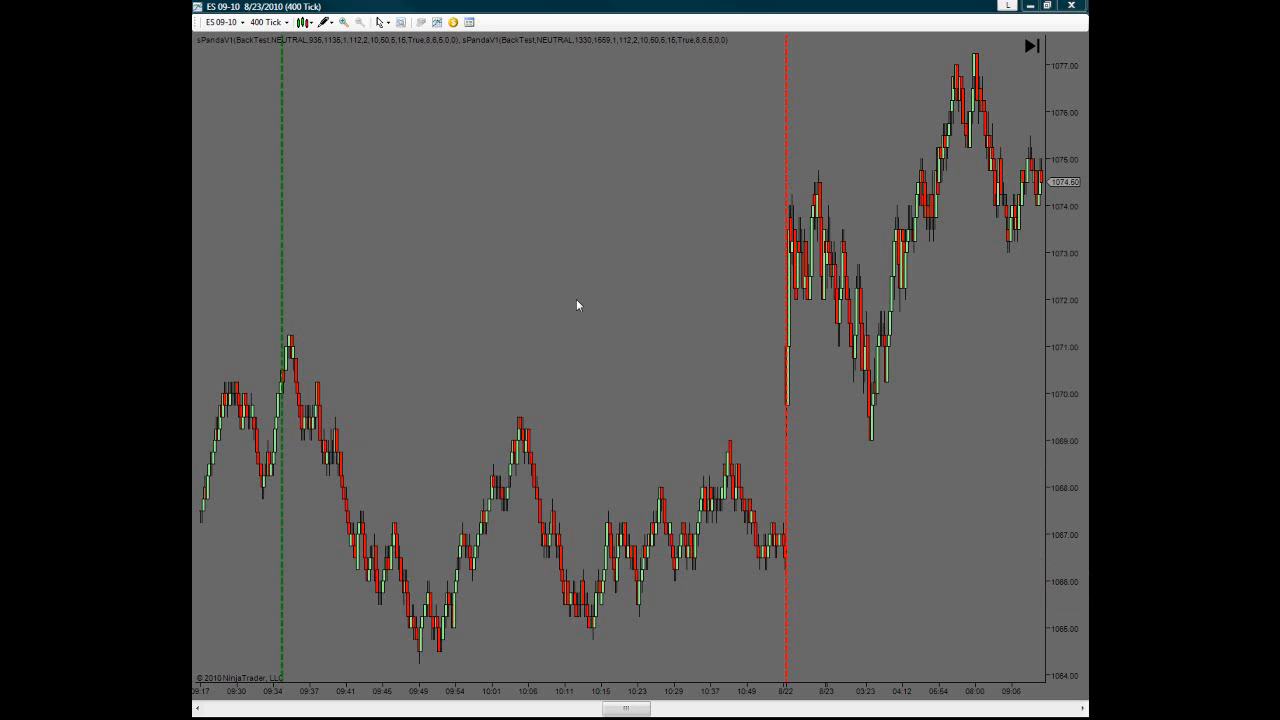
{"action": "right_click", "coordinate": [576, 304]}
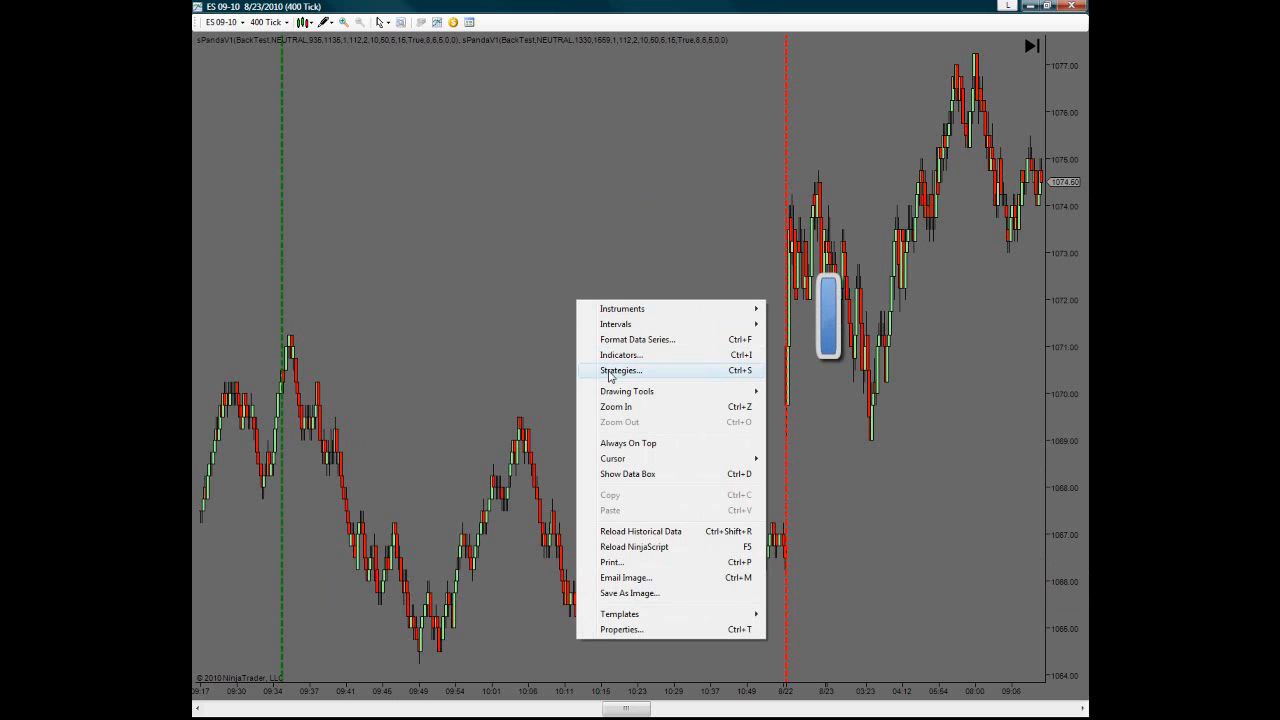
{"action": "left_click", "coordinate": [620, 370]}
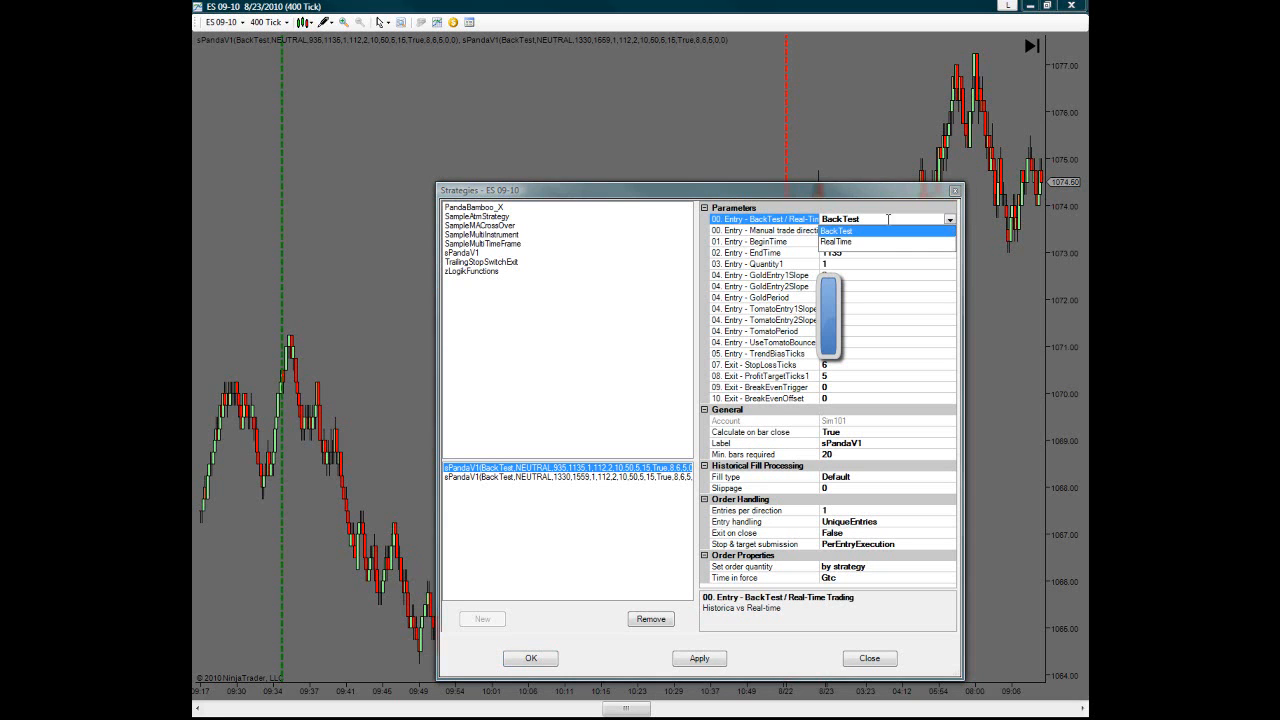
{"action": "left_click", "coordinate": [836, 240]}
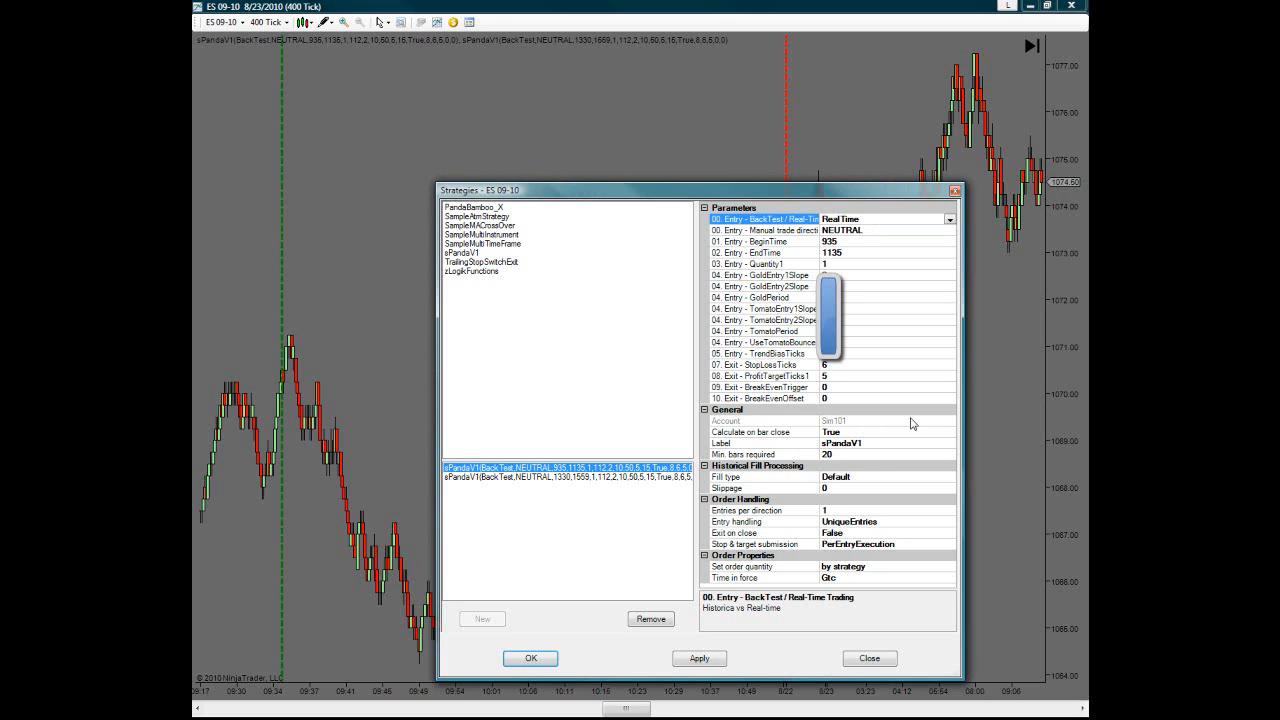
{"action": "left_click", "coordinate": [880, 420]}
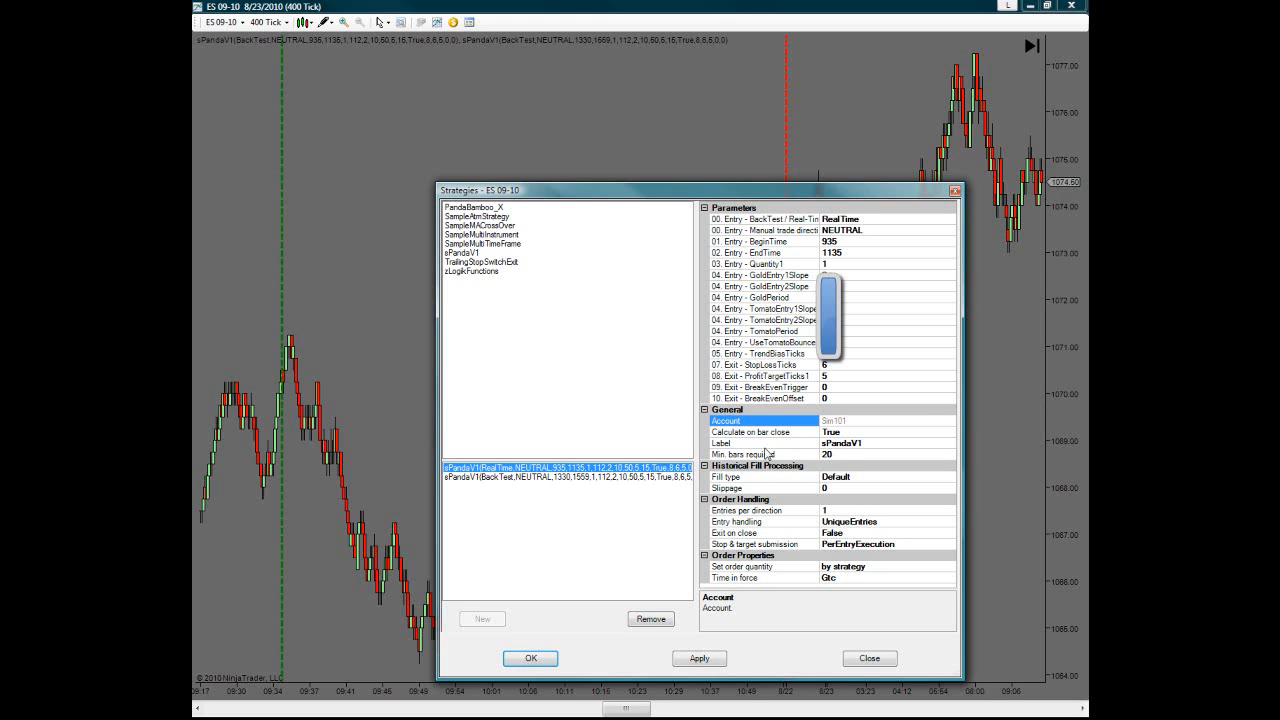
{"action": "mouse_move", "coordinate": [892, 220]}
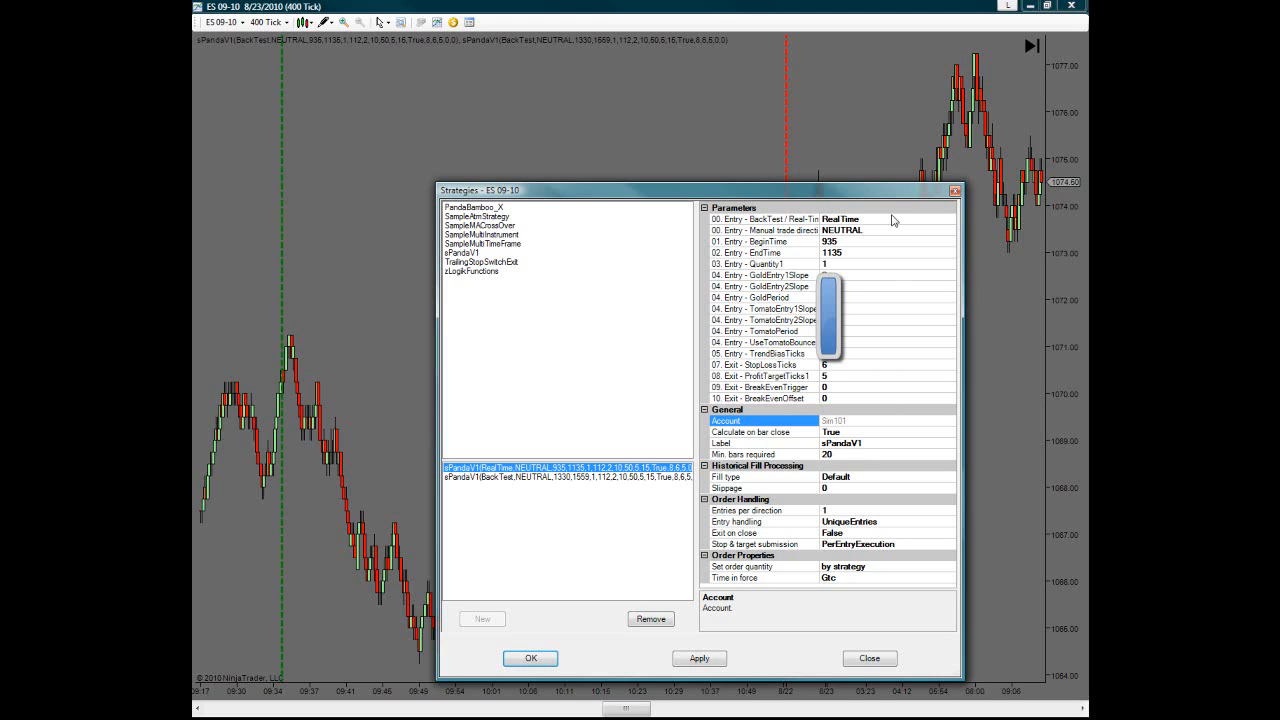
{"action": "mouse_move", "coordinate": [870, 252]}
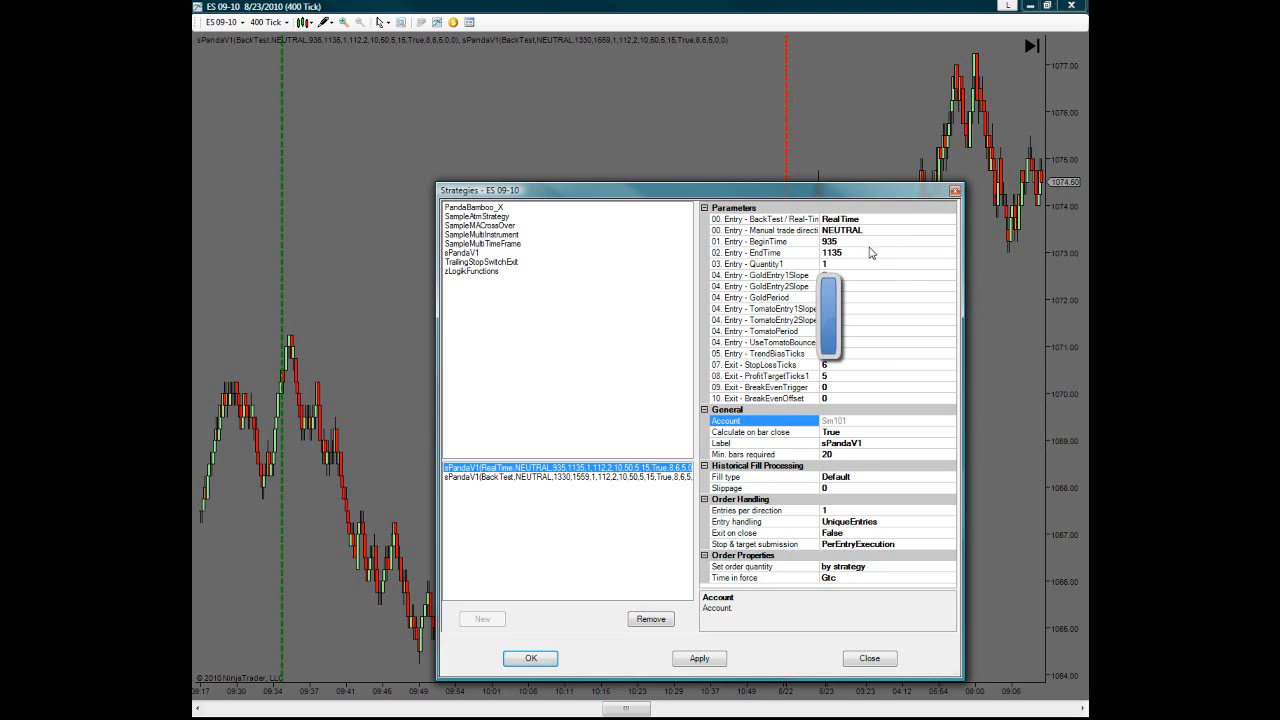
{"action": "left_click", "coordinate": [762, 240]}
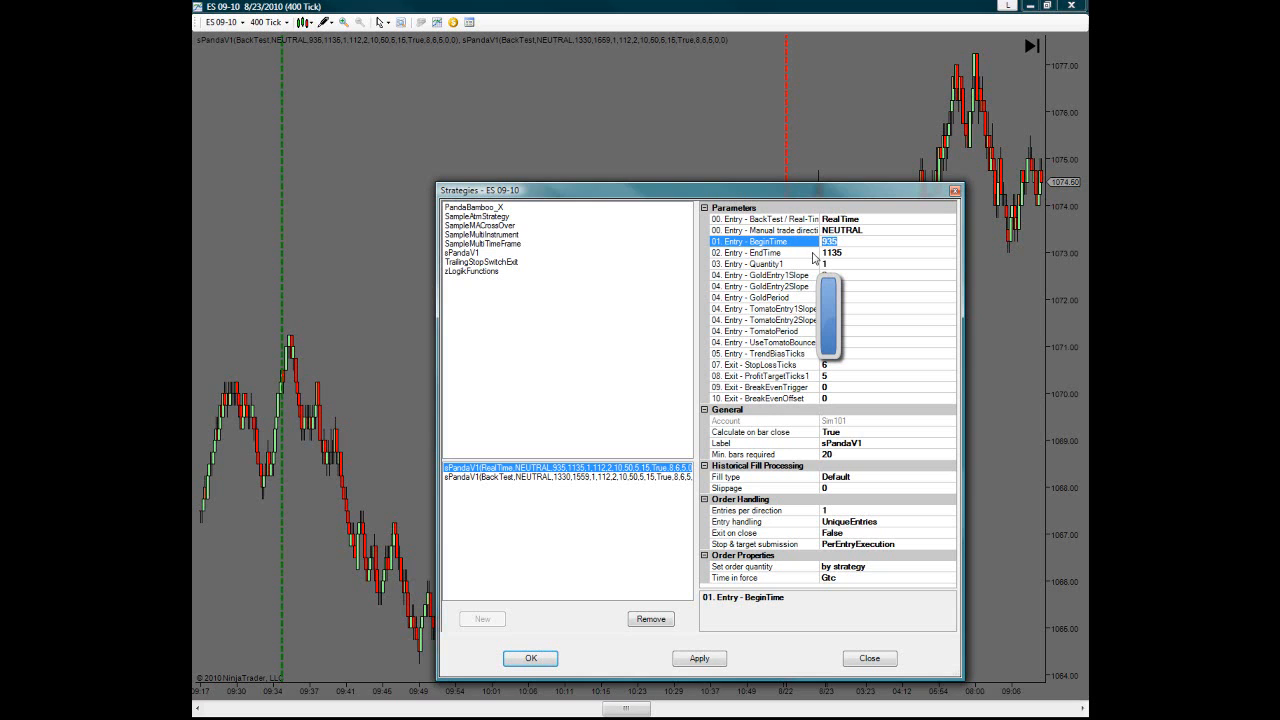
{"action": "type", "text": "9"}
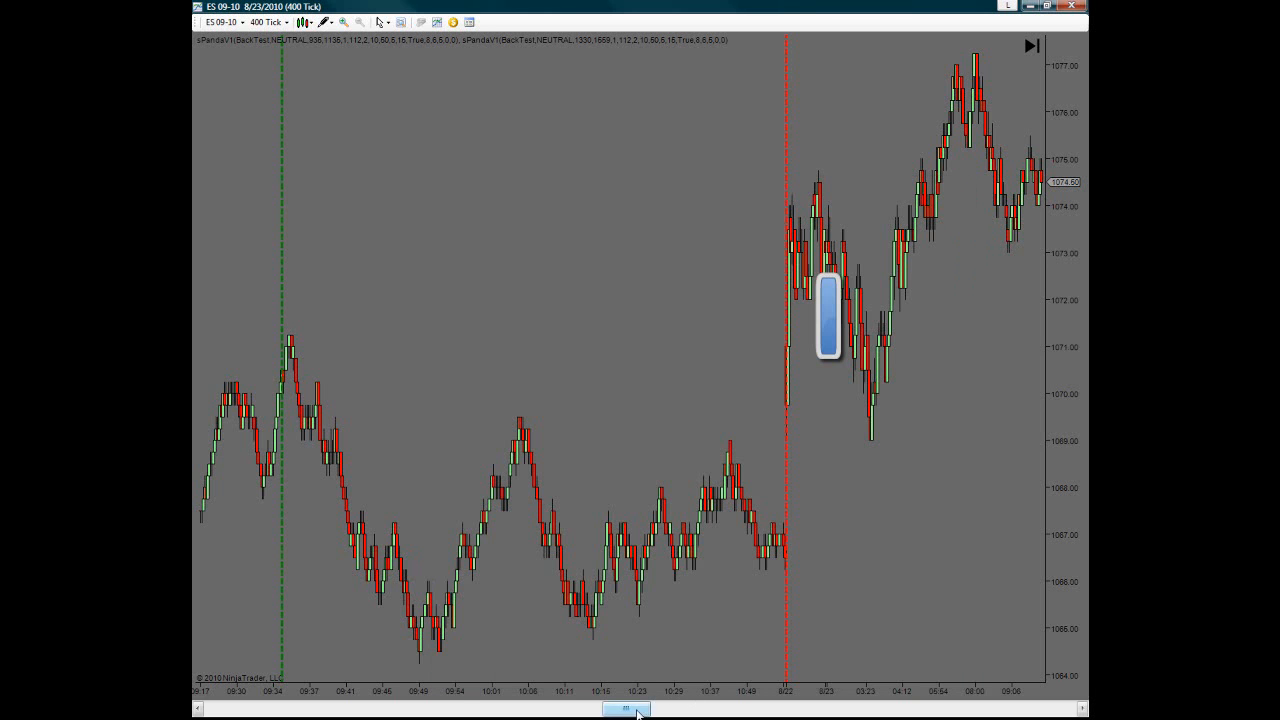
- Select the Panda strategy instance on the chart and set its profit target to 15 ticks
{"action": "left_click_drag", "start_coordinate": [624, 708], "coordinate": [696, 708]}
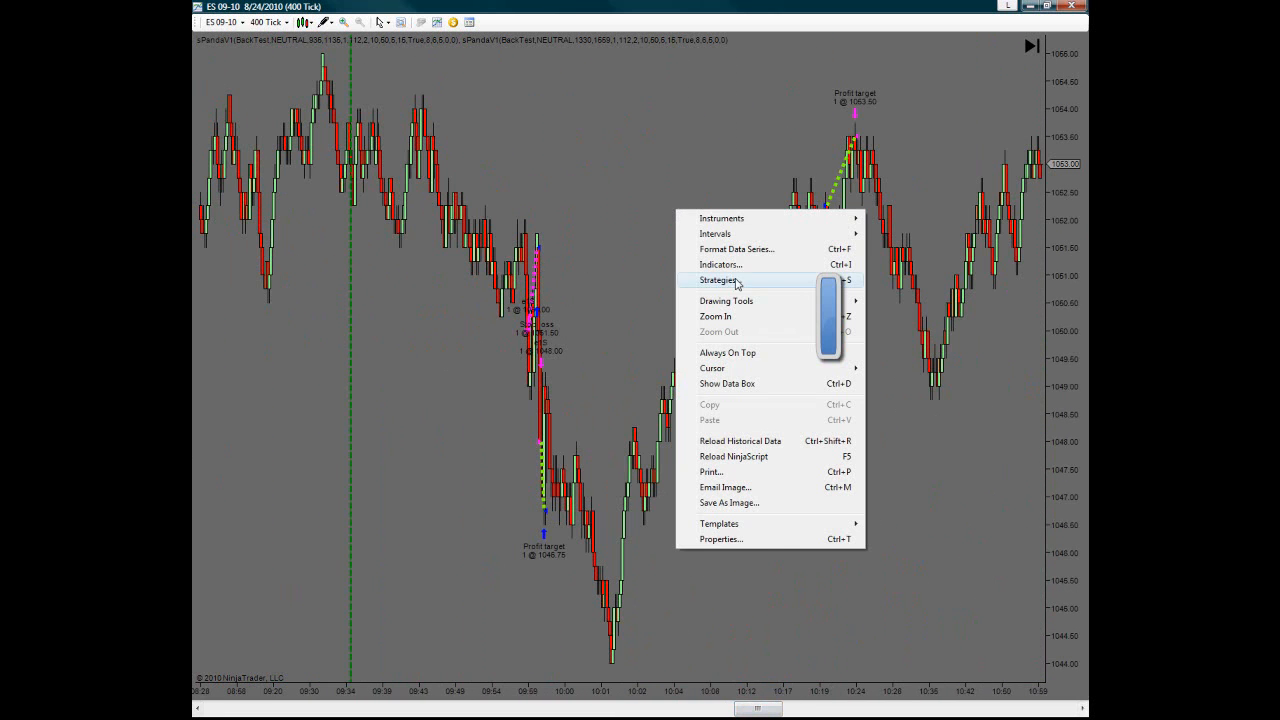
{"action": "left_click", "coordinate": [718, 280]}
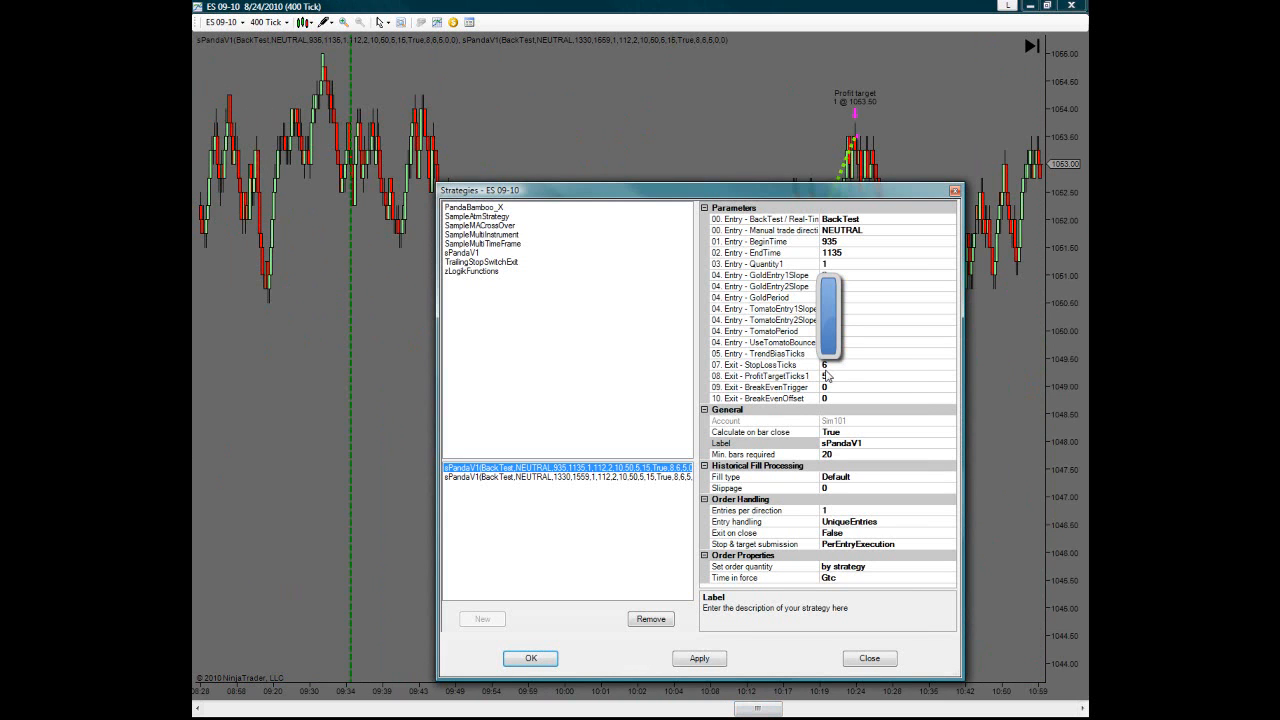
{"action": "left_click", "coordinate": [764, 364]}
{"action": "type", "text": "9"}
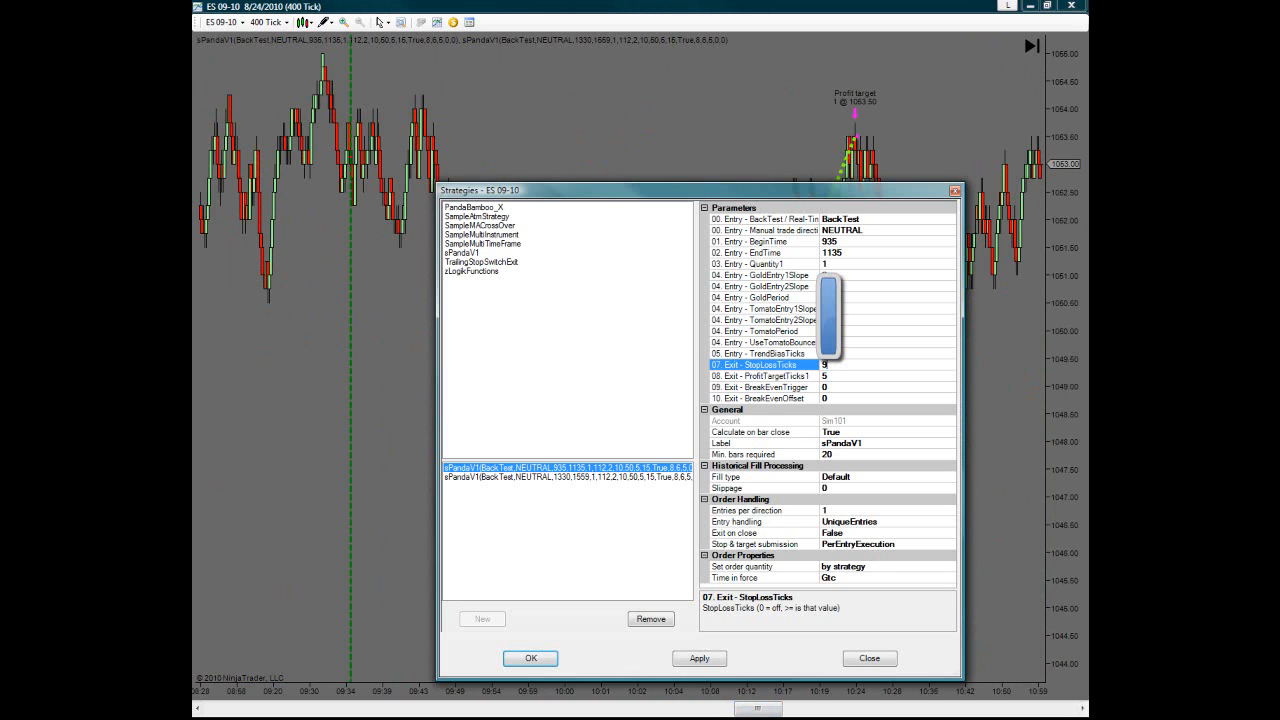
{"action": "left_click", "coordinate": [884, 376]}
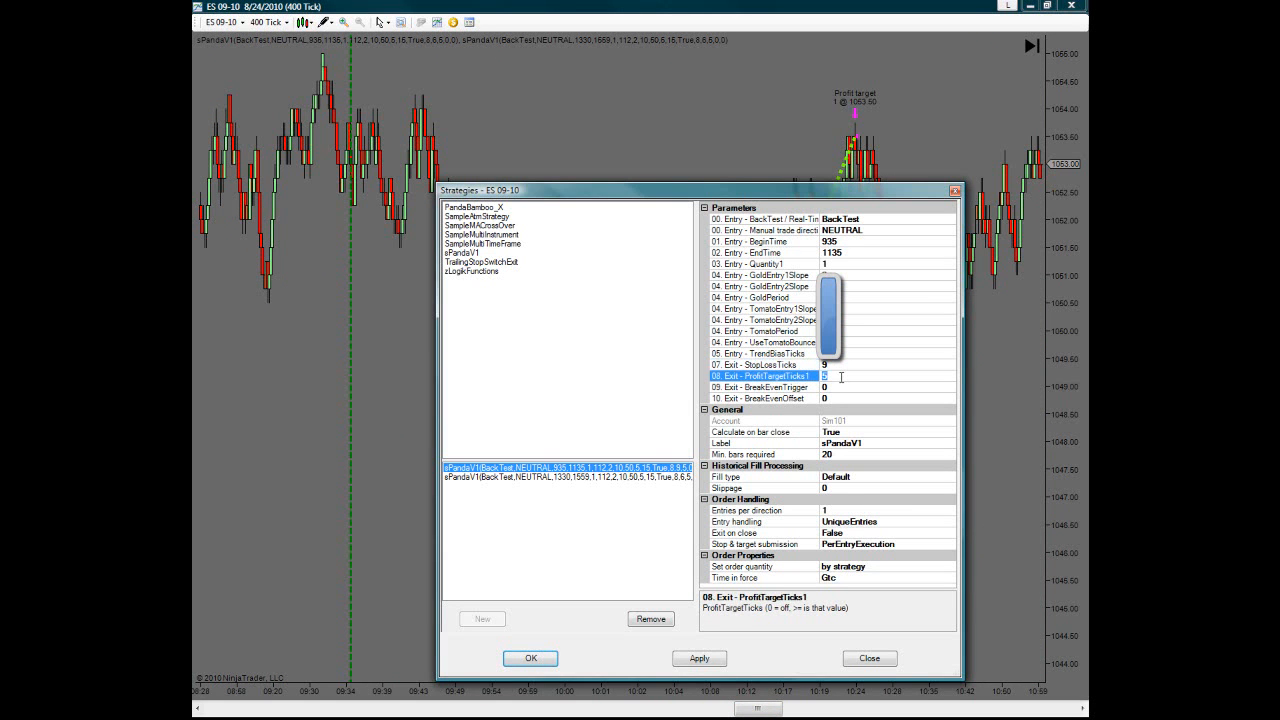
{"action": "type", "text": "15"}
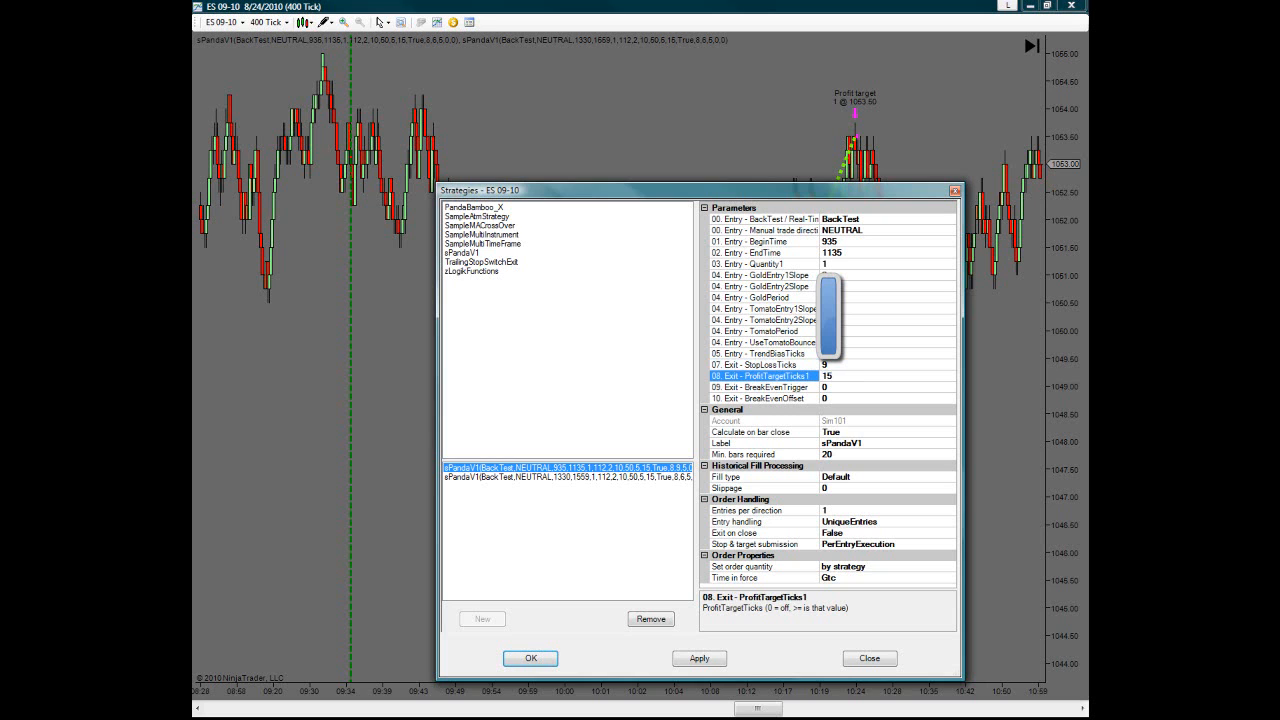
{"action": "mouse_move", "coordinate": [798, 656]}
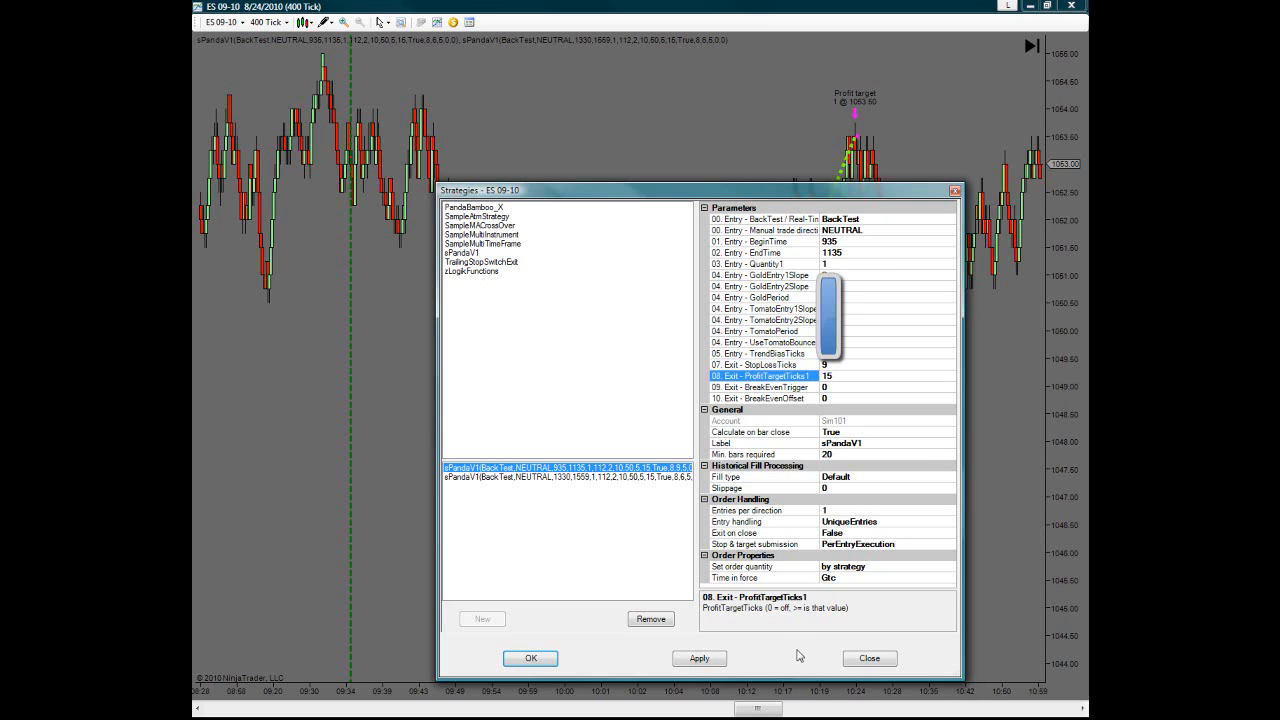
- Set the entry window to 330–1559 and apply, leaving one instance with a 9-tick stop
{"action": "left_click", "coordinate": [764, 240]}
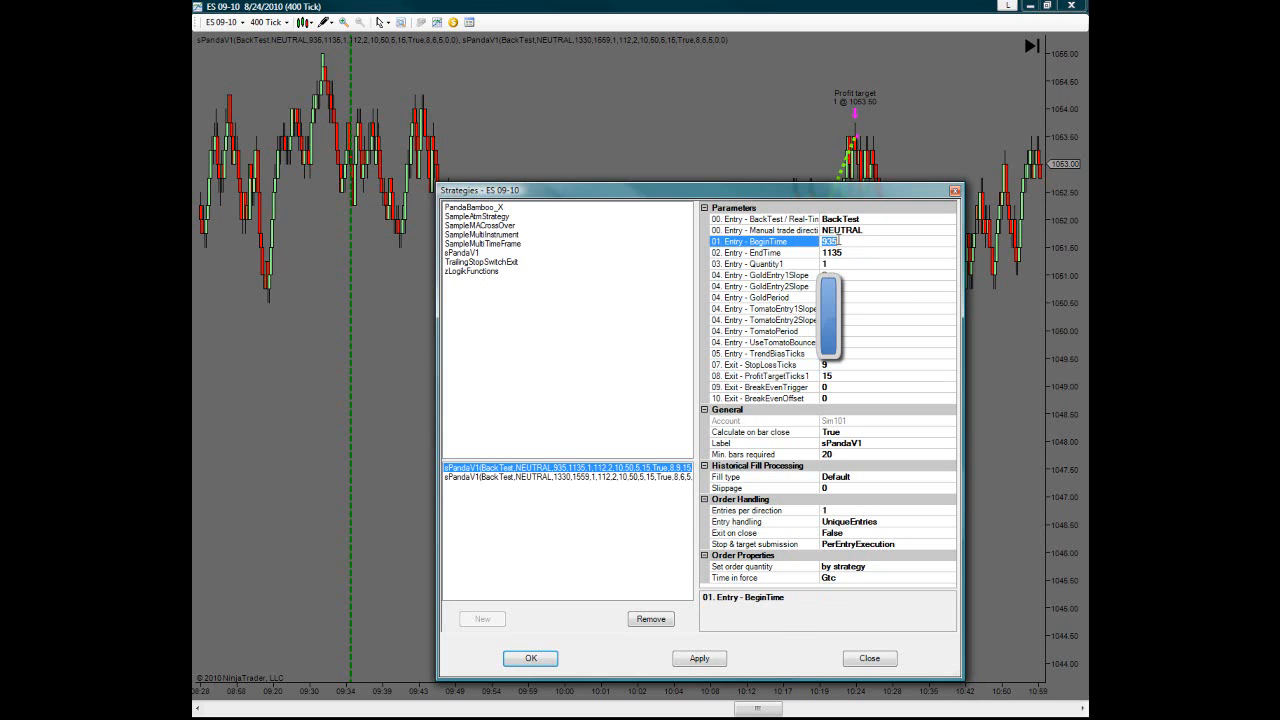
{"action": "type", "text": "330"}
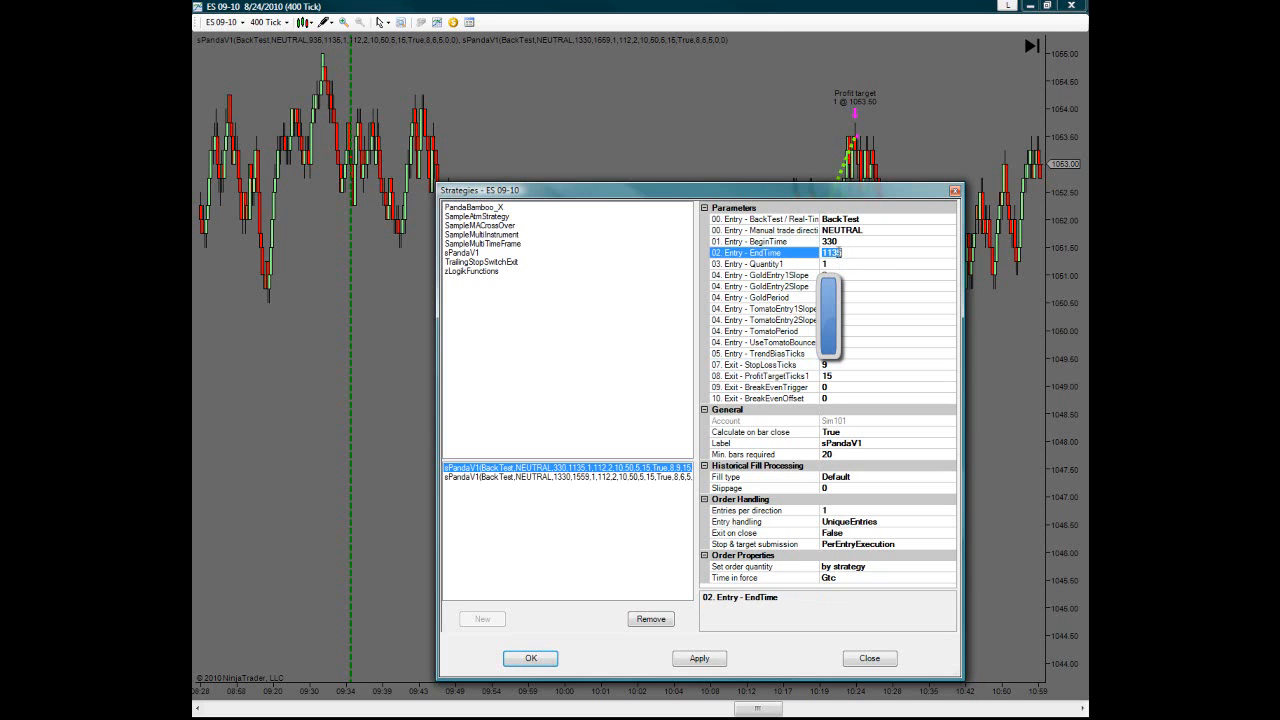
{"action": "type", "text": "15"}
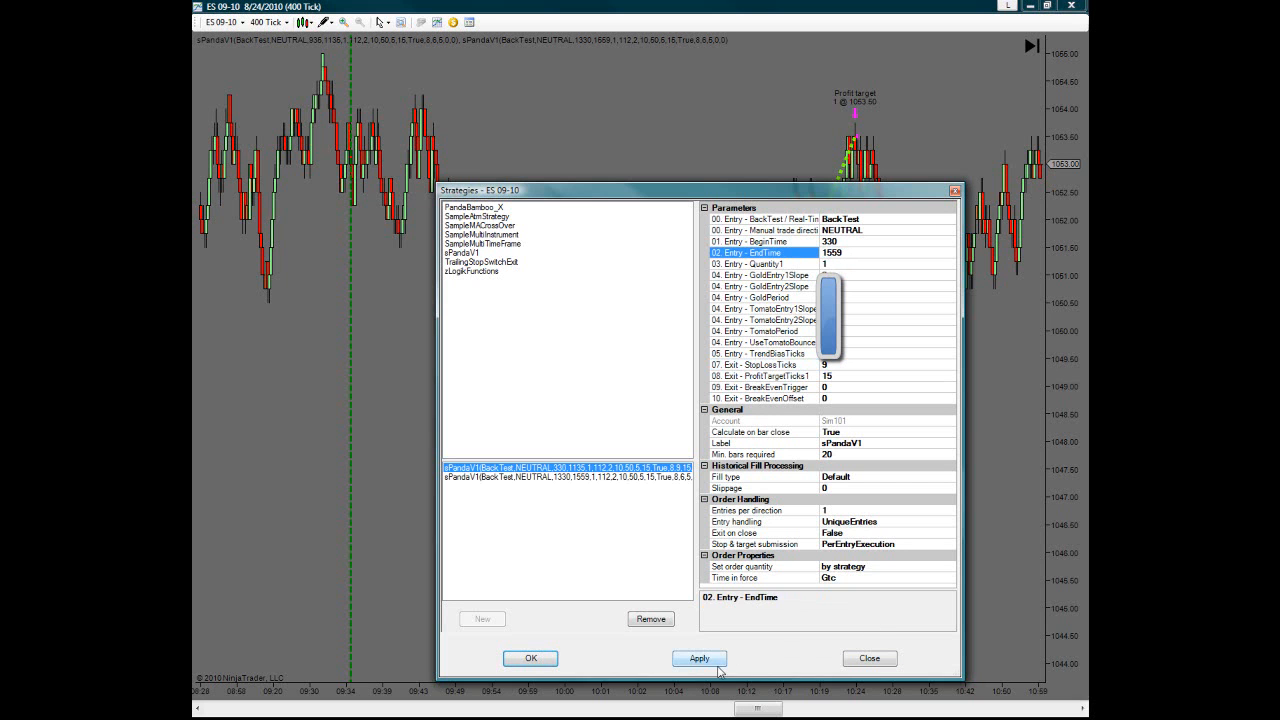
{"action": "left_click", "coordinate": [698, 658]}
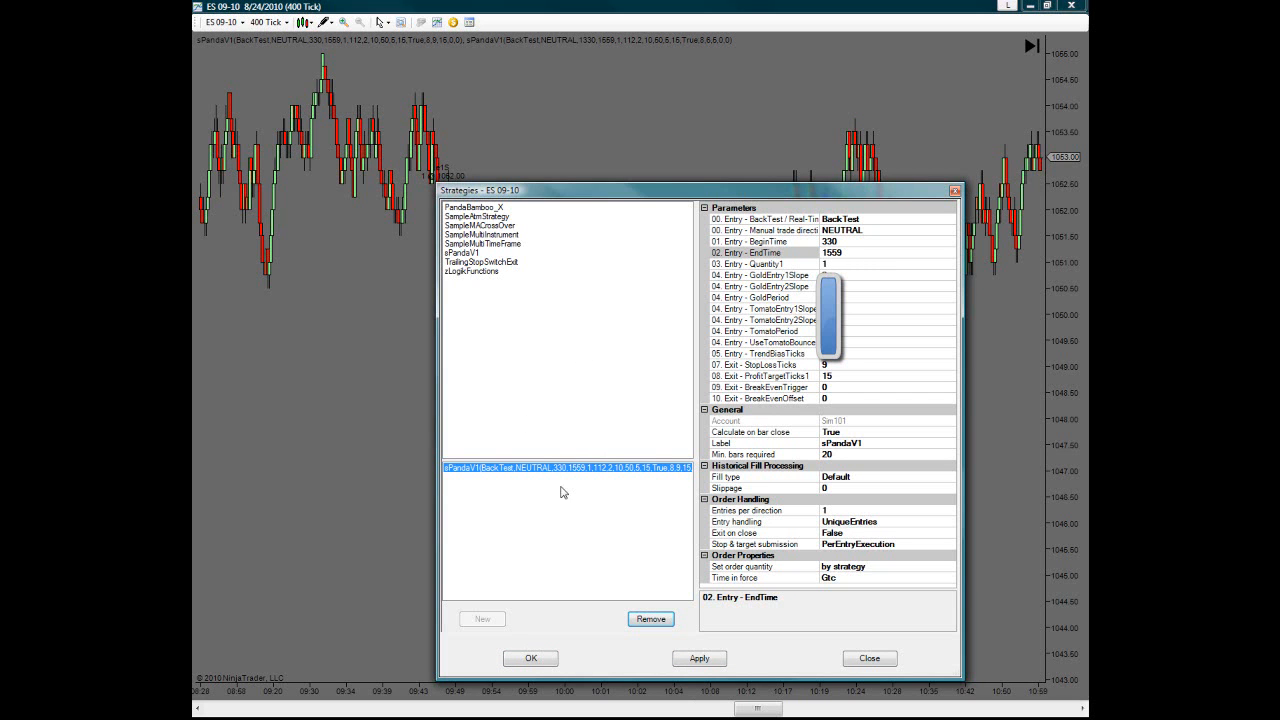
{"action": "mouse_move", "coordinate": [556, 524]}
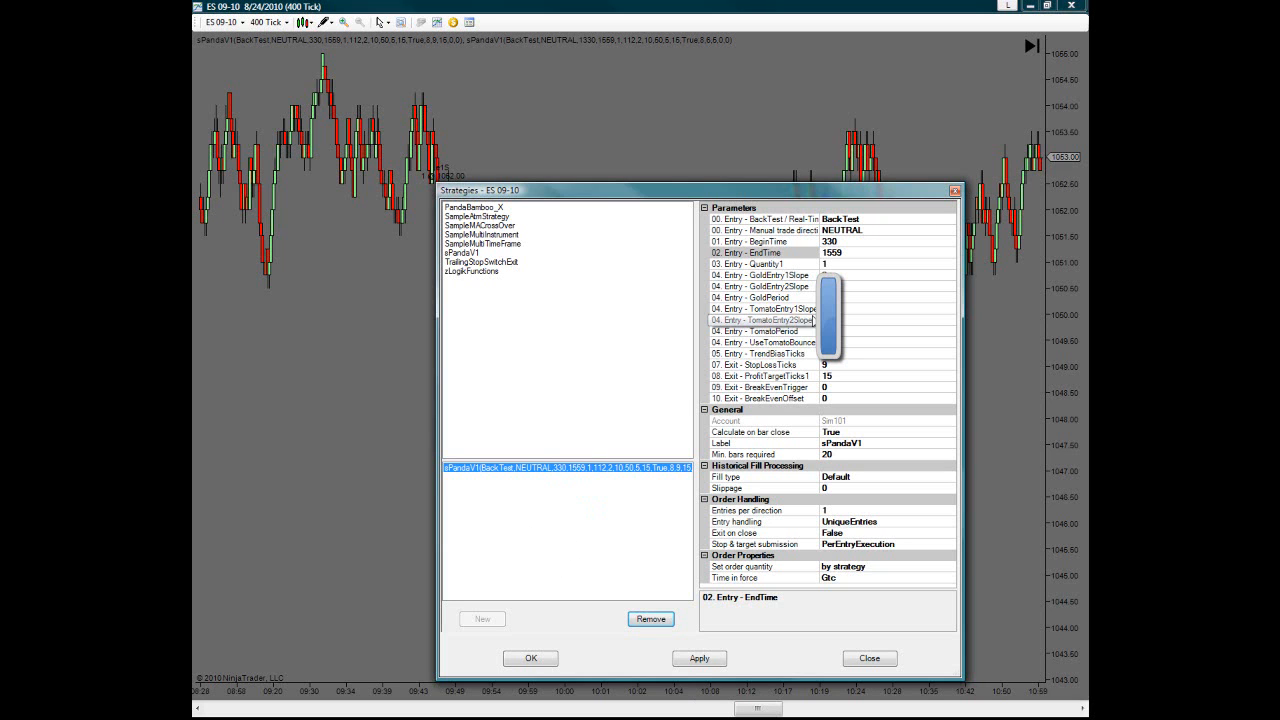
{"action": "left_click", "coordinate": [700, 658]}
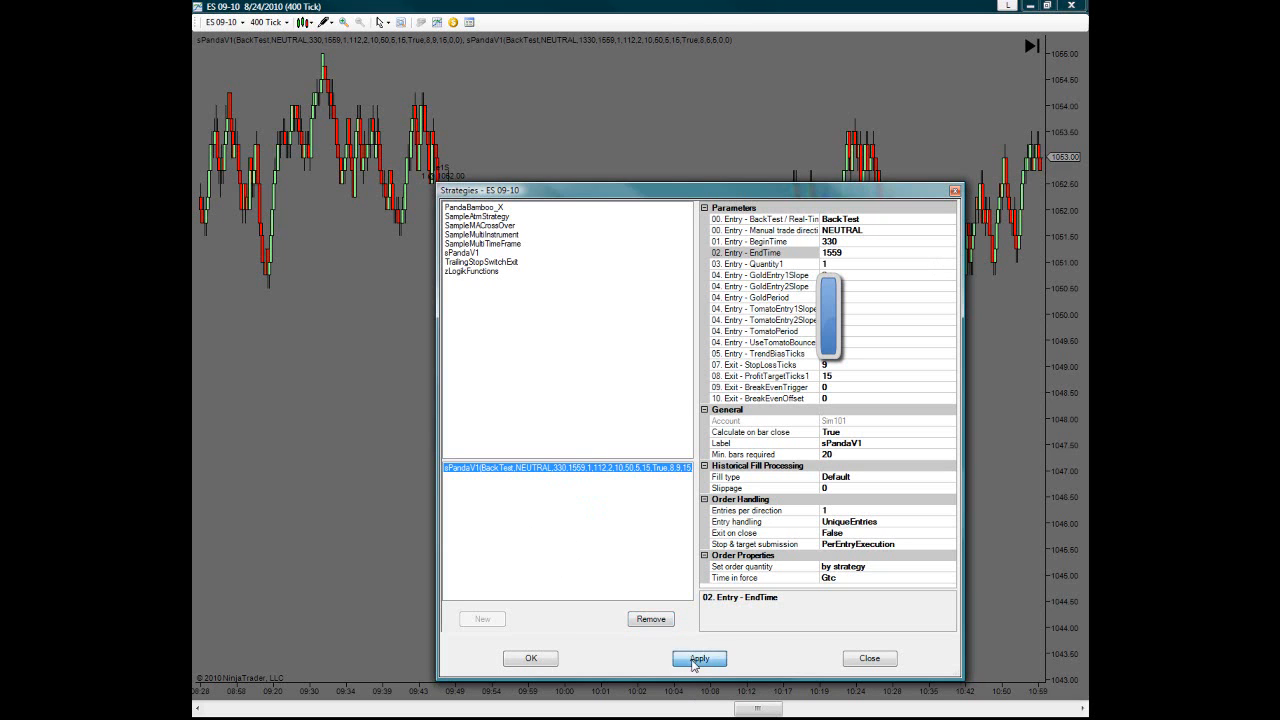
{"action": "left_click", "coordinate": [700, 658]}
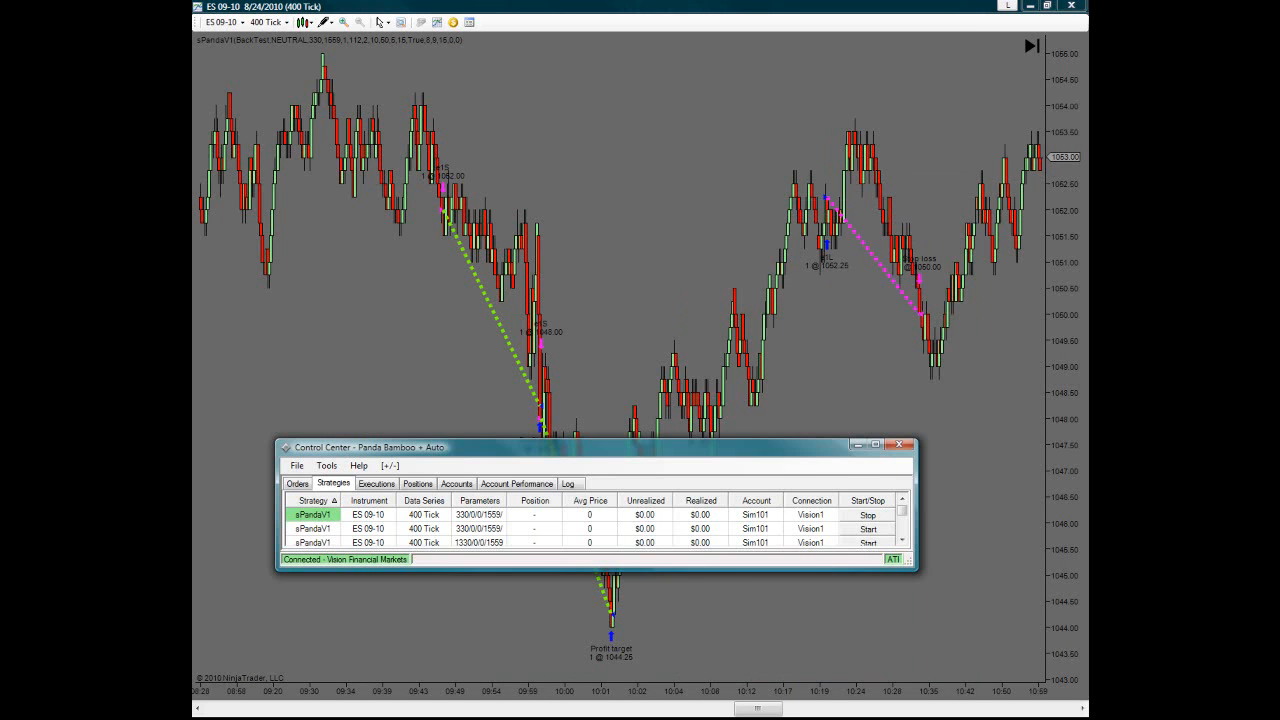
{"action": "right_click", "coordinate": [312, 514]}
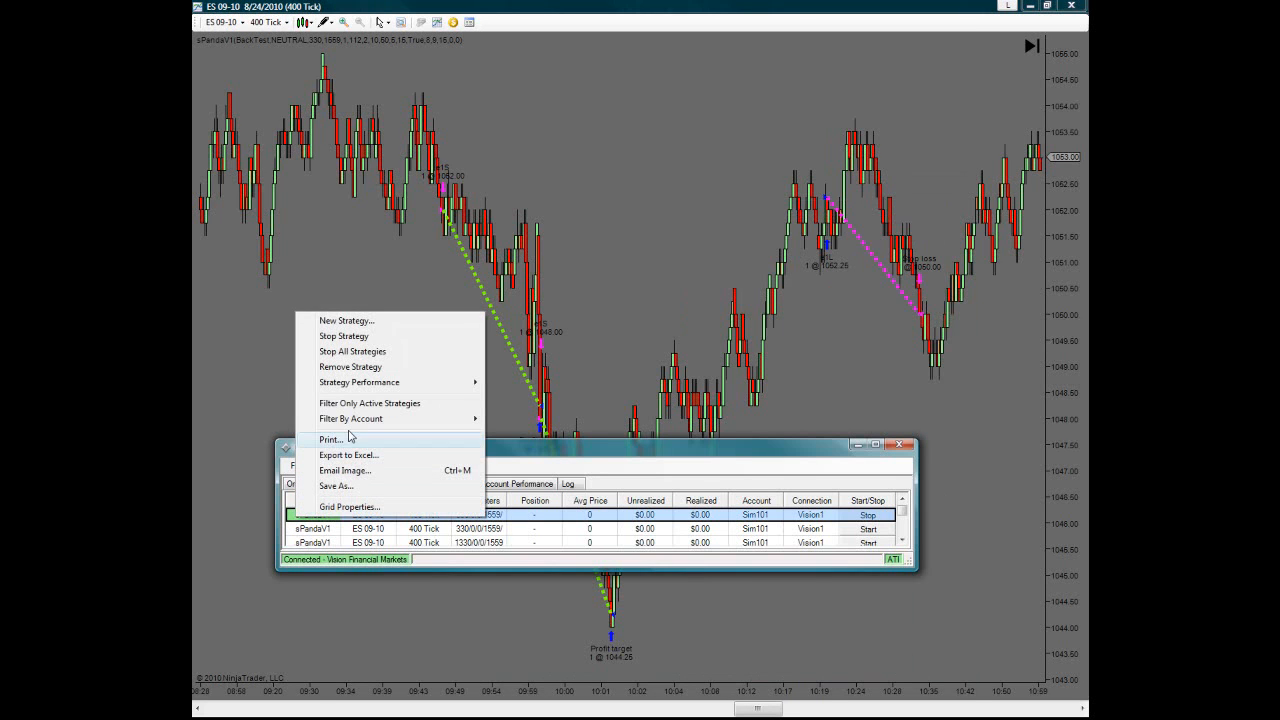
{"action": "left_click", "coordinate": [556, 452]}
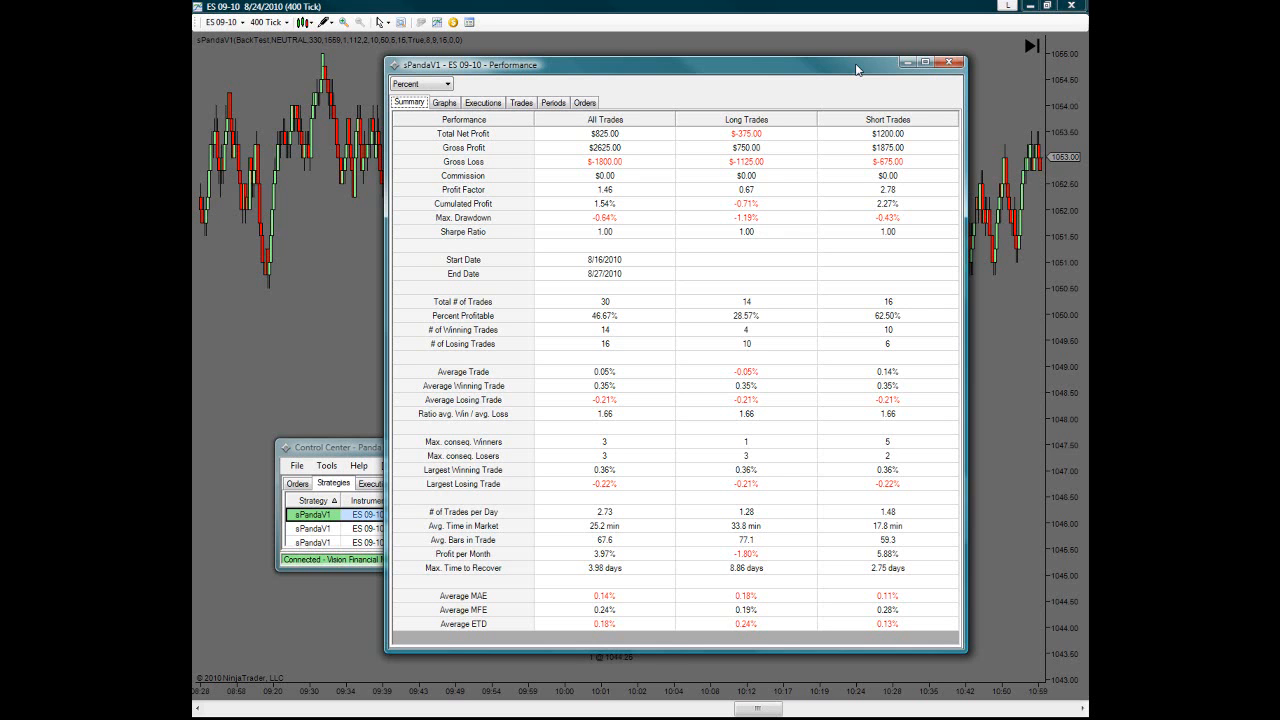
{"action": "mouse_move", "coordinate": [894, 74]}
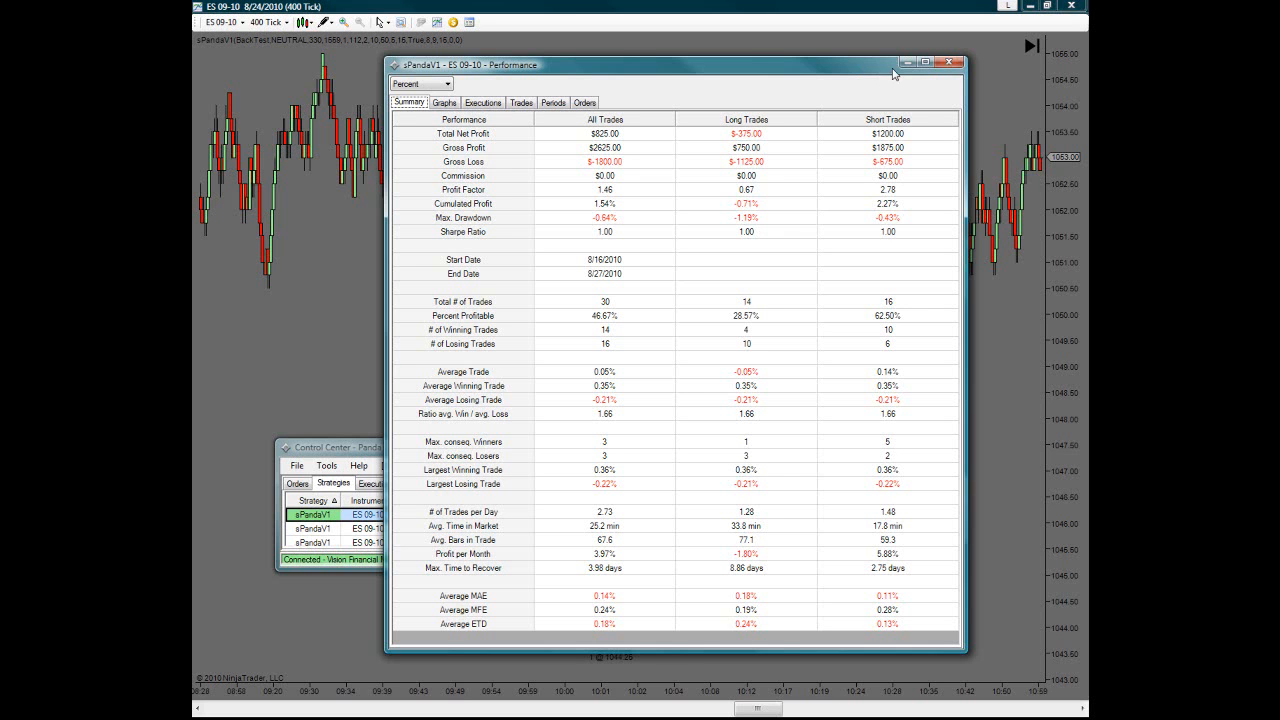
{"action": "mouse_move", "coordinate": [904, 62]}
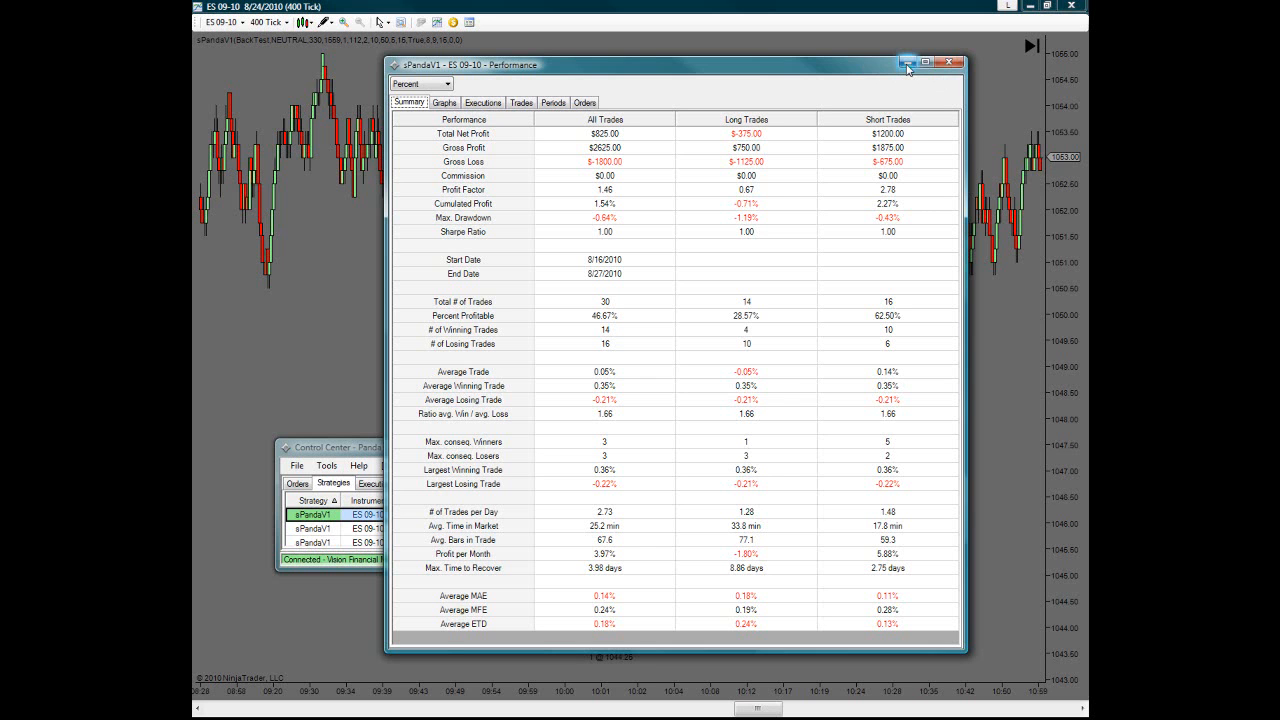
{"action": "left_click", "coordinate": [948, 62]}
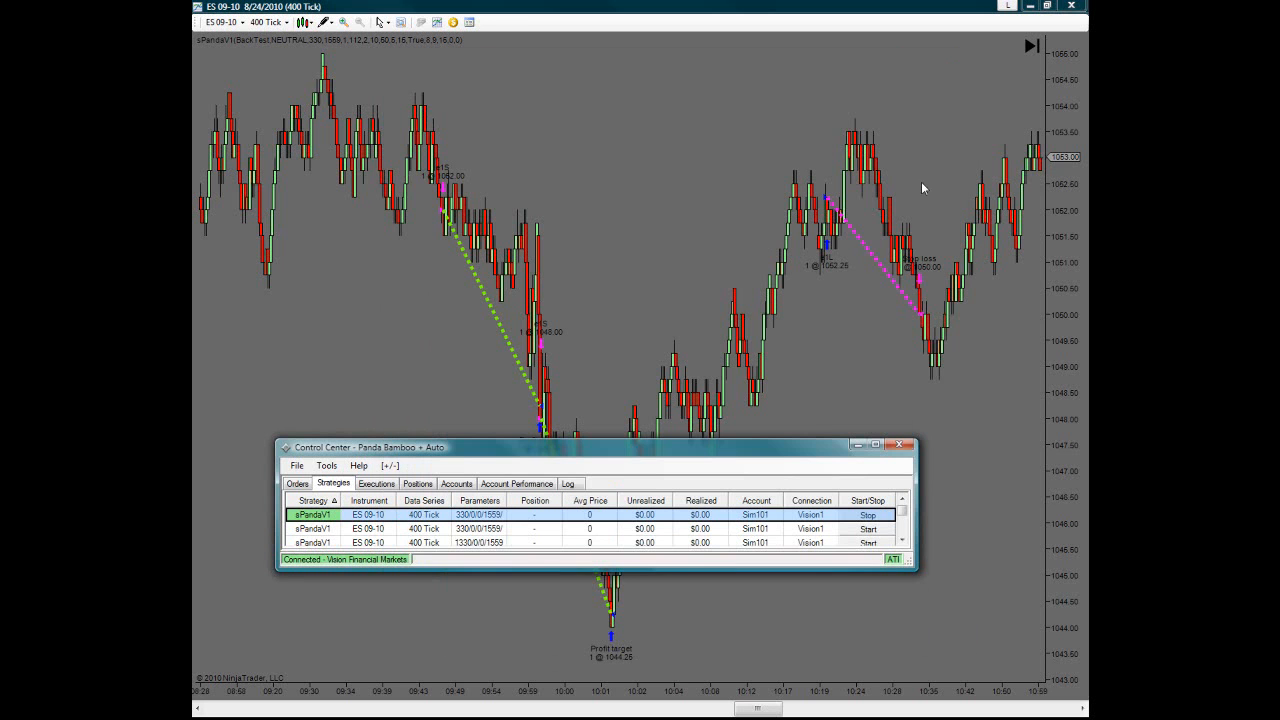